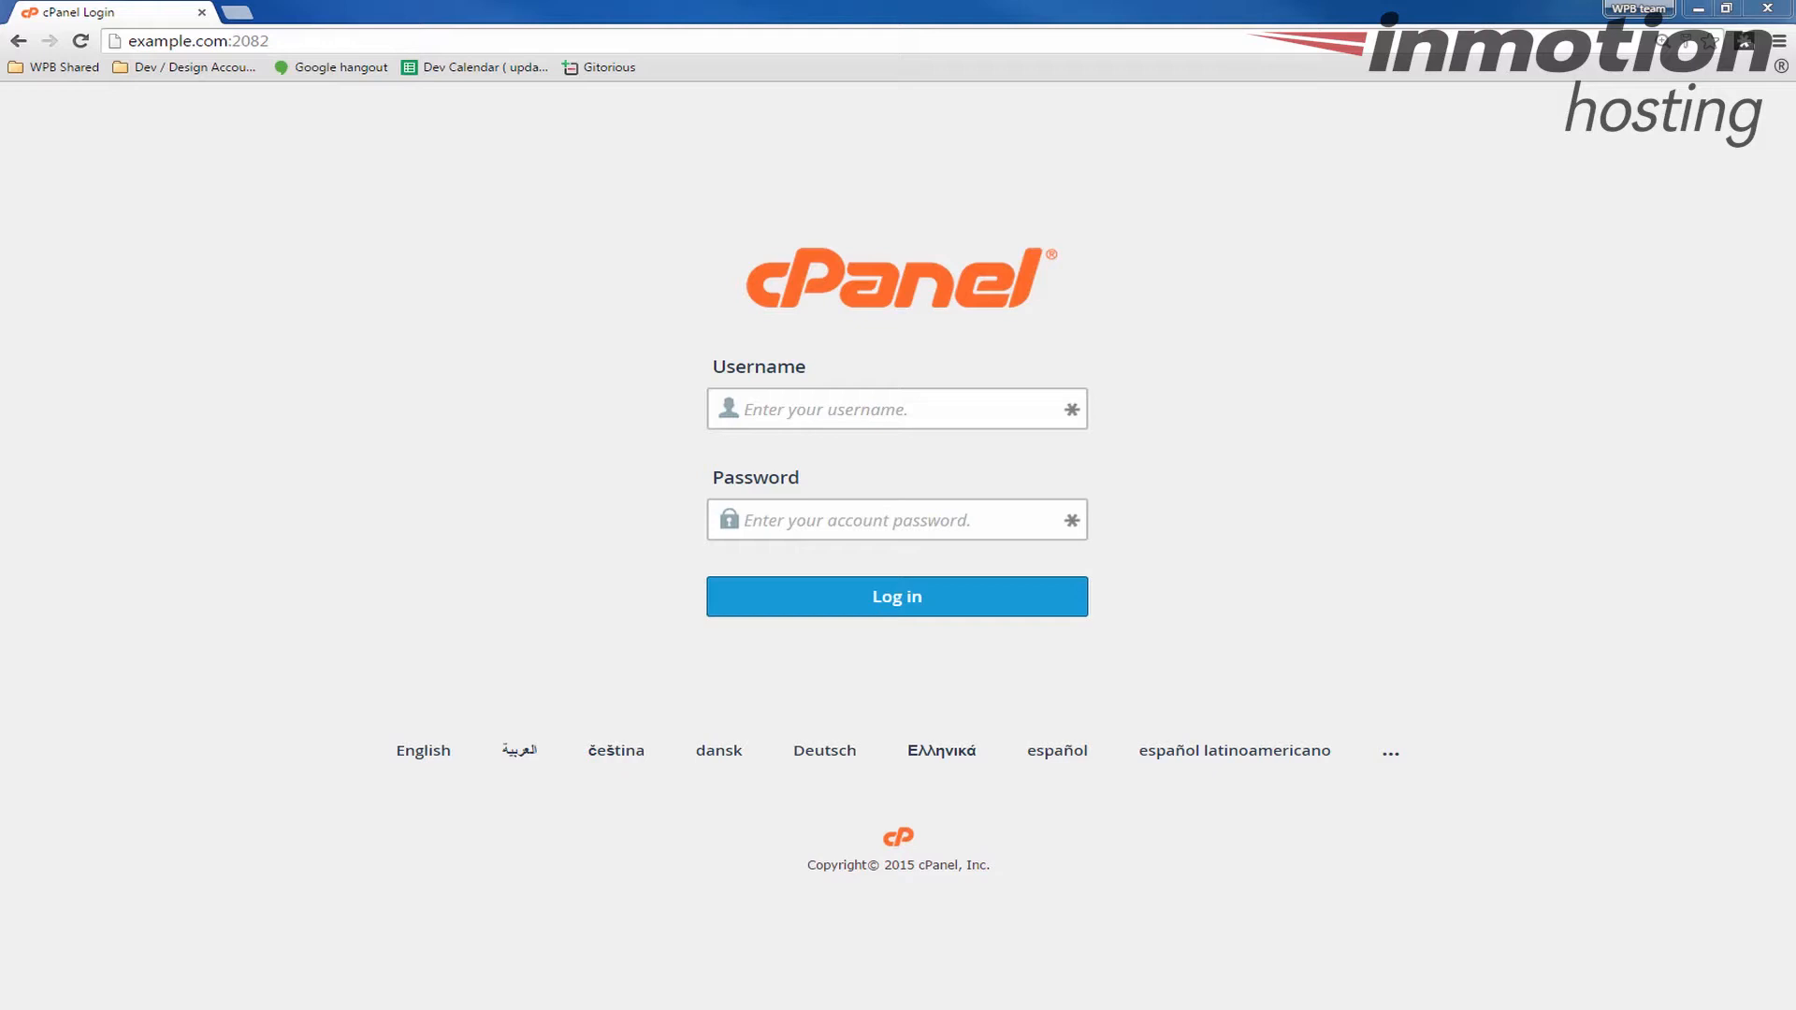
pyautogui.moveTo(1169, 547)
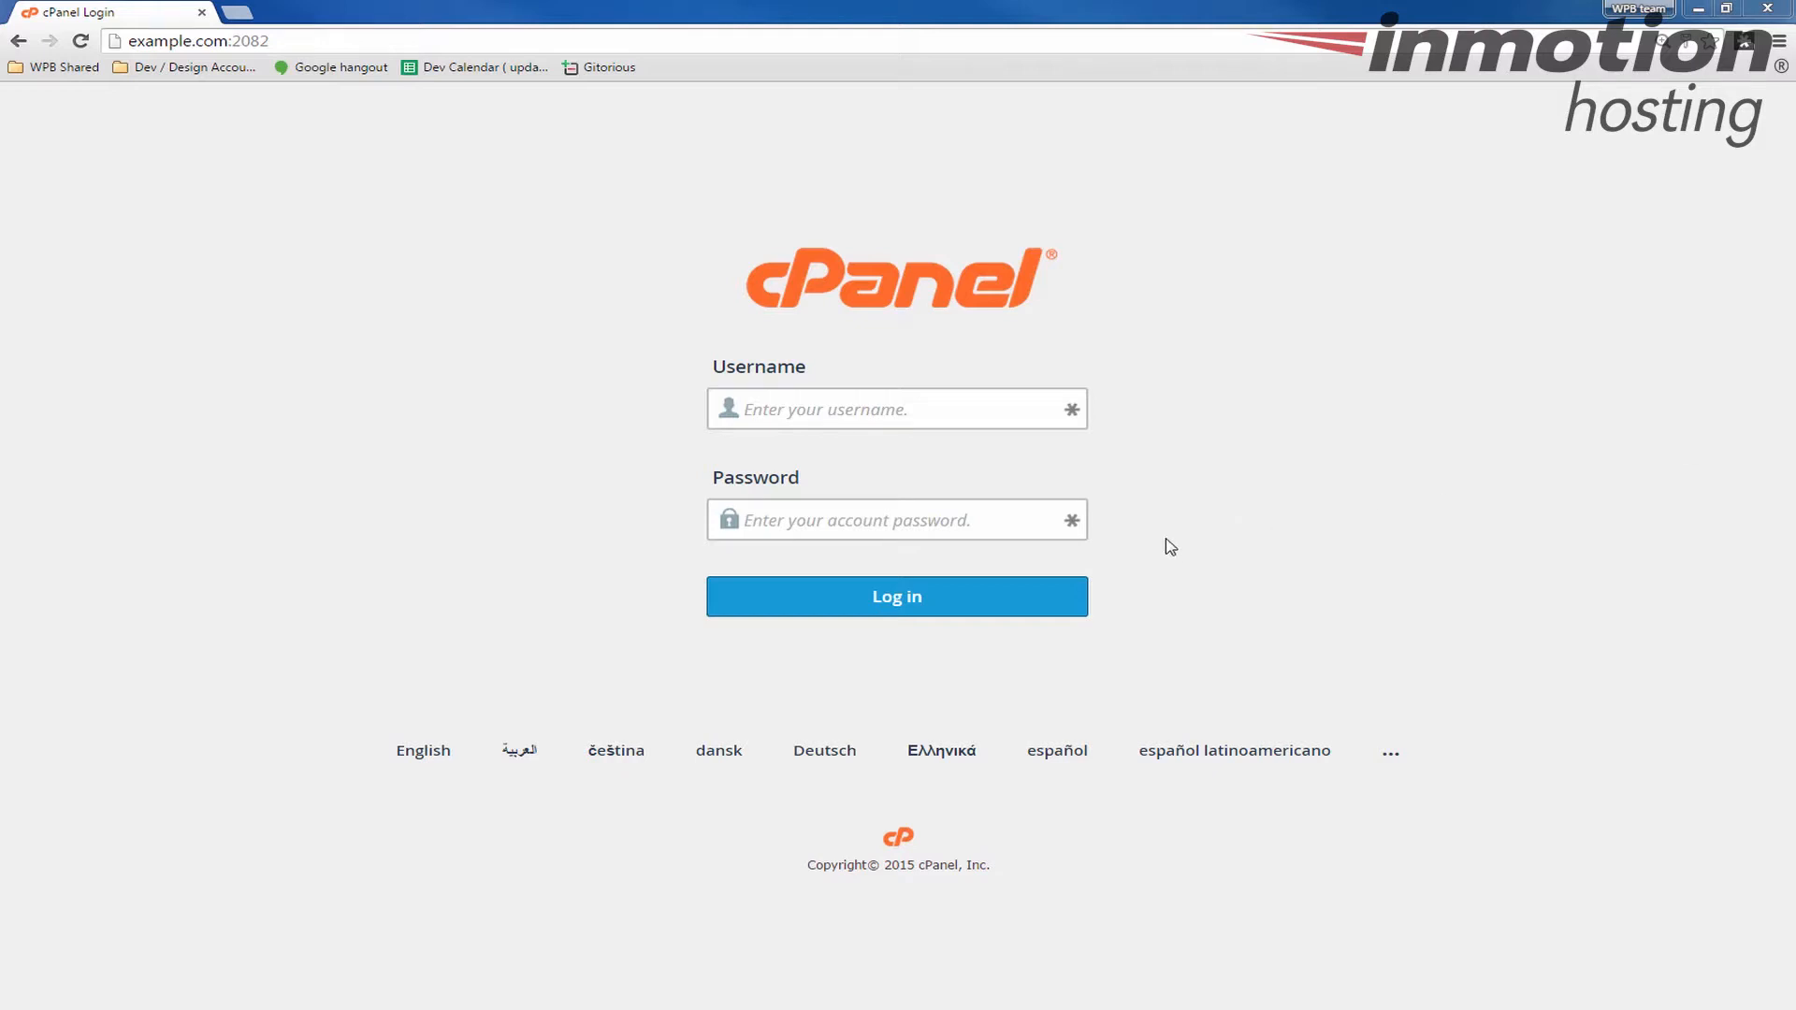
# Log in to cPanel with username 'exa' and the account password.
pyautogui.write('example')
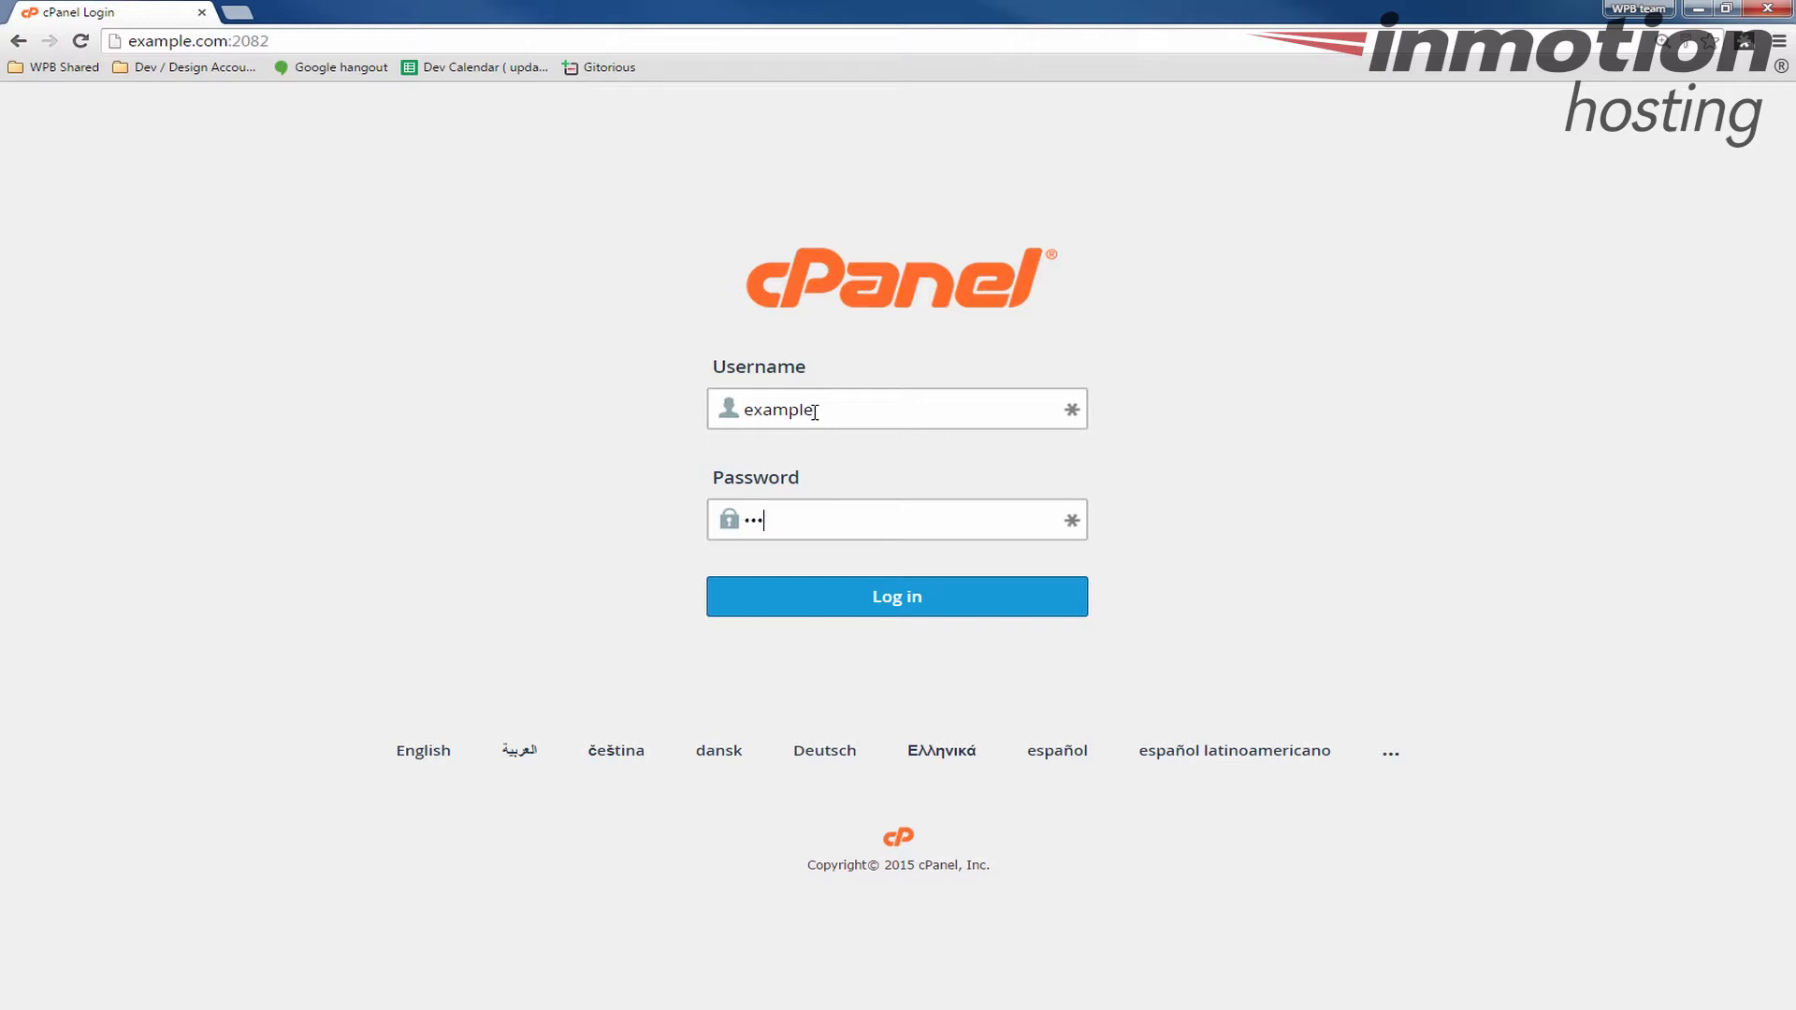
pyautogui.write('password')
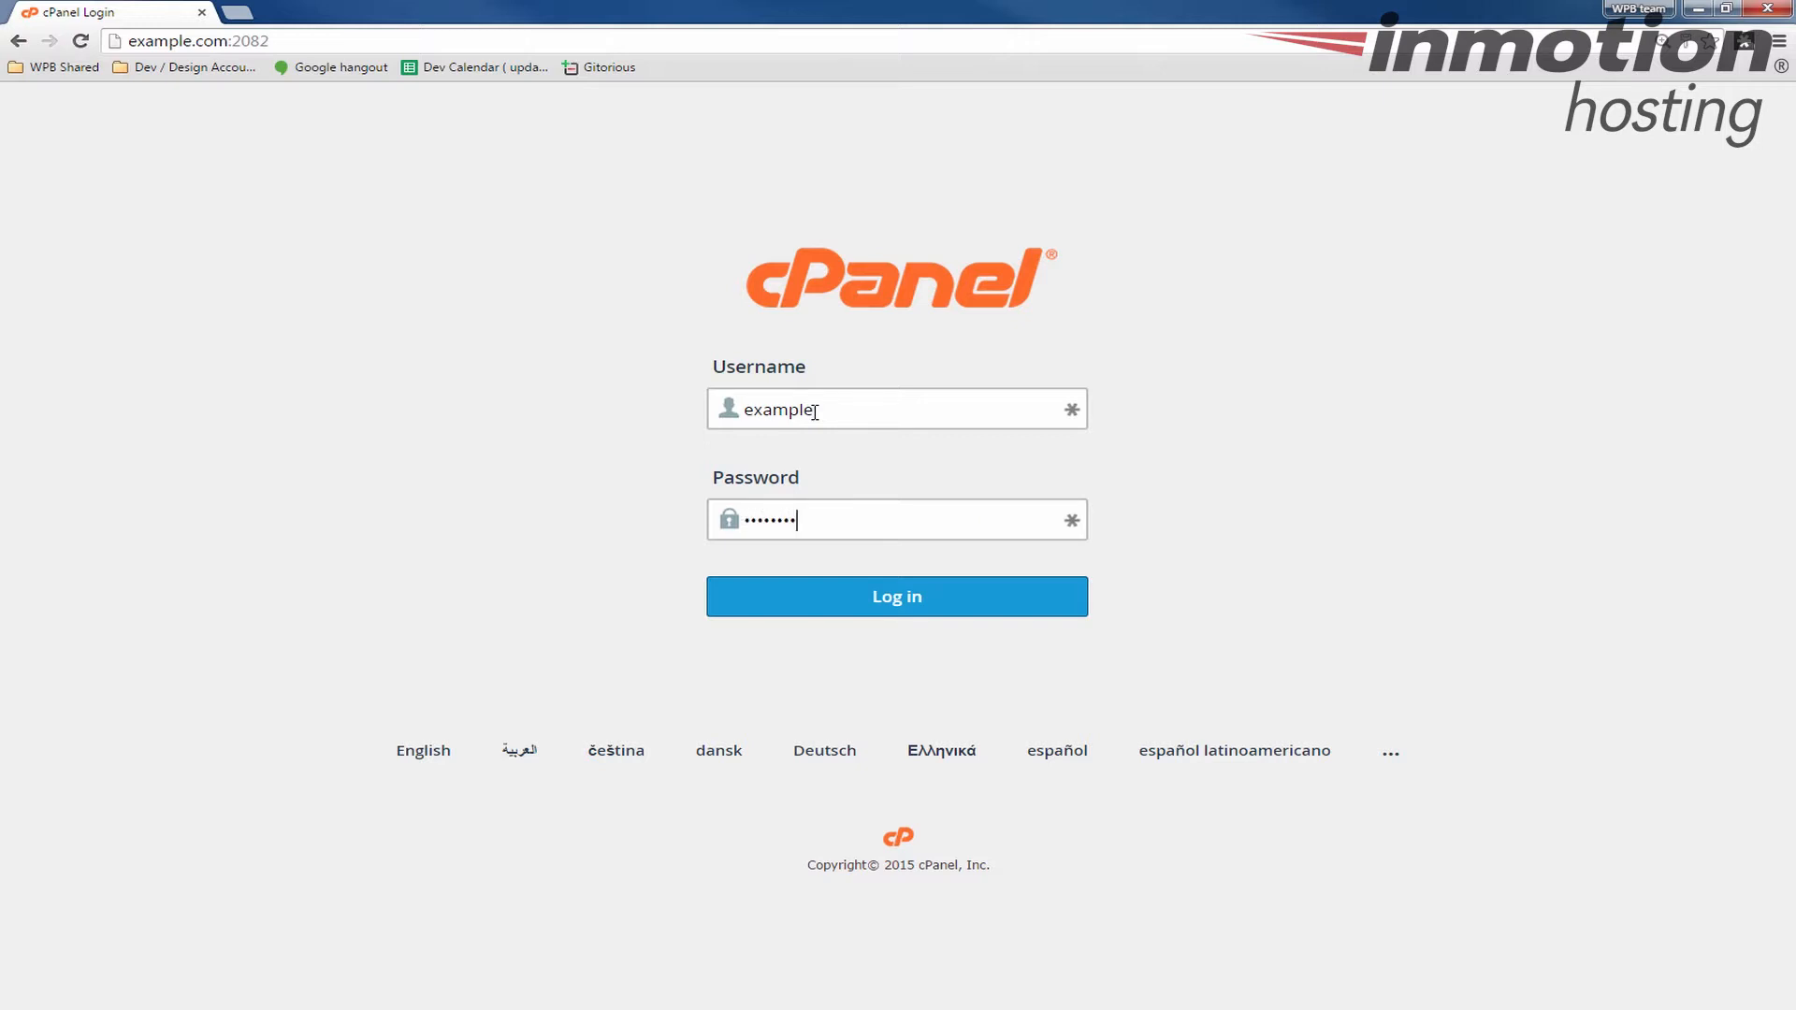
pyautogui.click(896, 595)
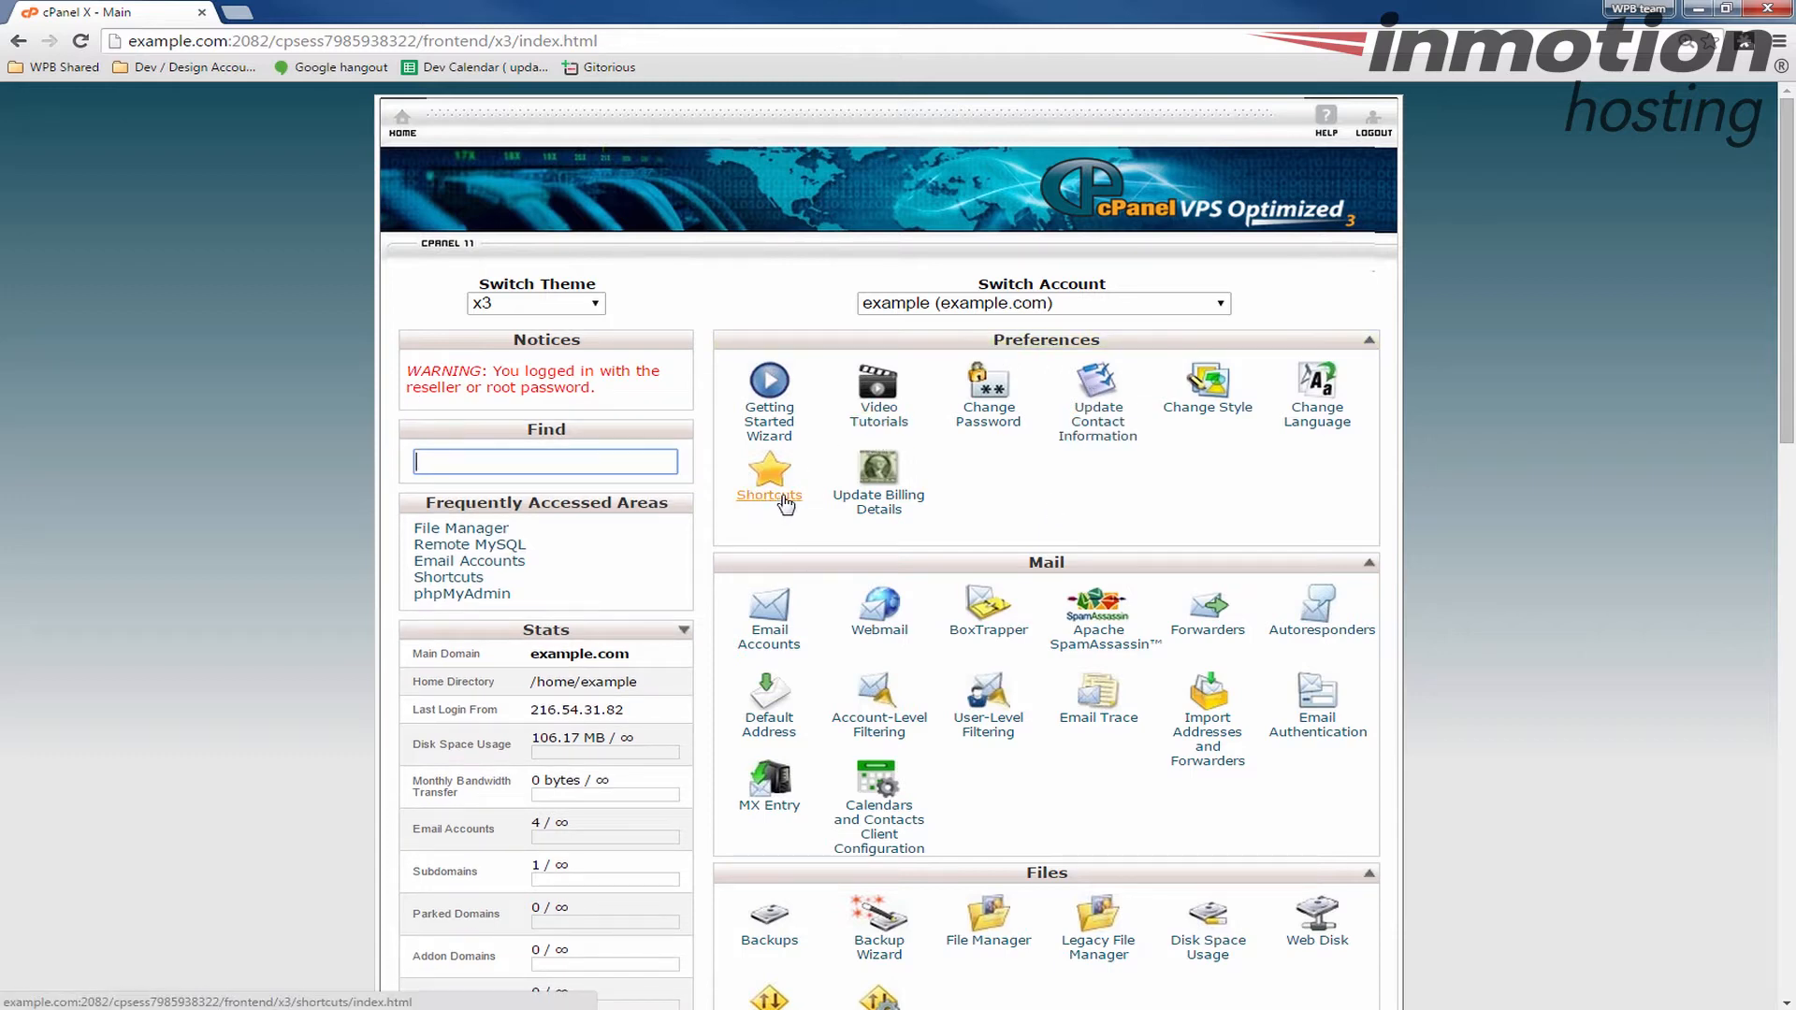
# Open the Shortcuts page from the Preferences section of the dashboard.
pyautogui.click(769, 494)
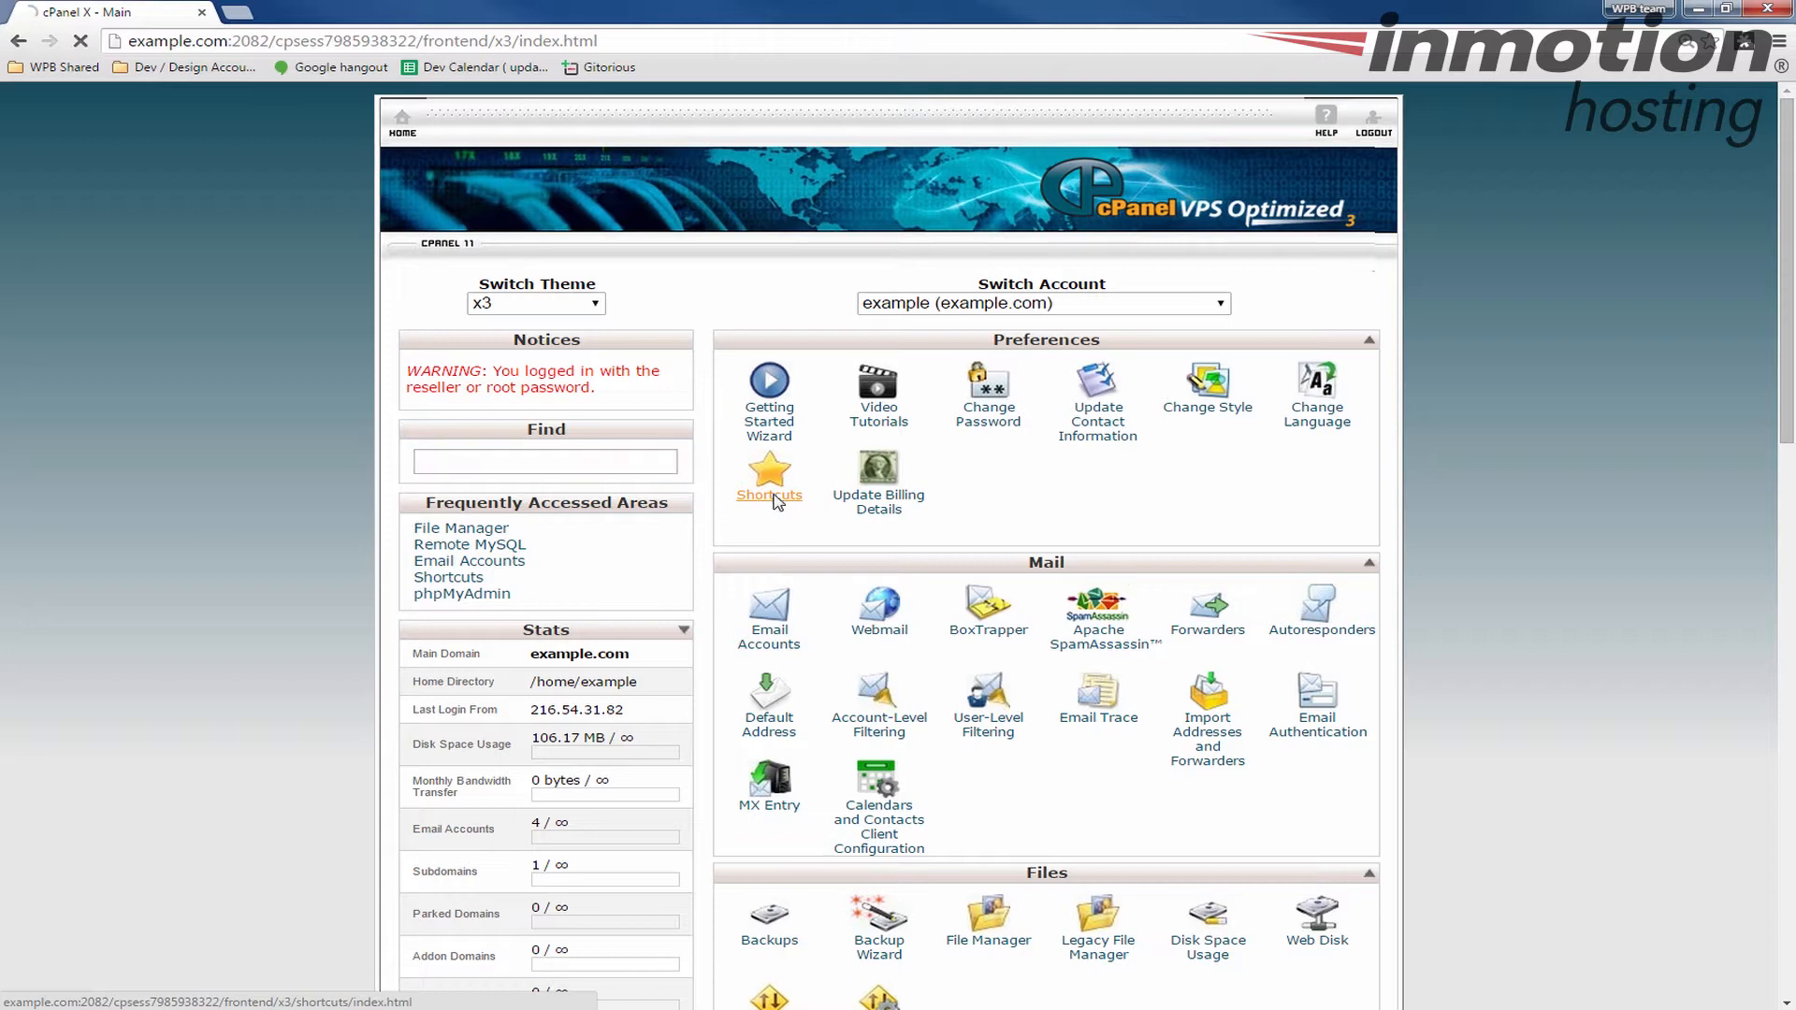
pyautogui.click(769, 477)
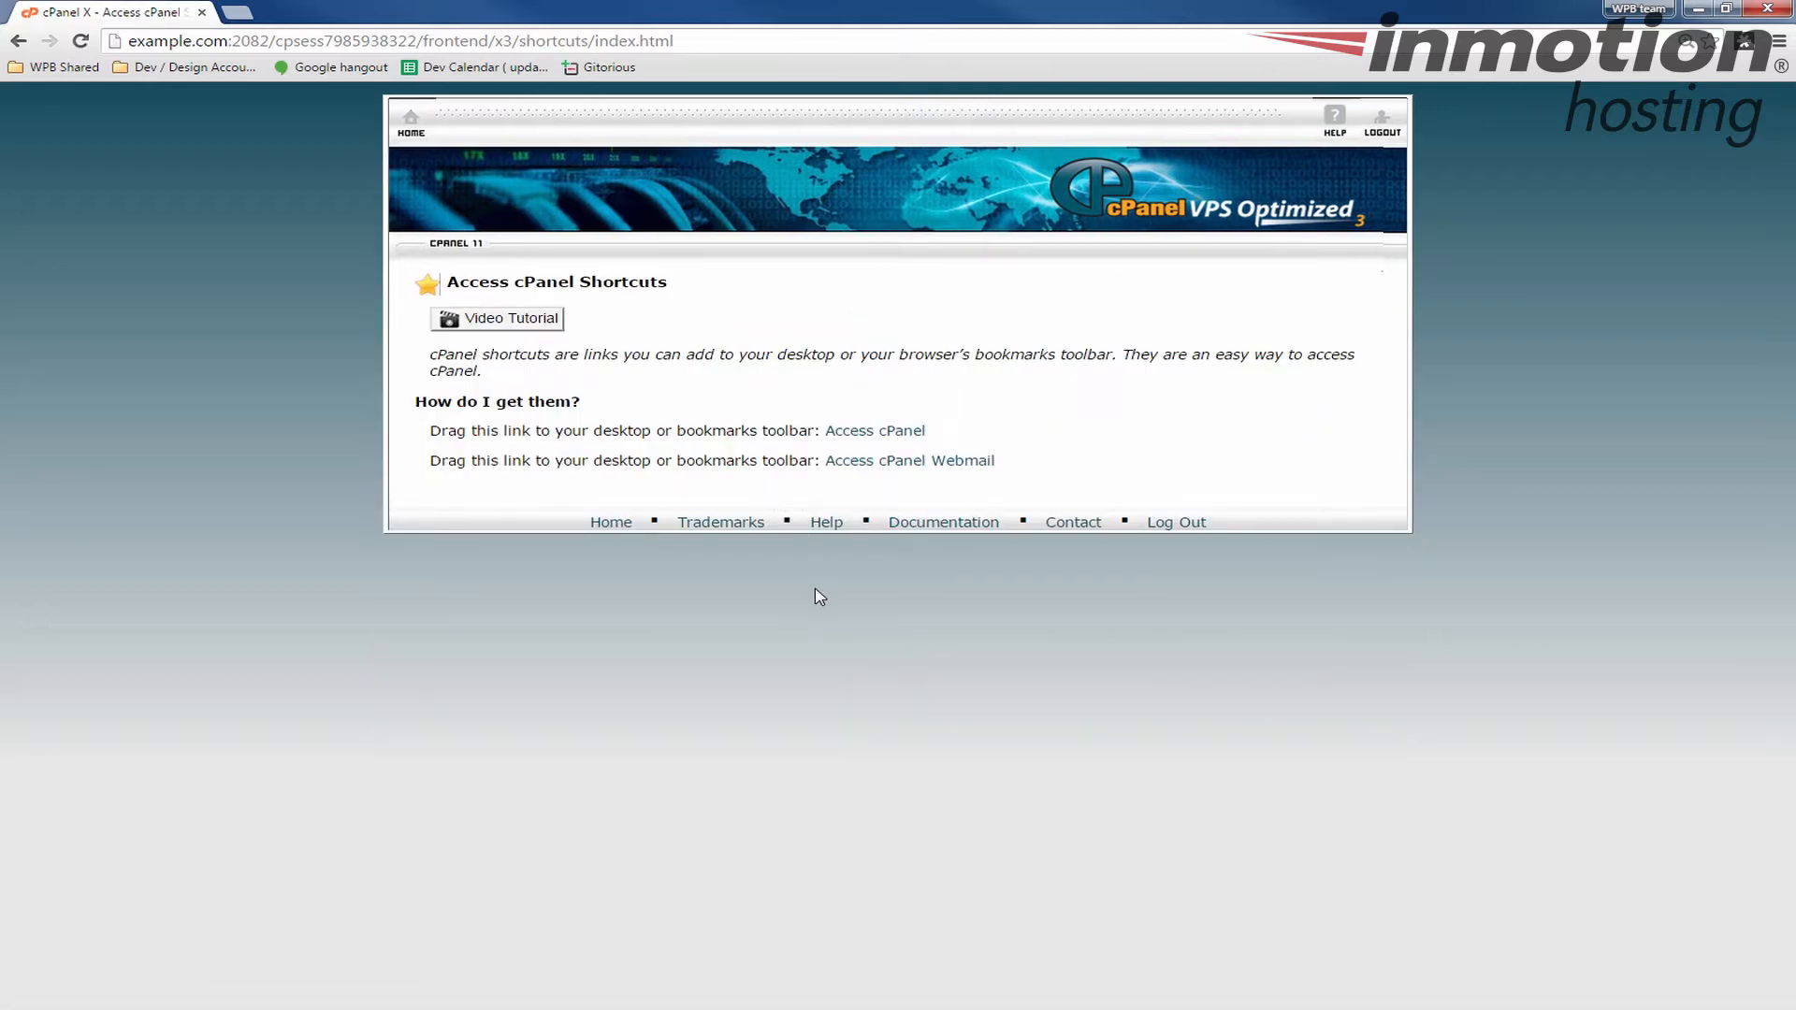
pyautogui.moveTo(829, 456)
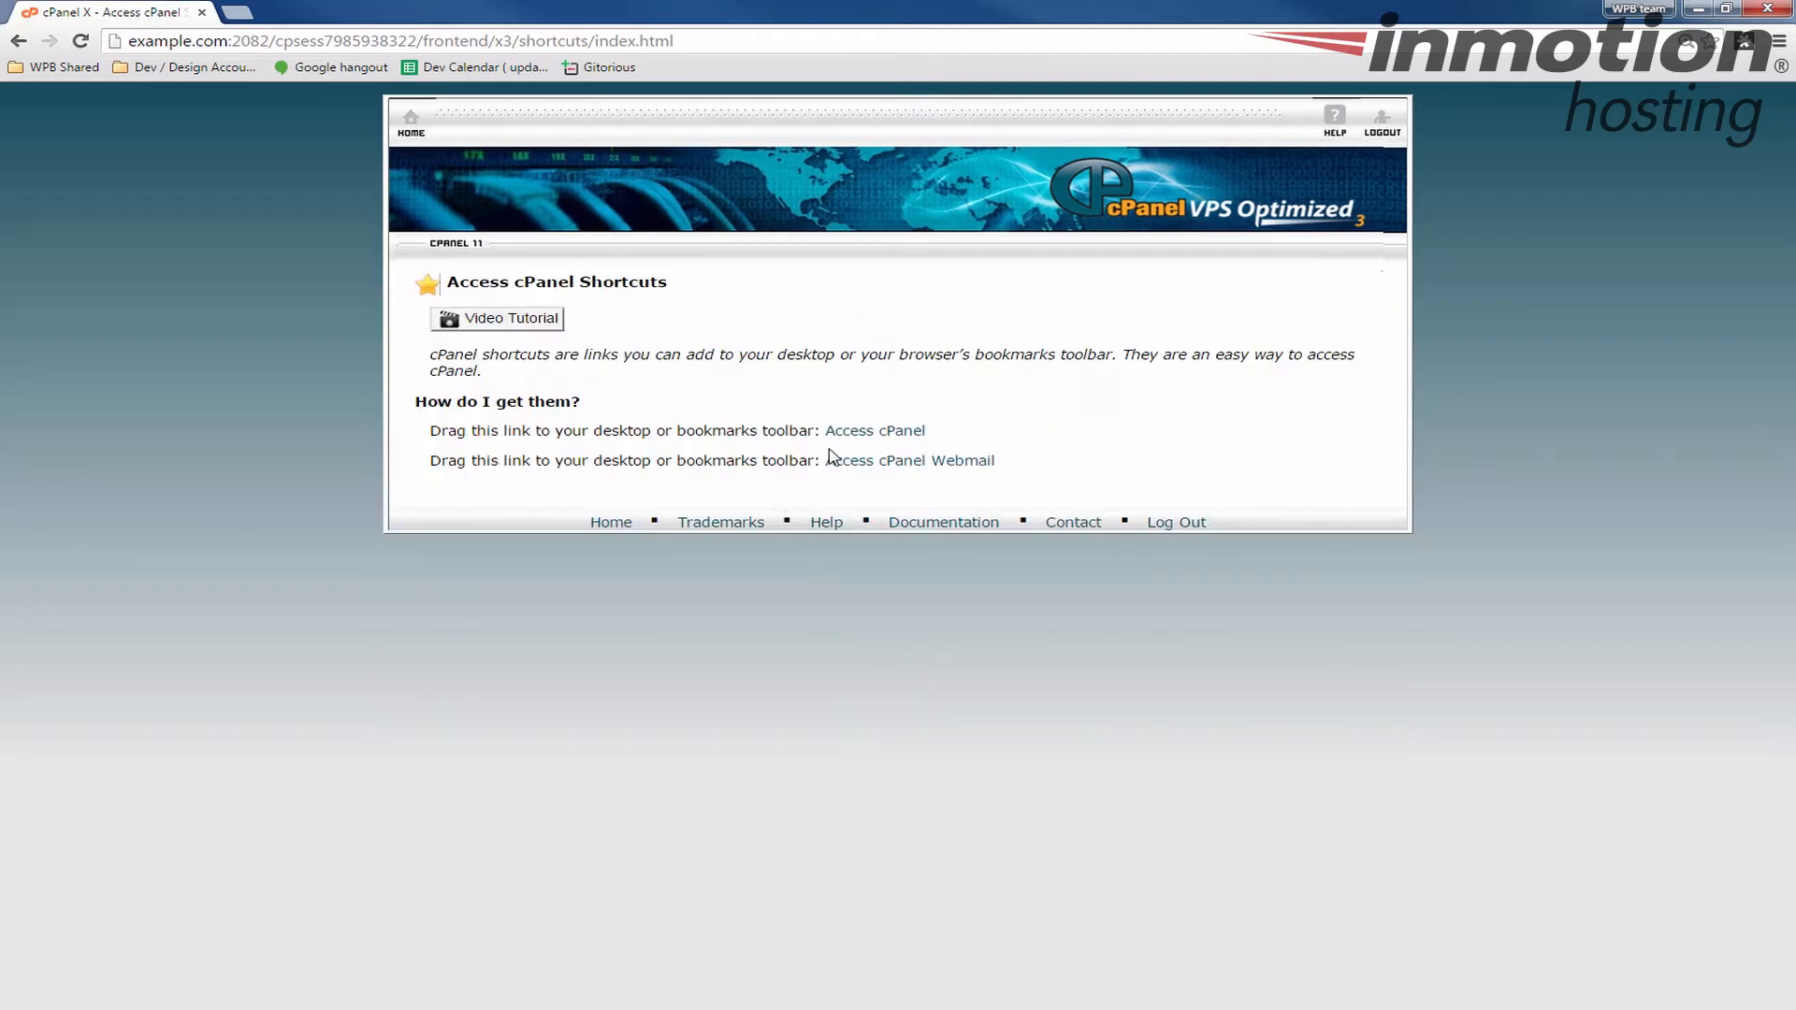
pyautogui.moveTo(874, 431)
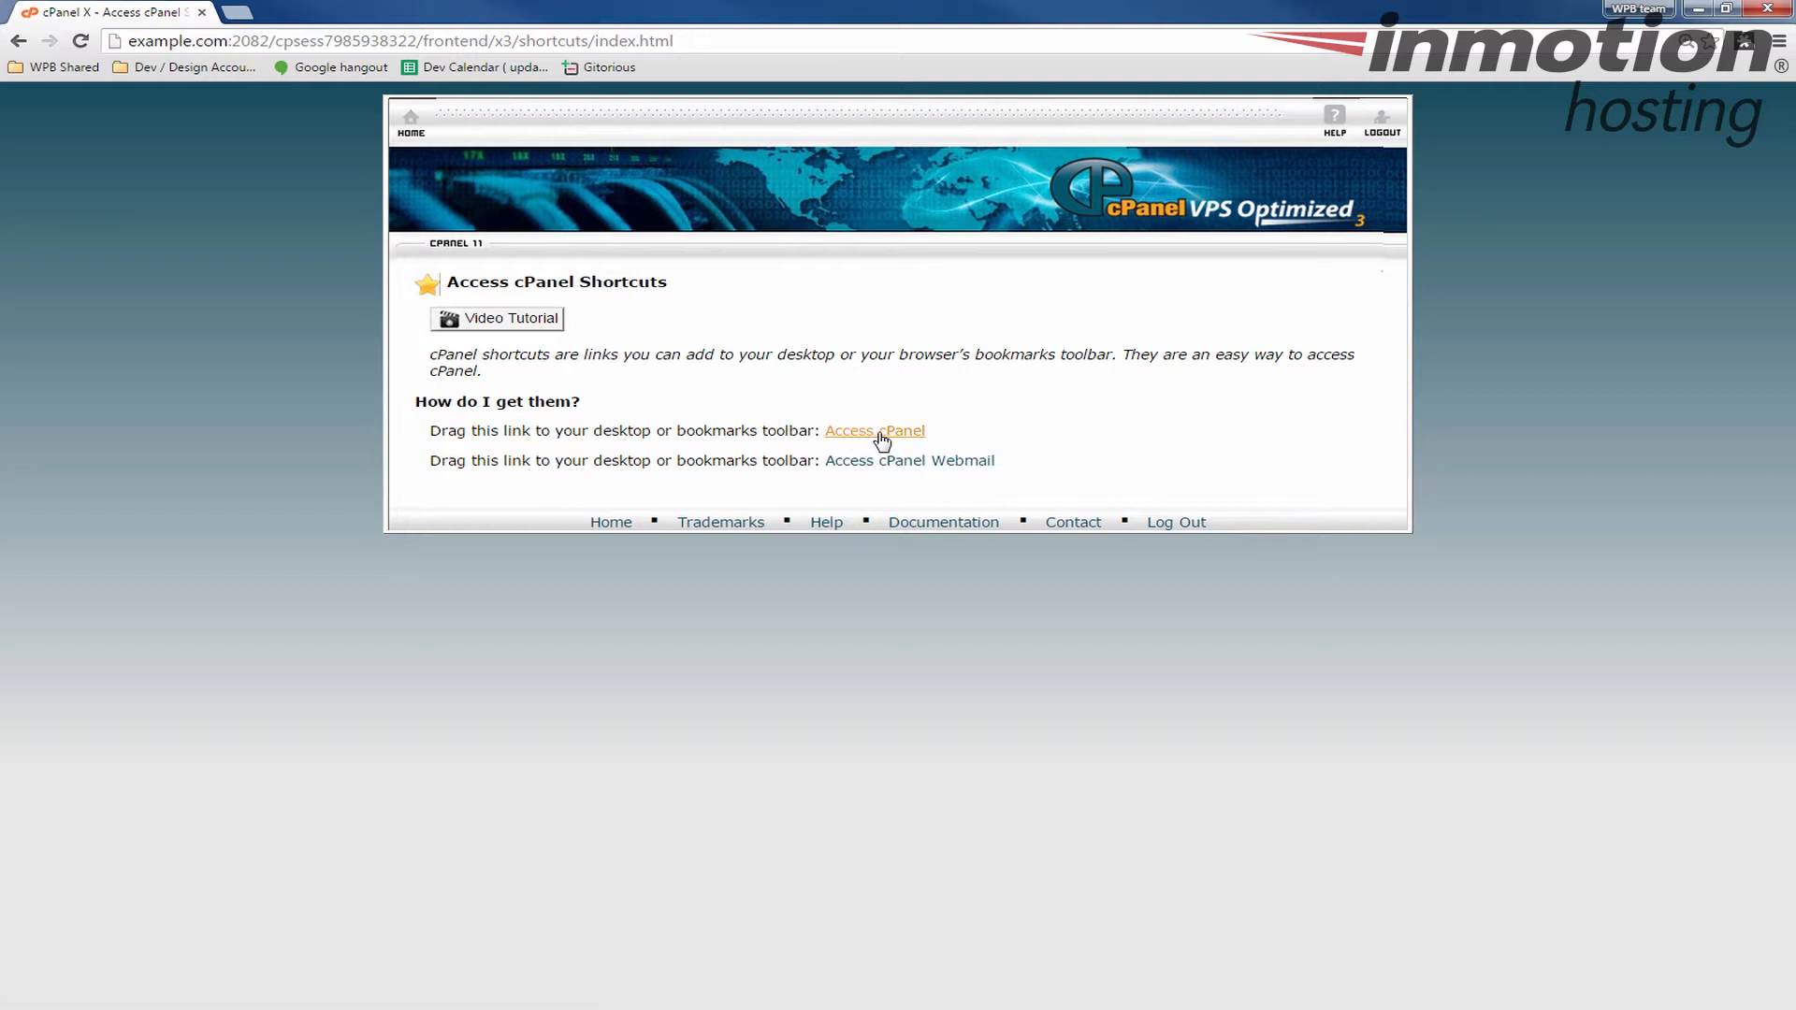
pyautogui.moveTo(973, 486)
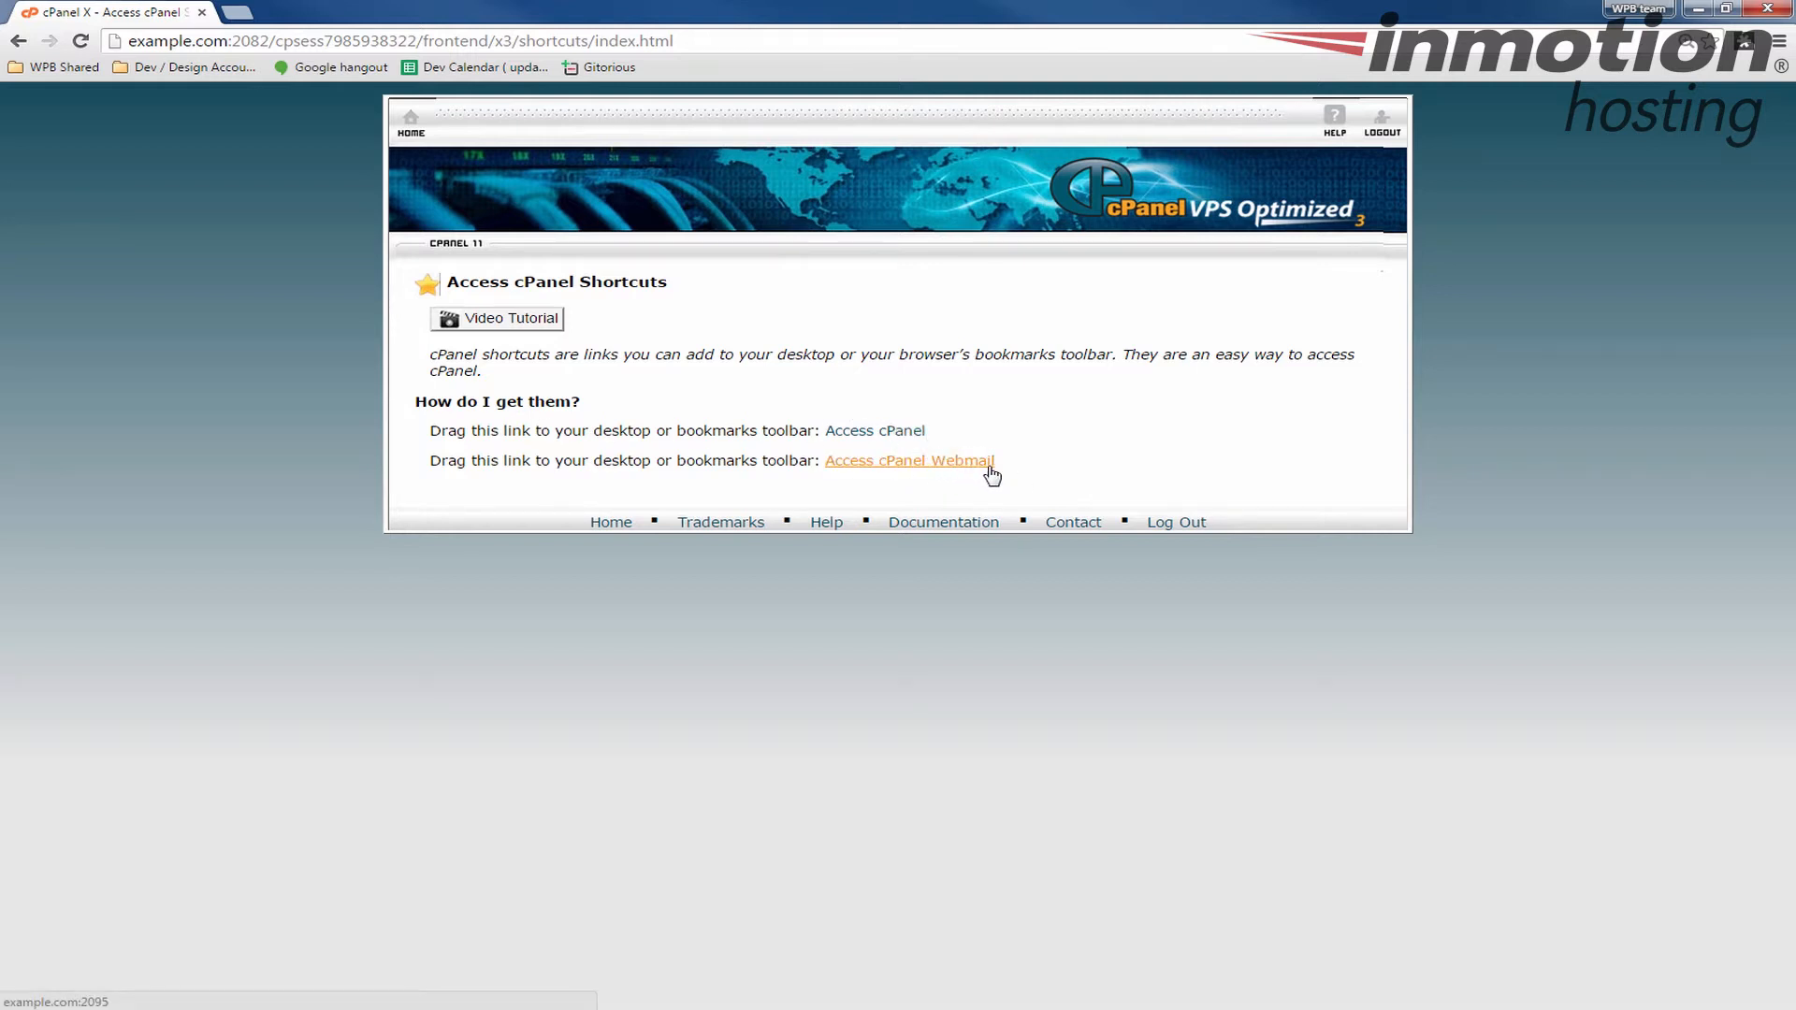
pyautogui.moveTo(874, 430)
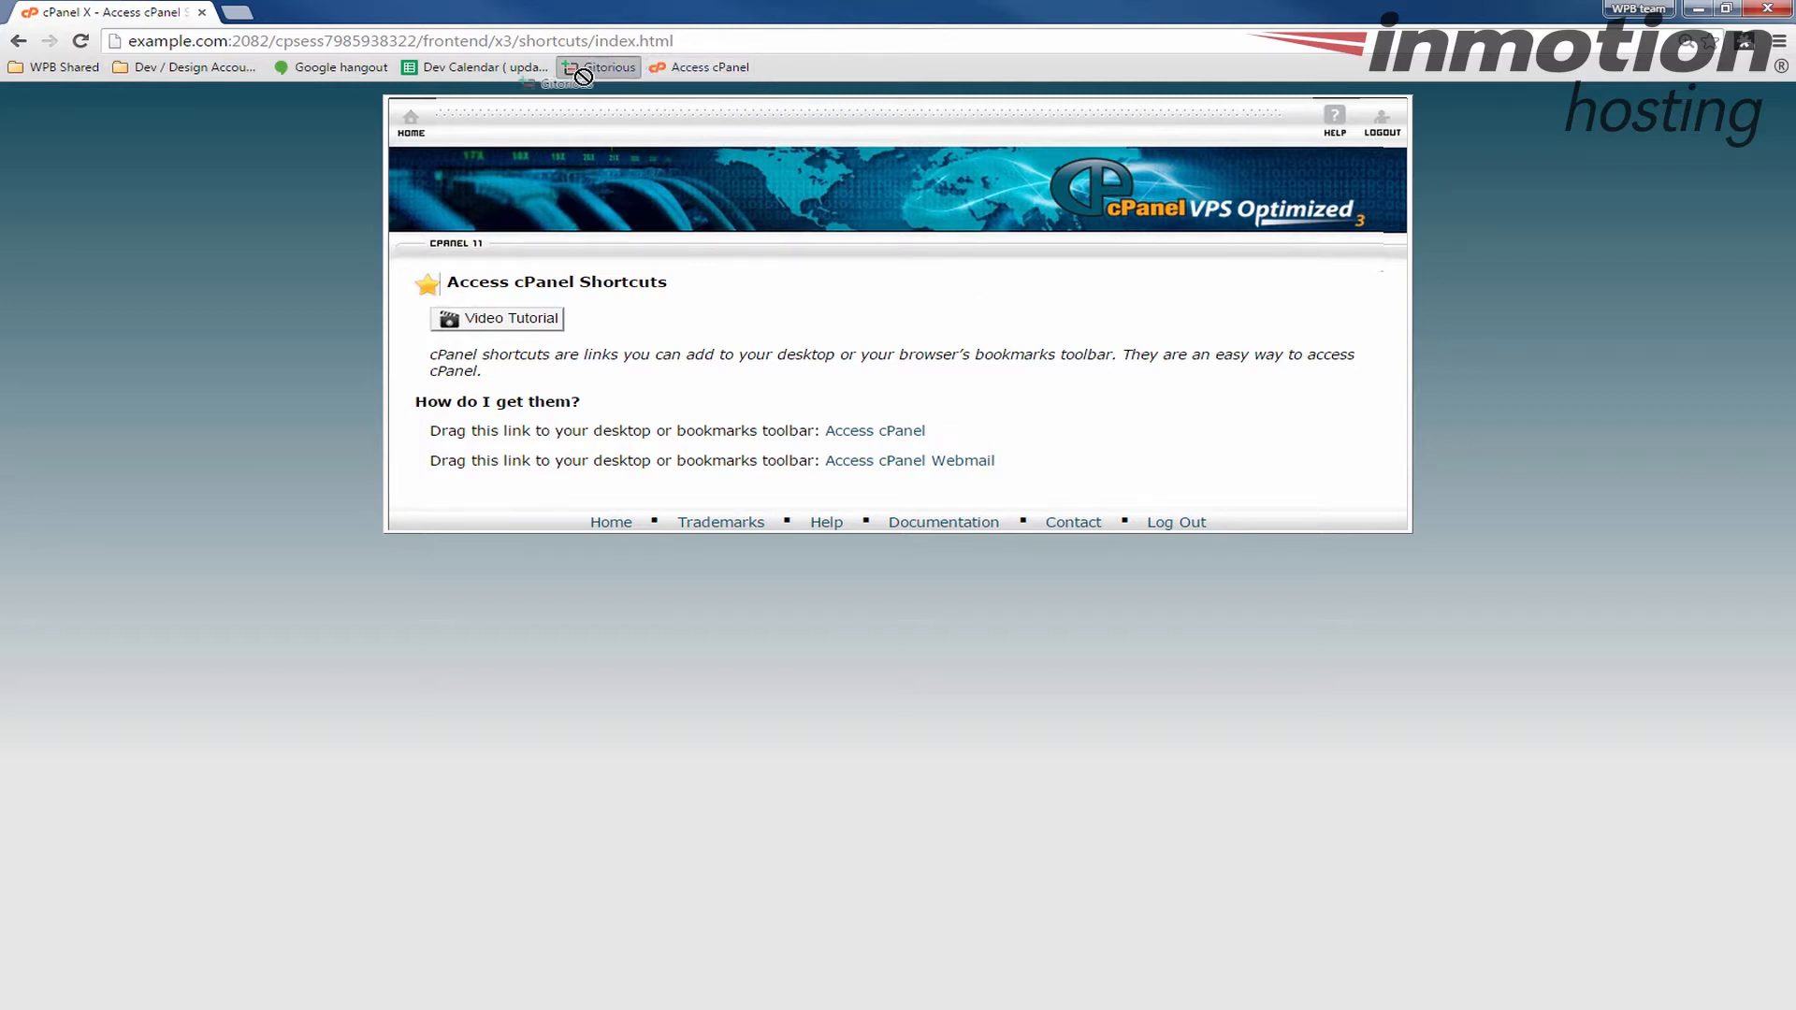
pyautogui.moveTo(909, 461)
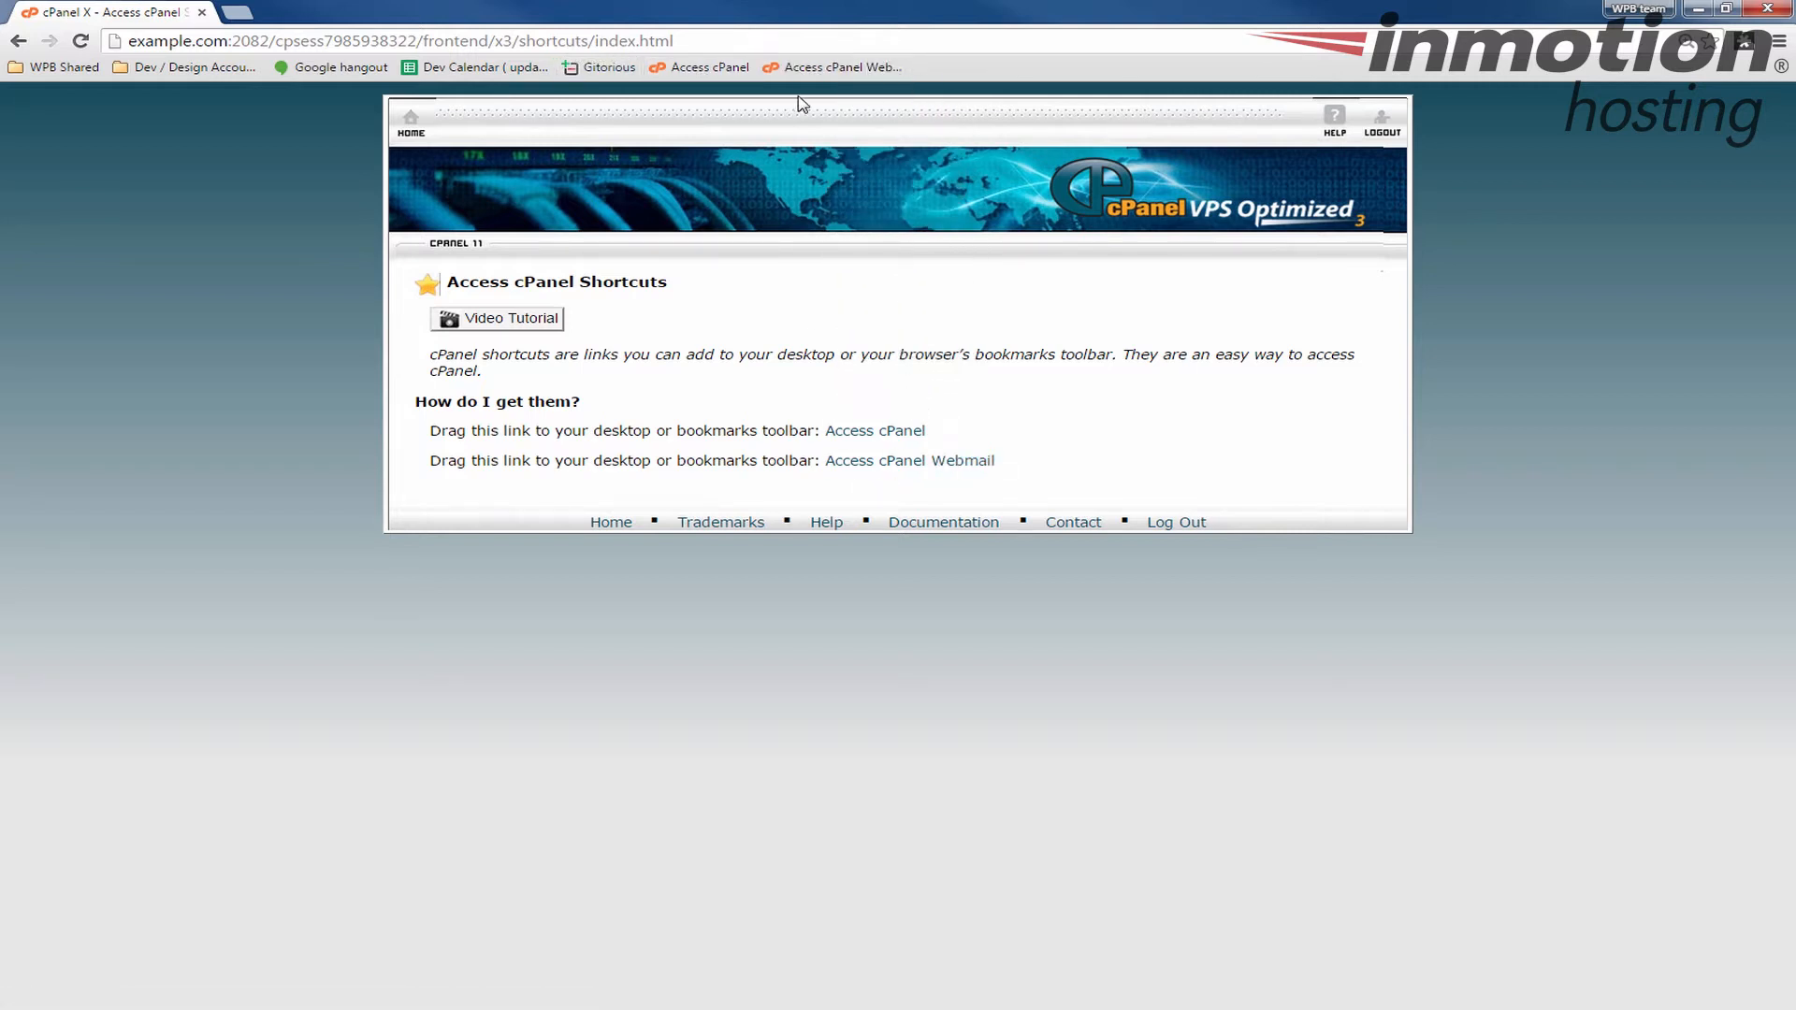
pyautogui.moveTo(842, 67)
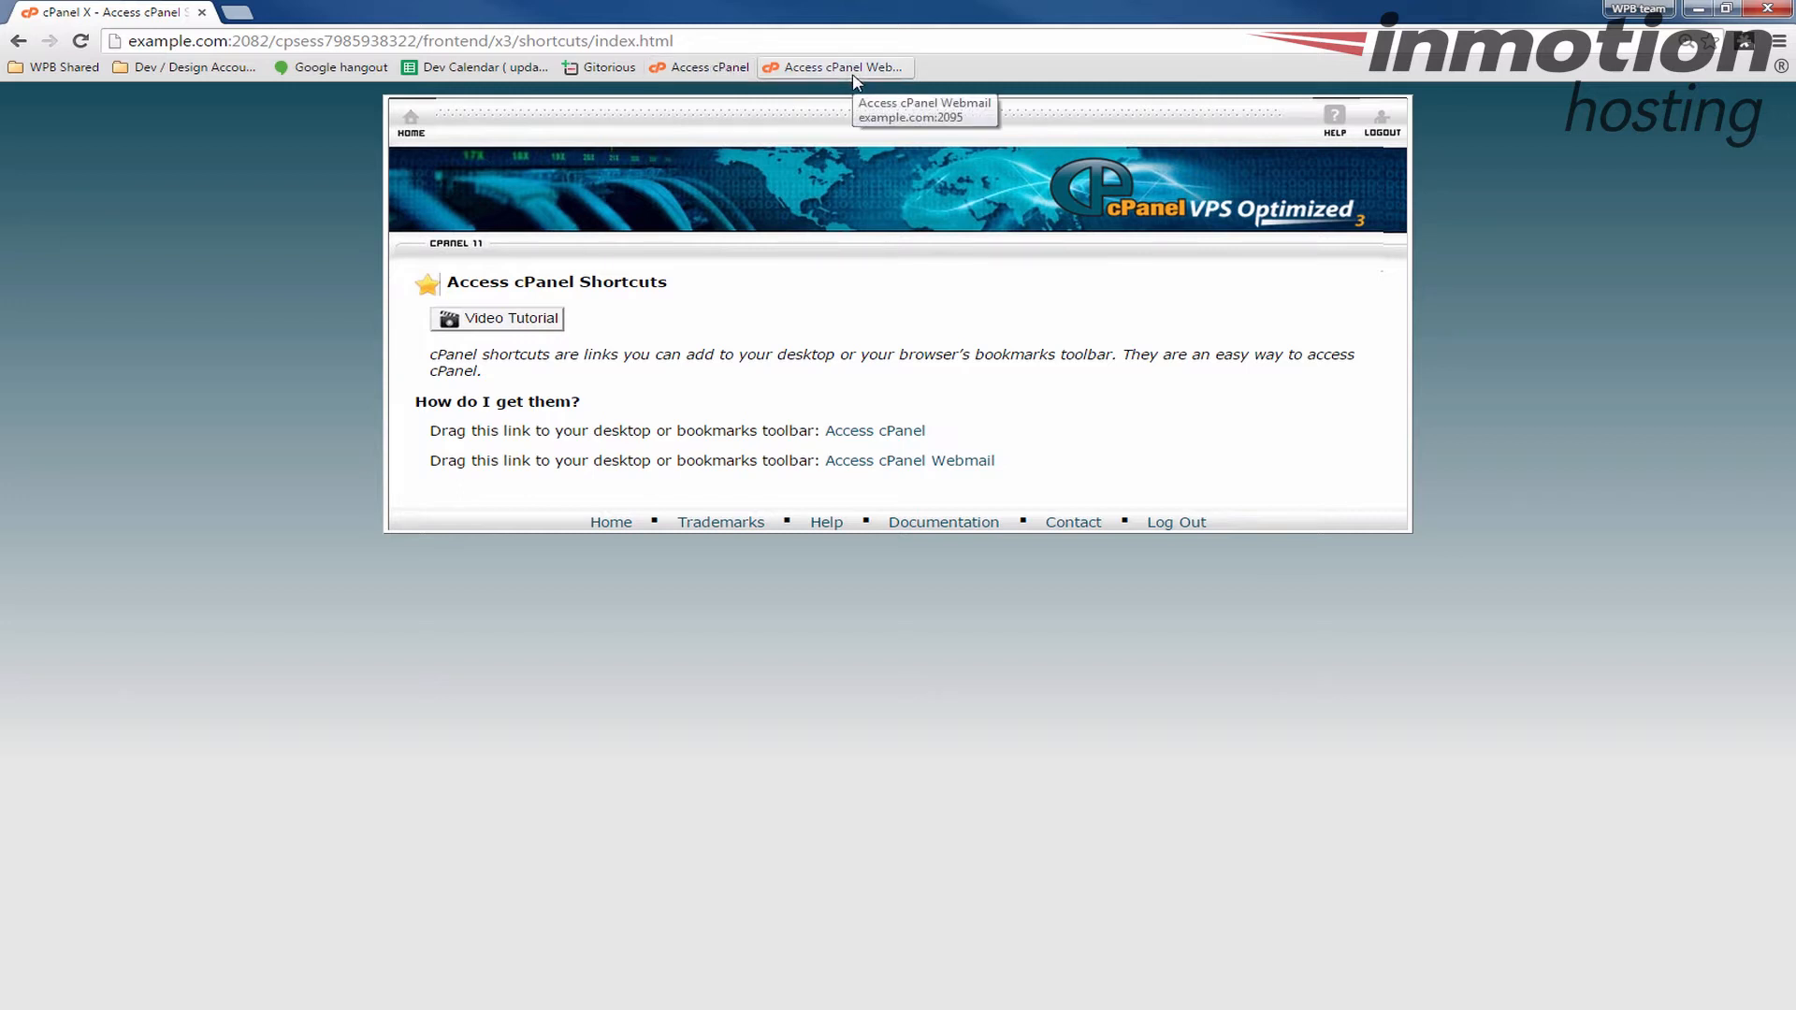
pyautogui.moveTo(842, 67)
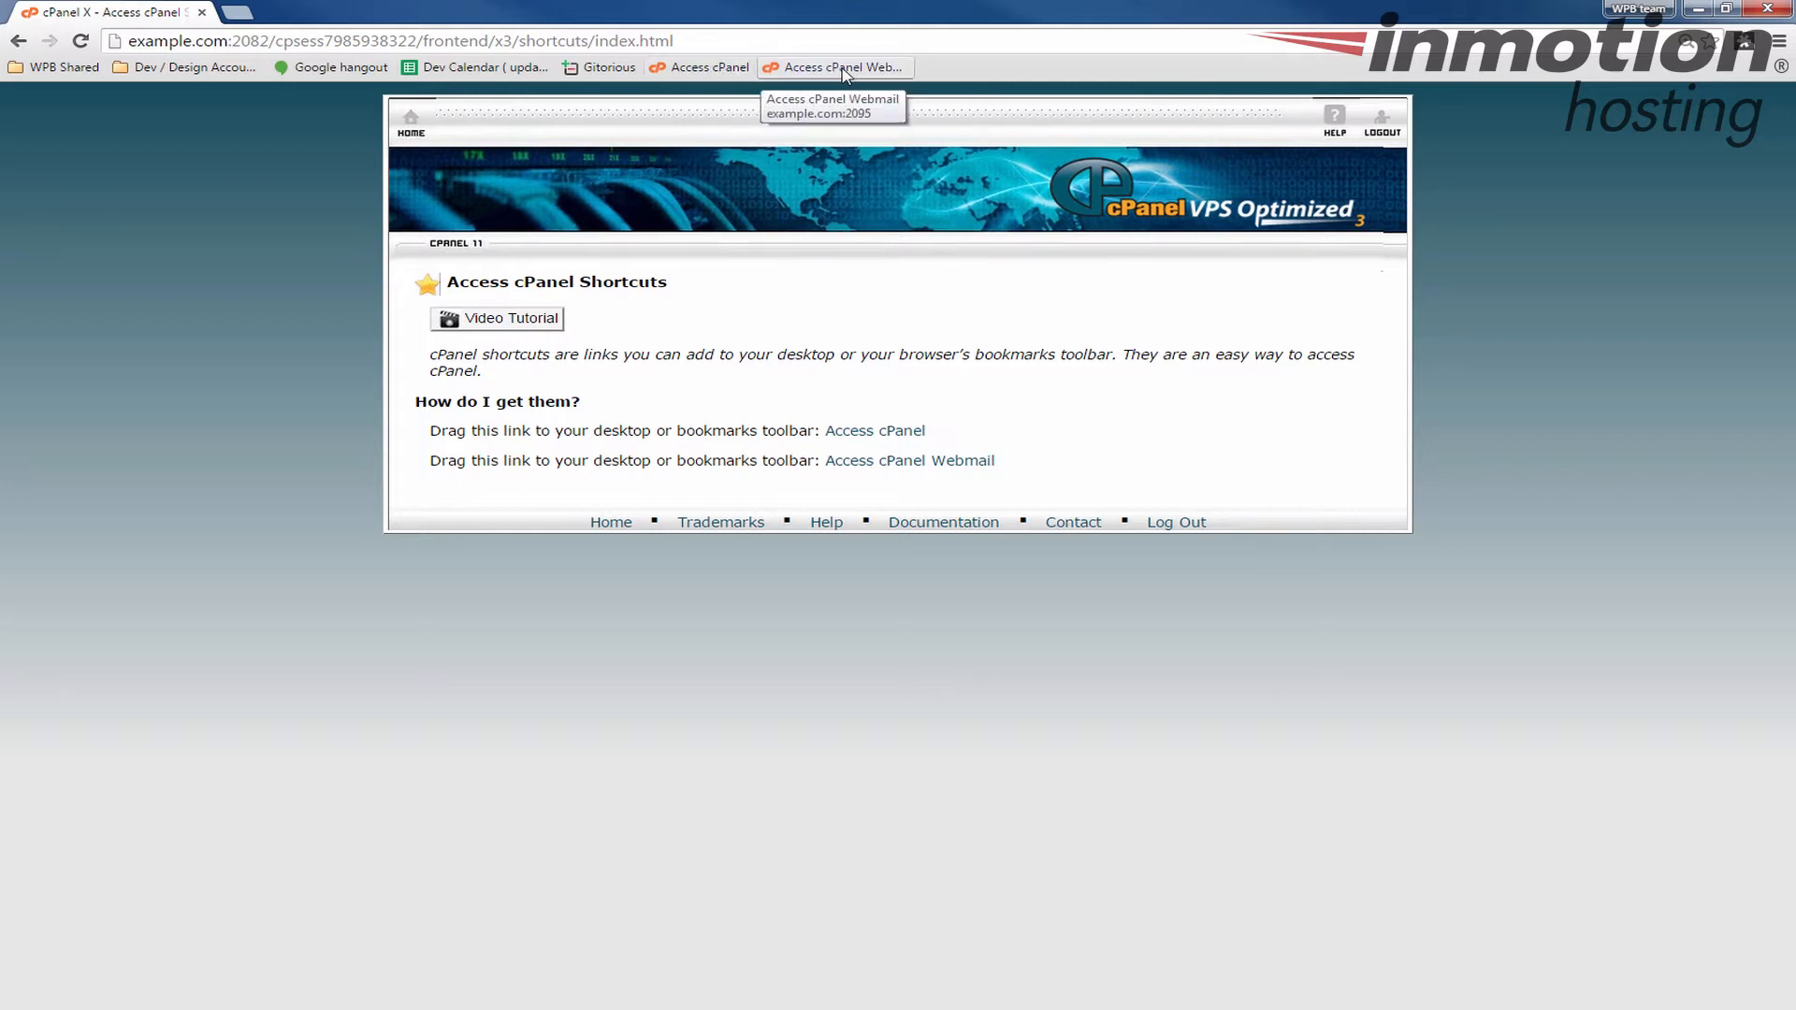
# Test the Webmail and cPanel bookmarks, then return to the shortcuts page.
pyautogui.click(844, 67)
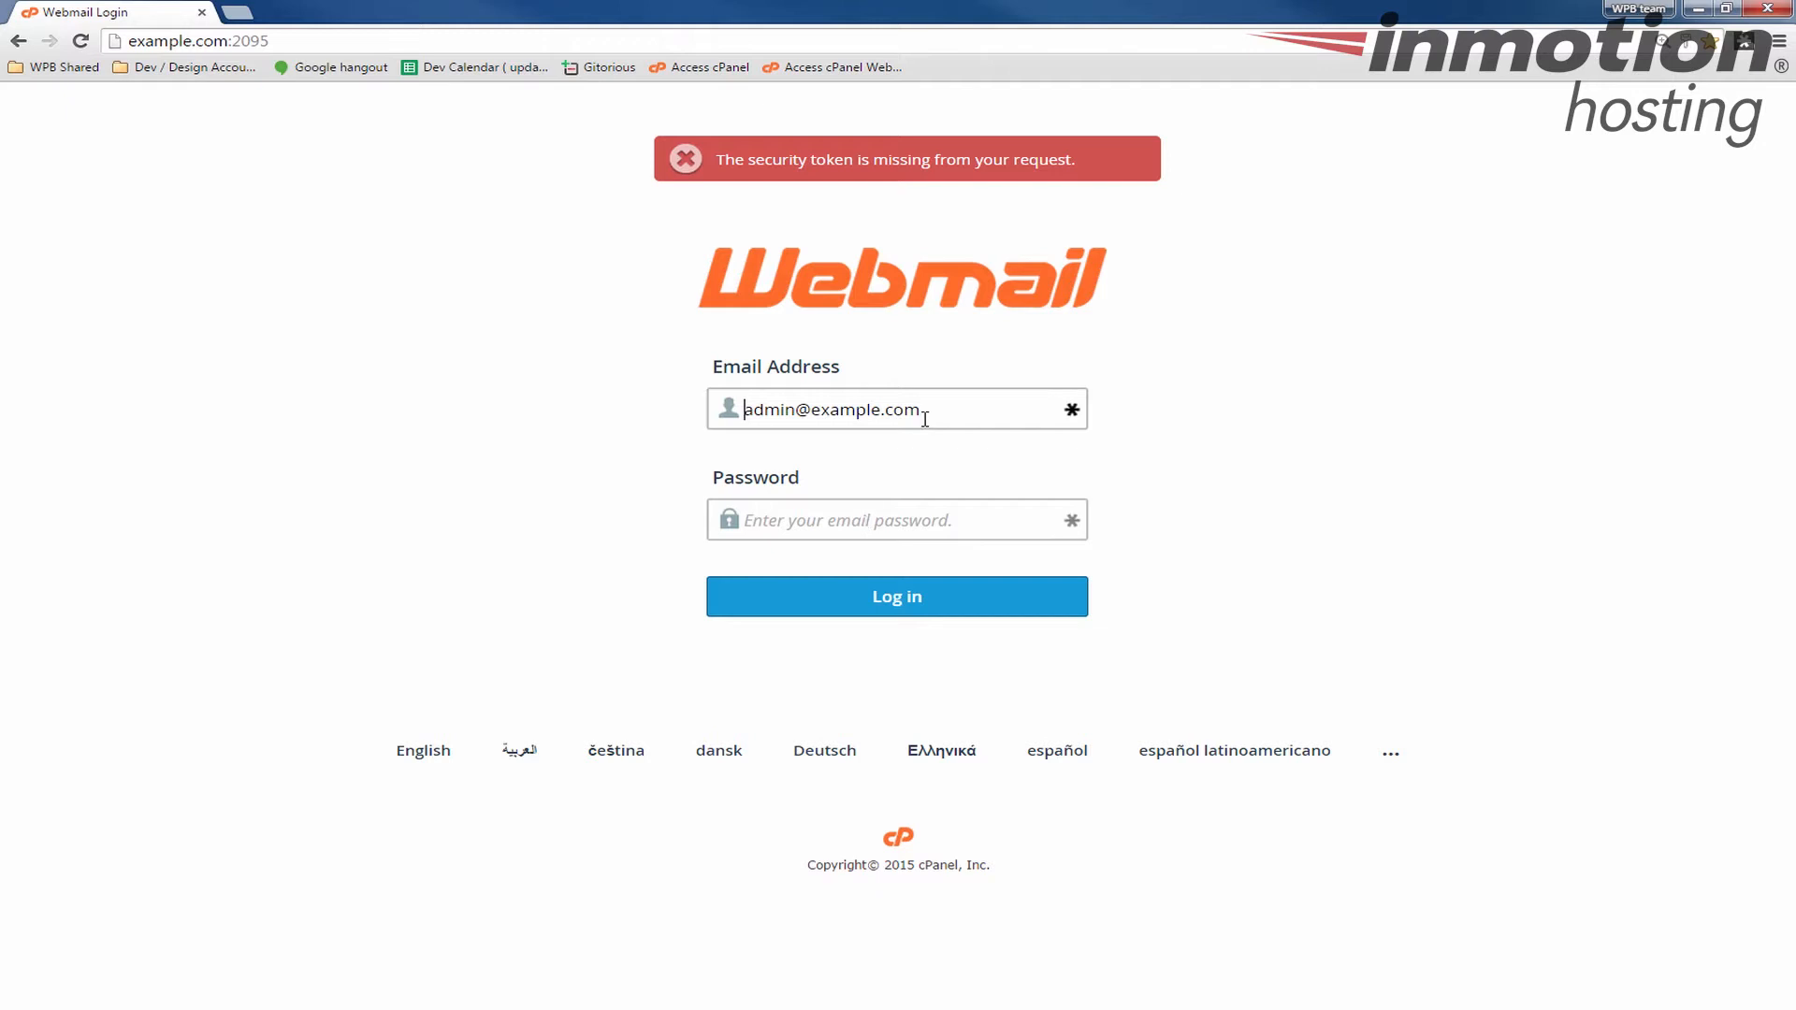
pyautogui.click(699, 67)
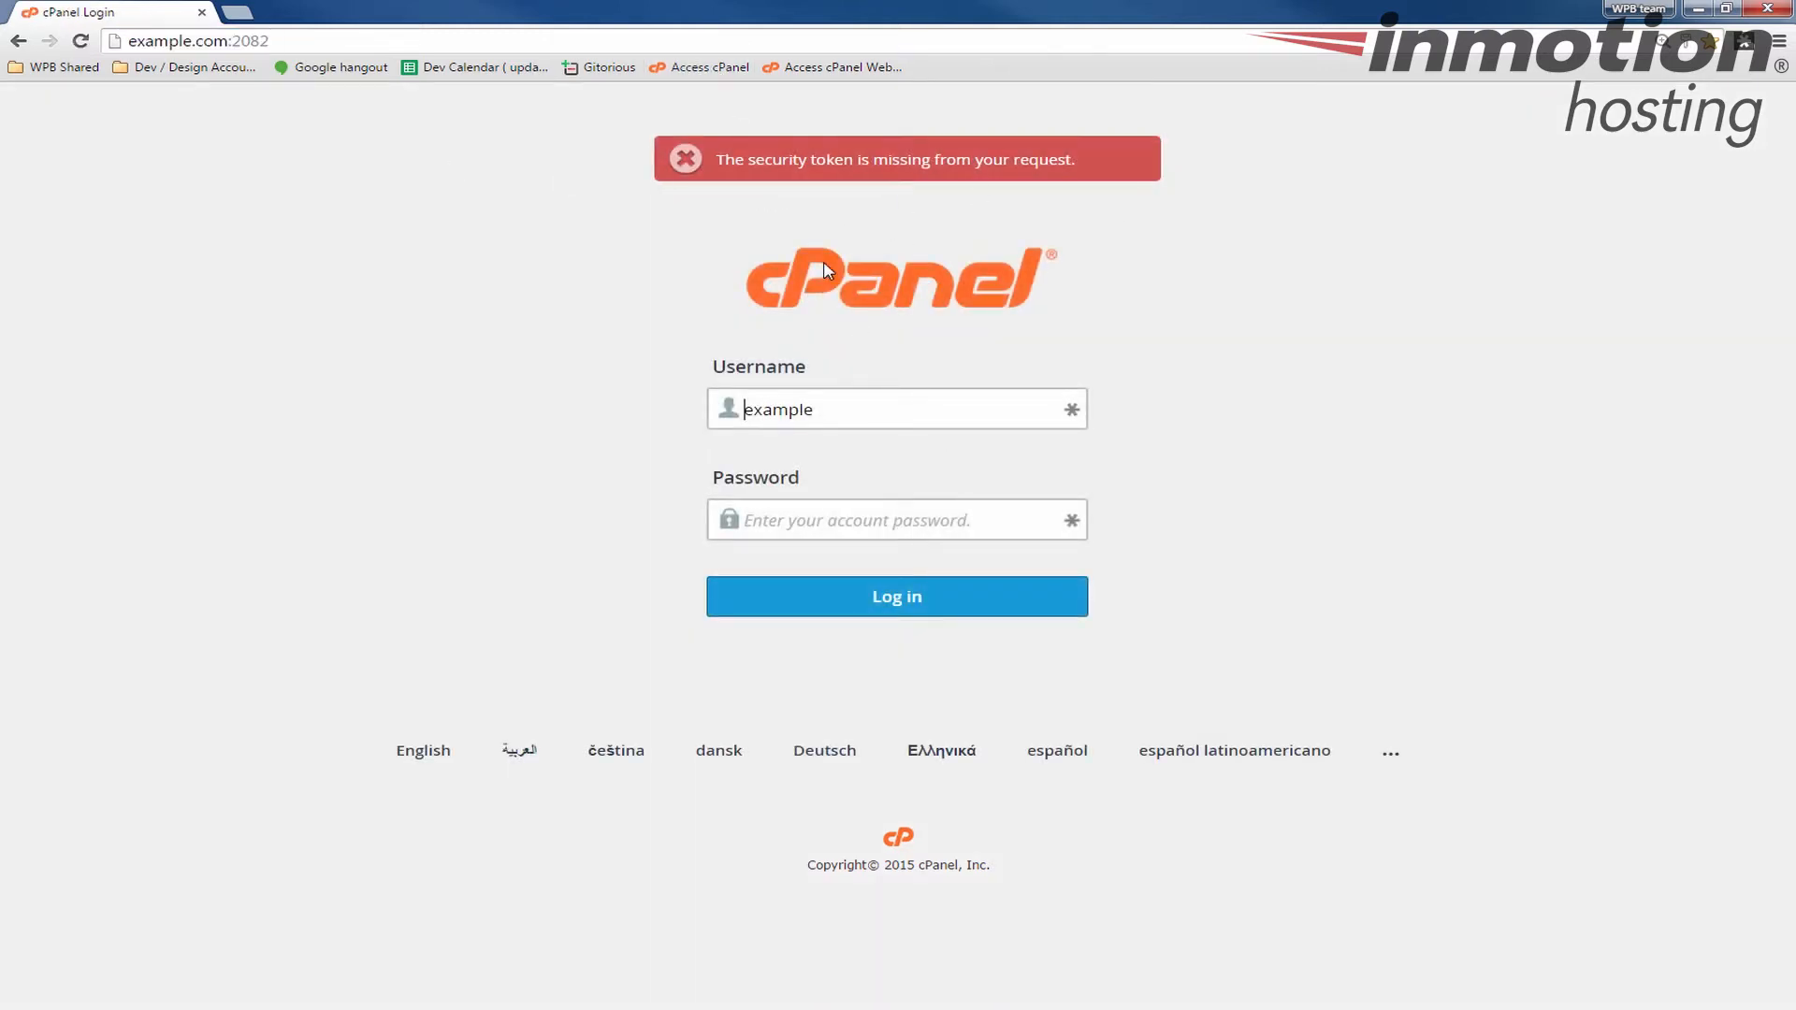
pyautogui.click(18, 39)
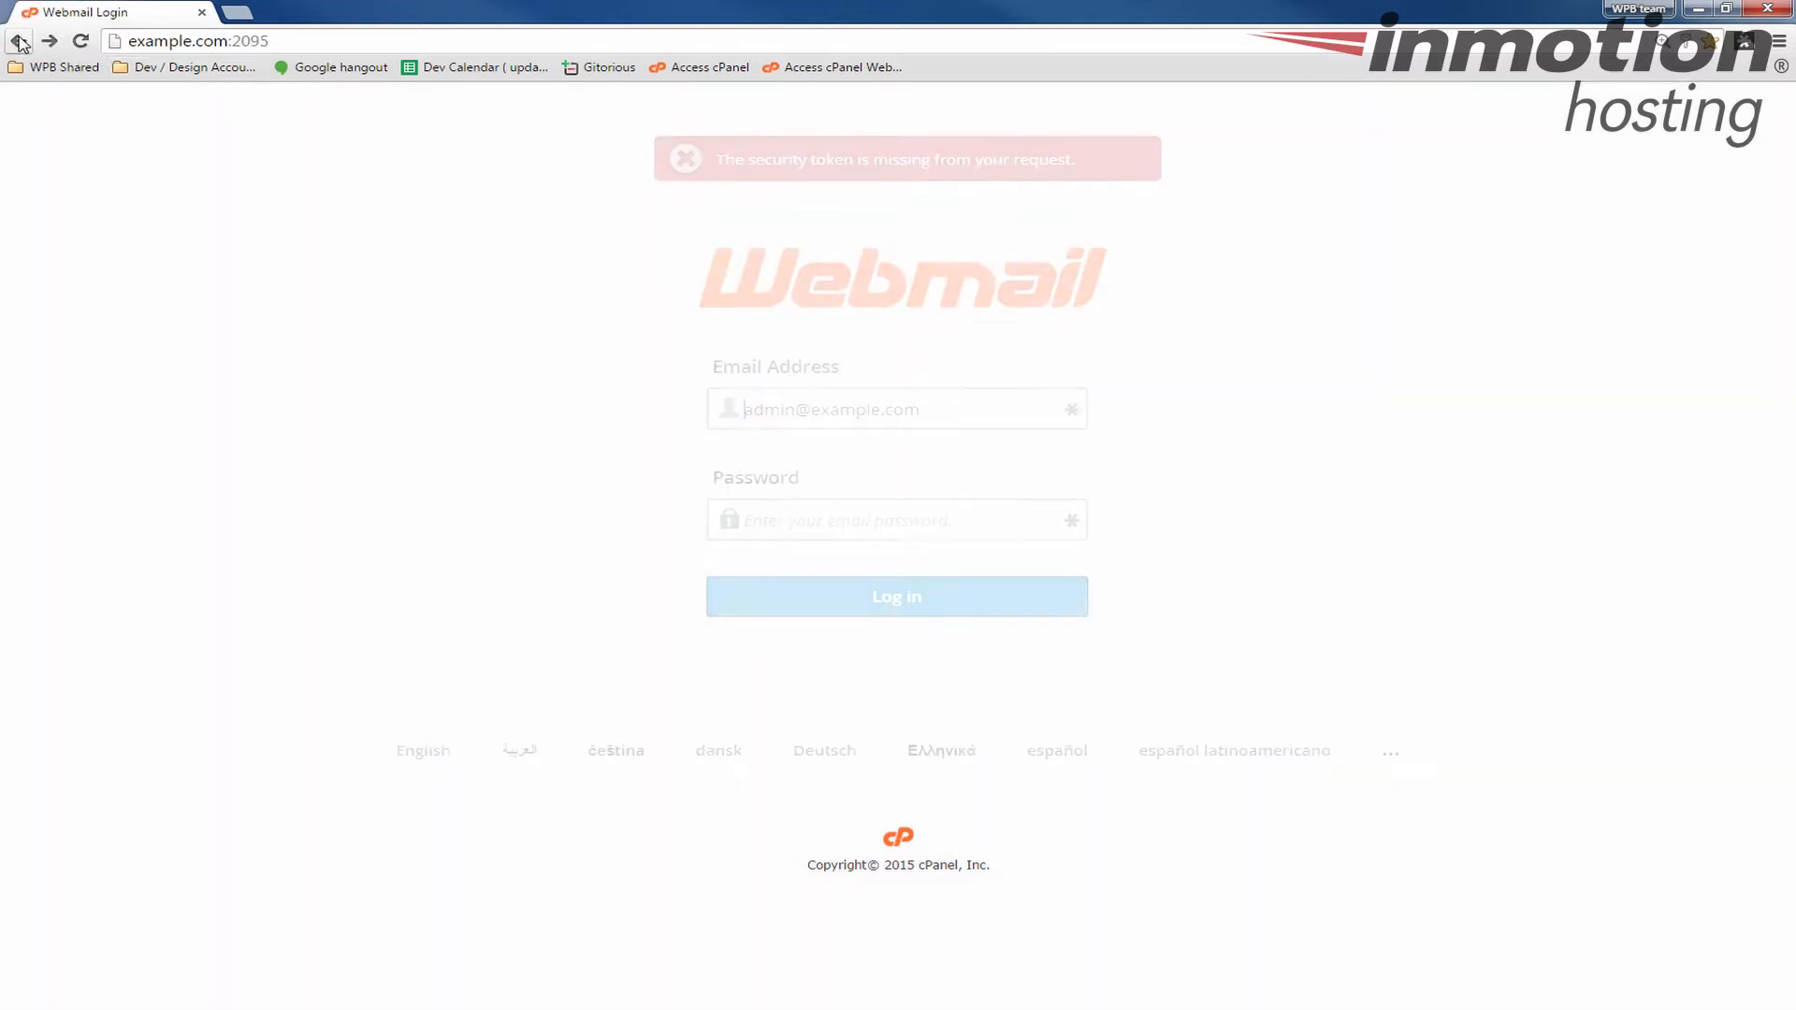
pyautogui.click(18, 39)
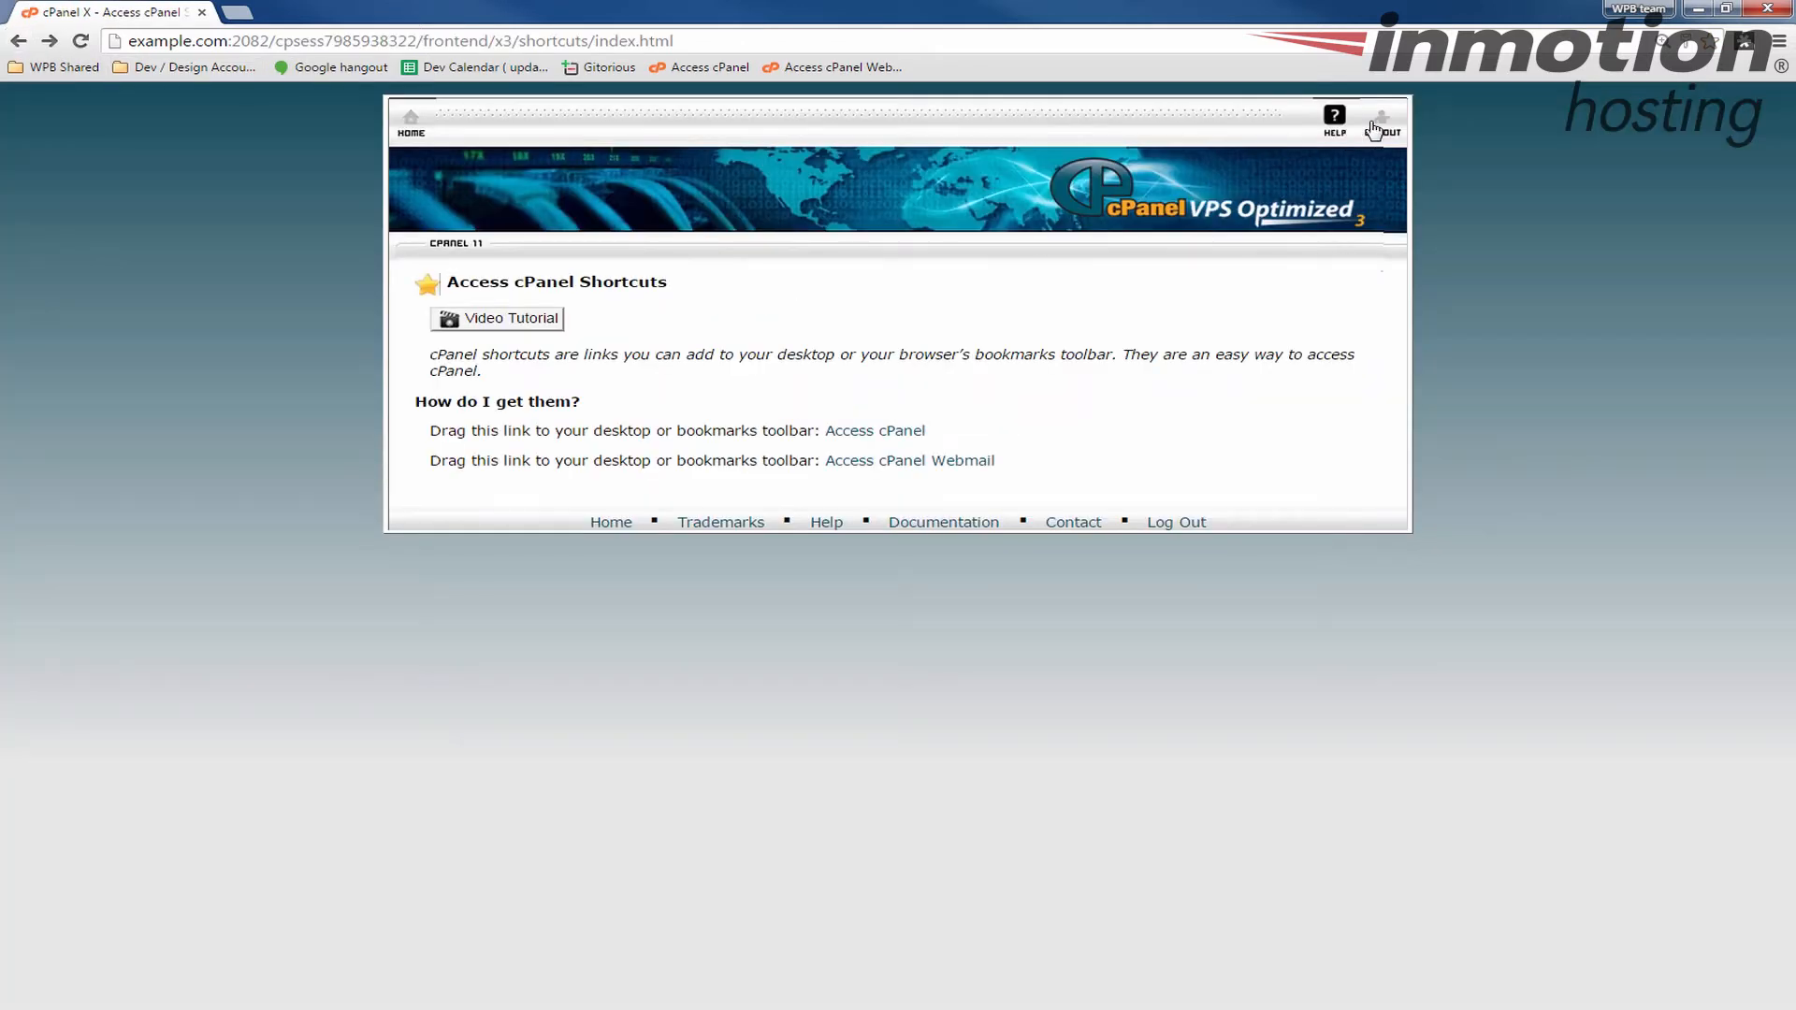
# Log out of cPanel and reopen the Webmail login page from its bookmark.
pyautogui.click(1383, 119)
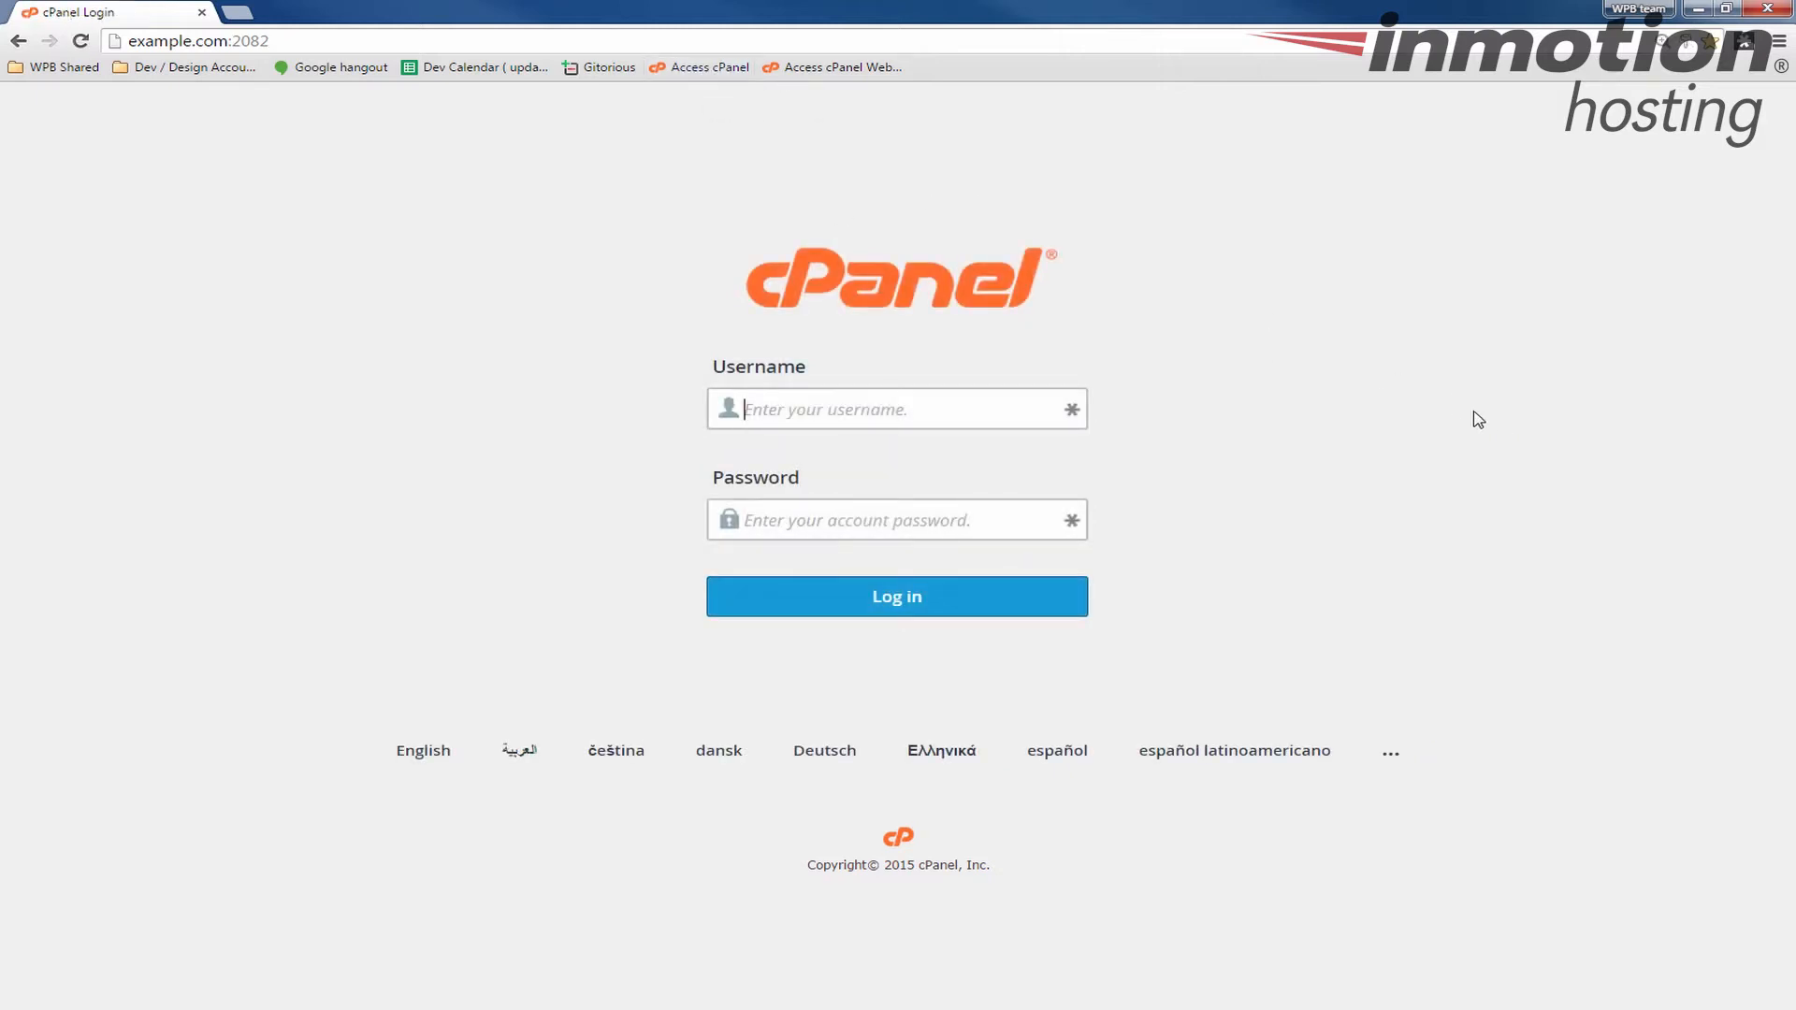
pyautogui.moveTo(844, 67)
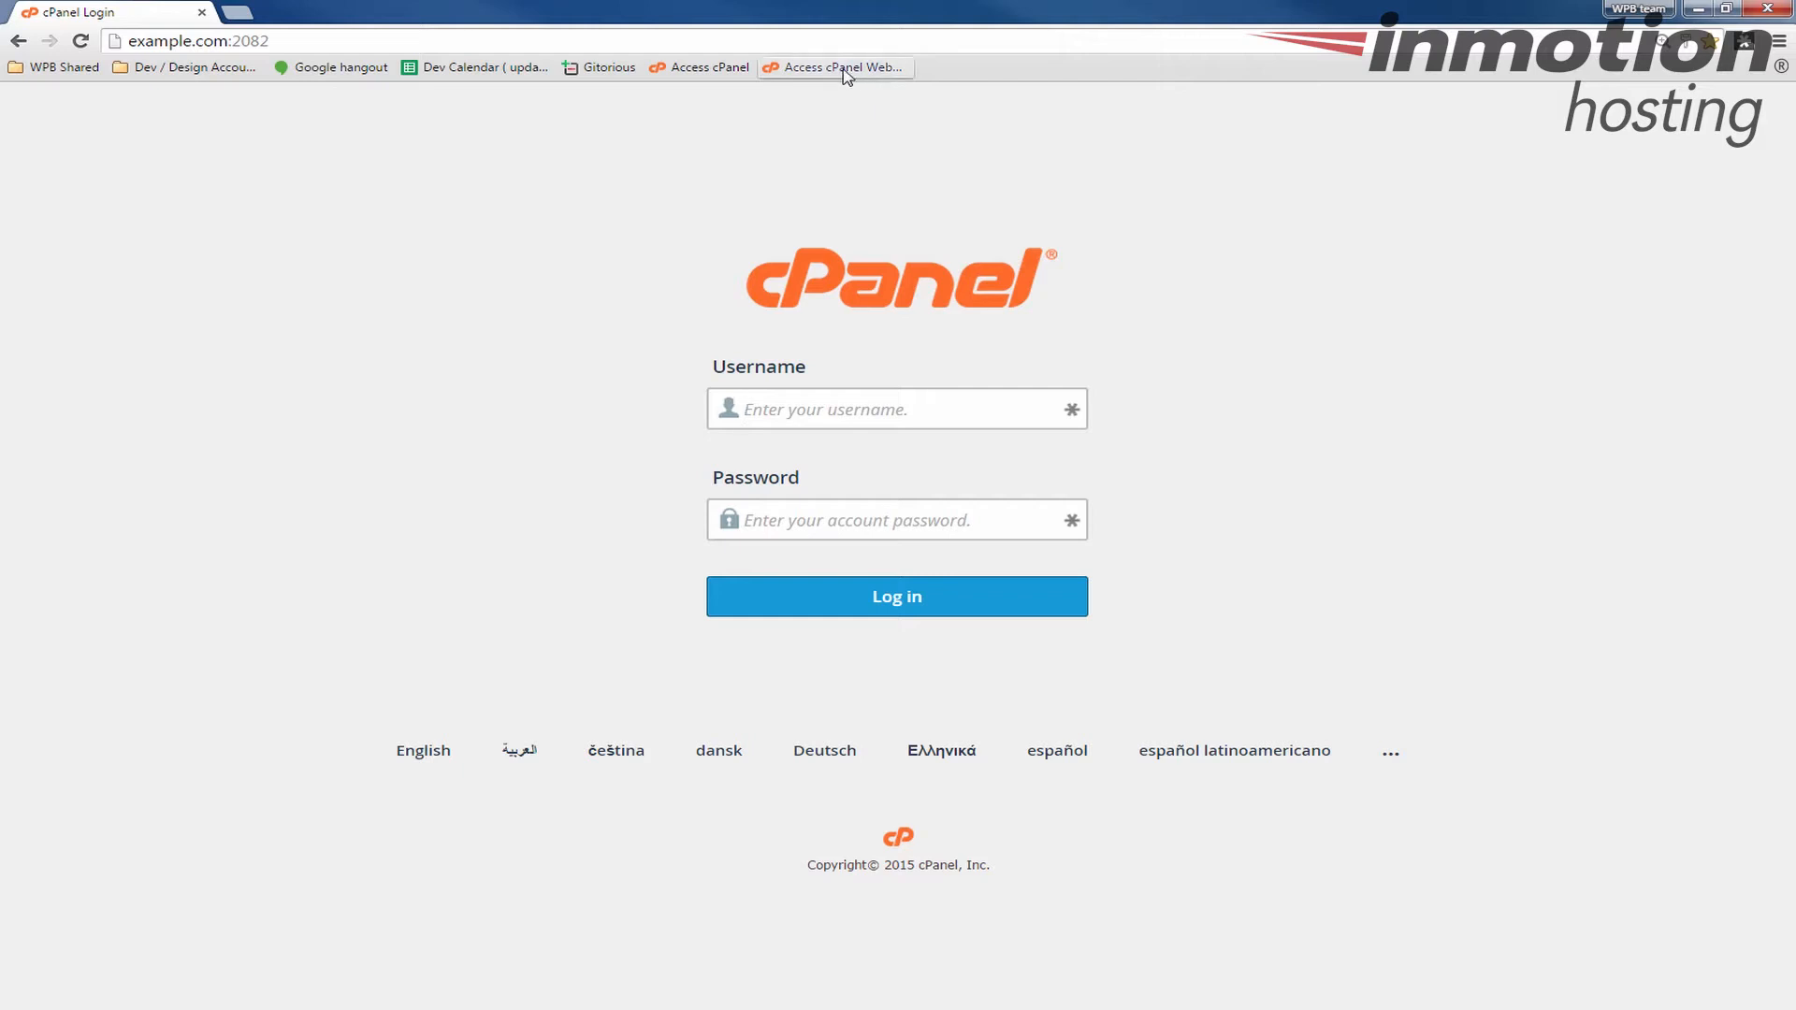
pyautogui.click(834, 67)
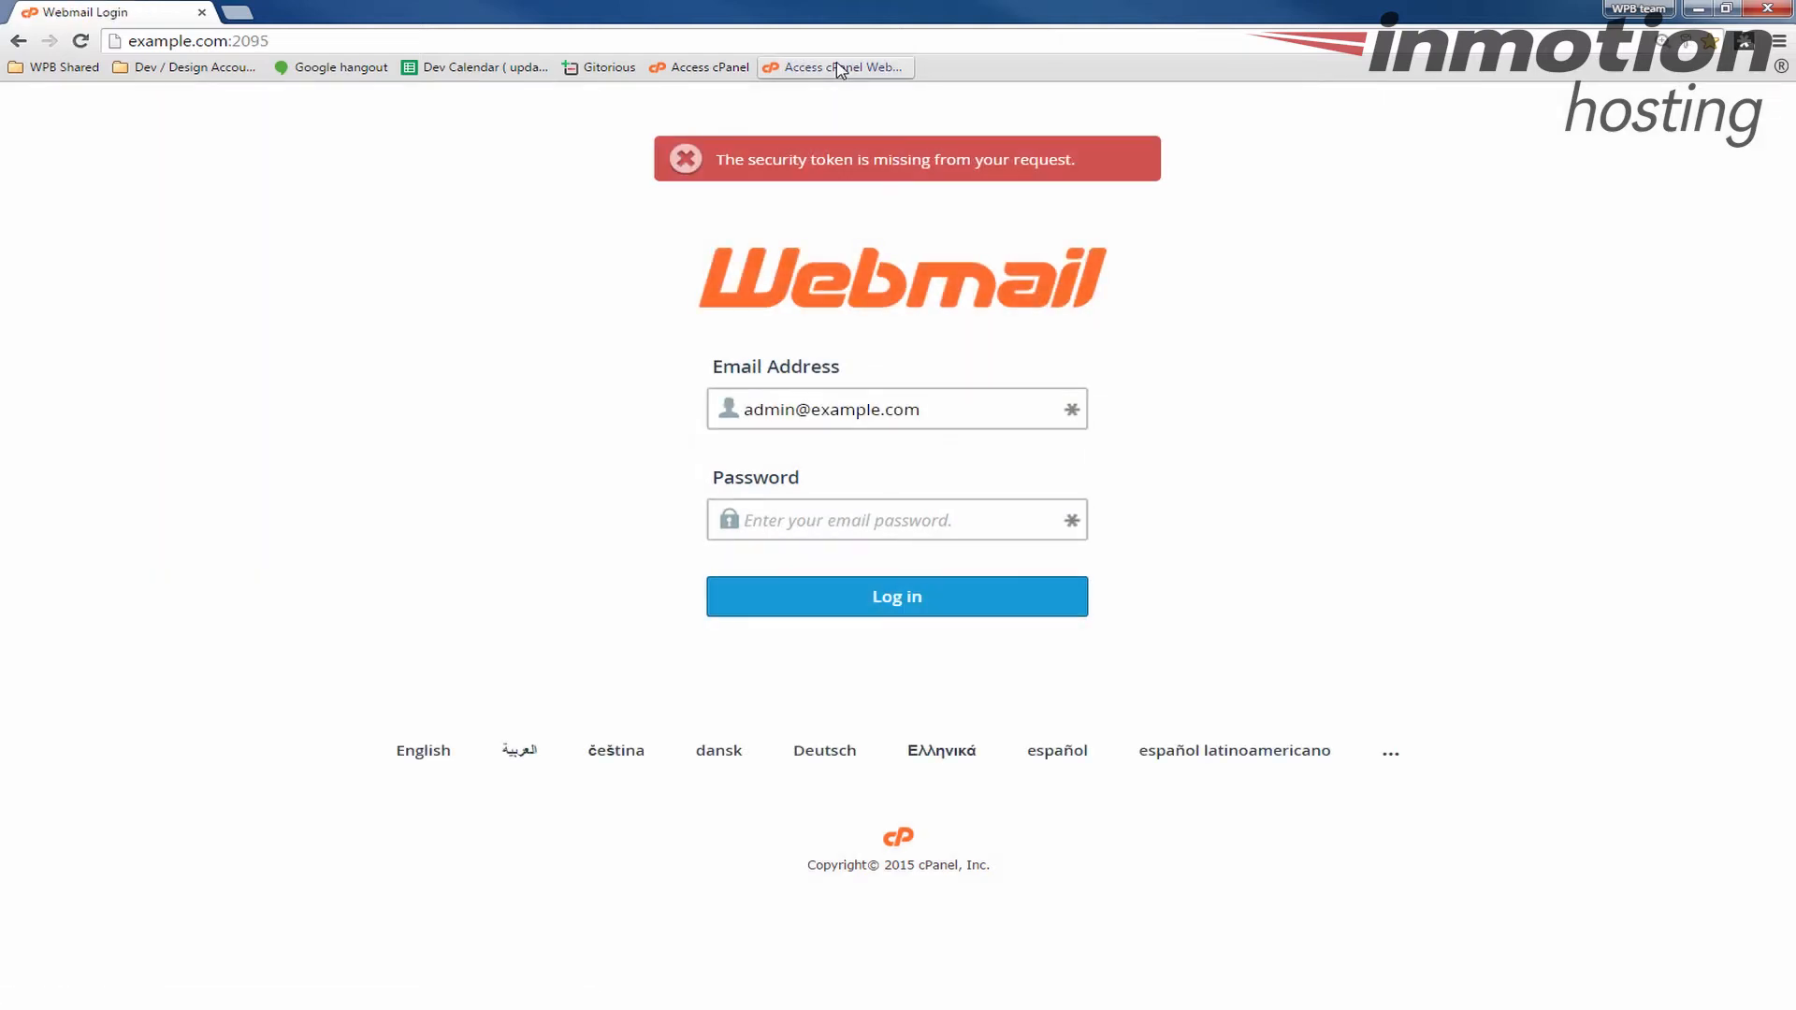
pyautogui.tripleClick(831, 410)
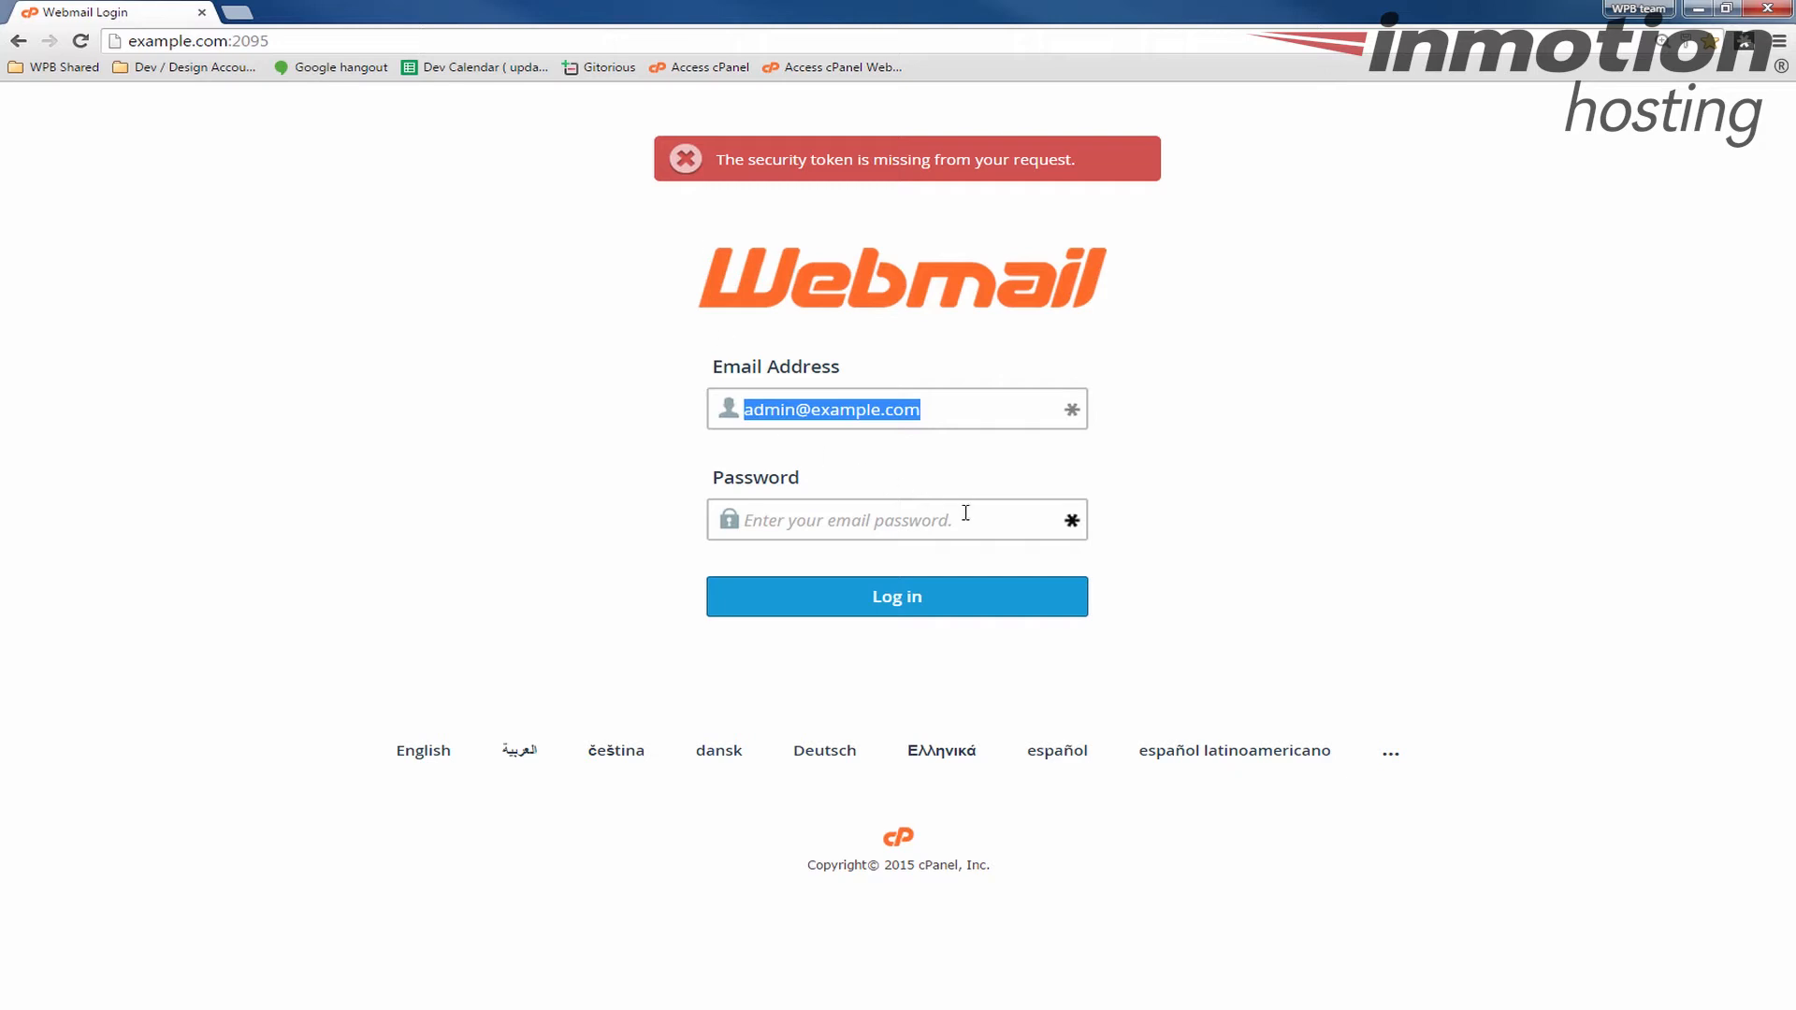
pyautogui.moveTo(805, 149)
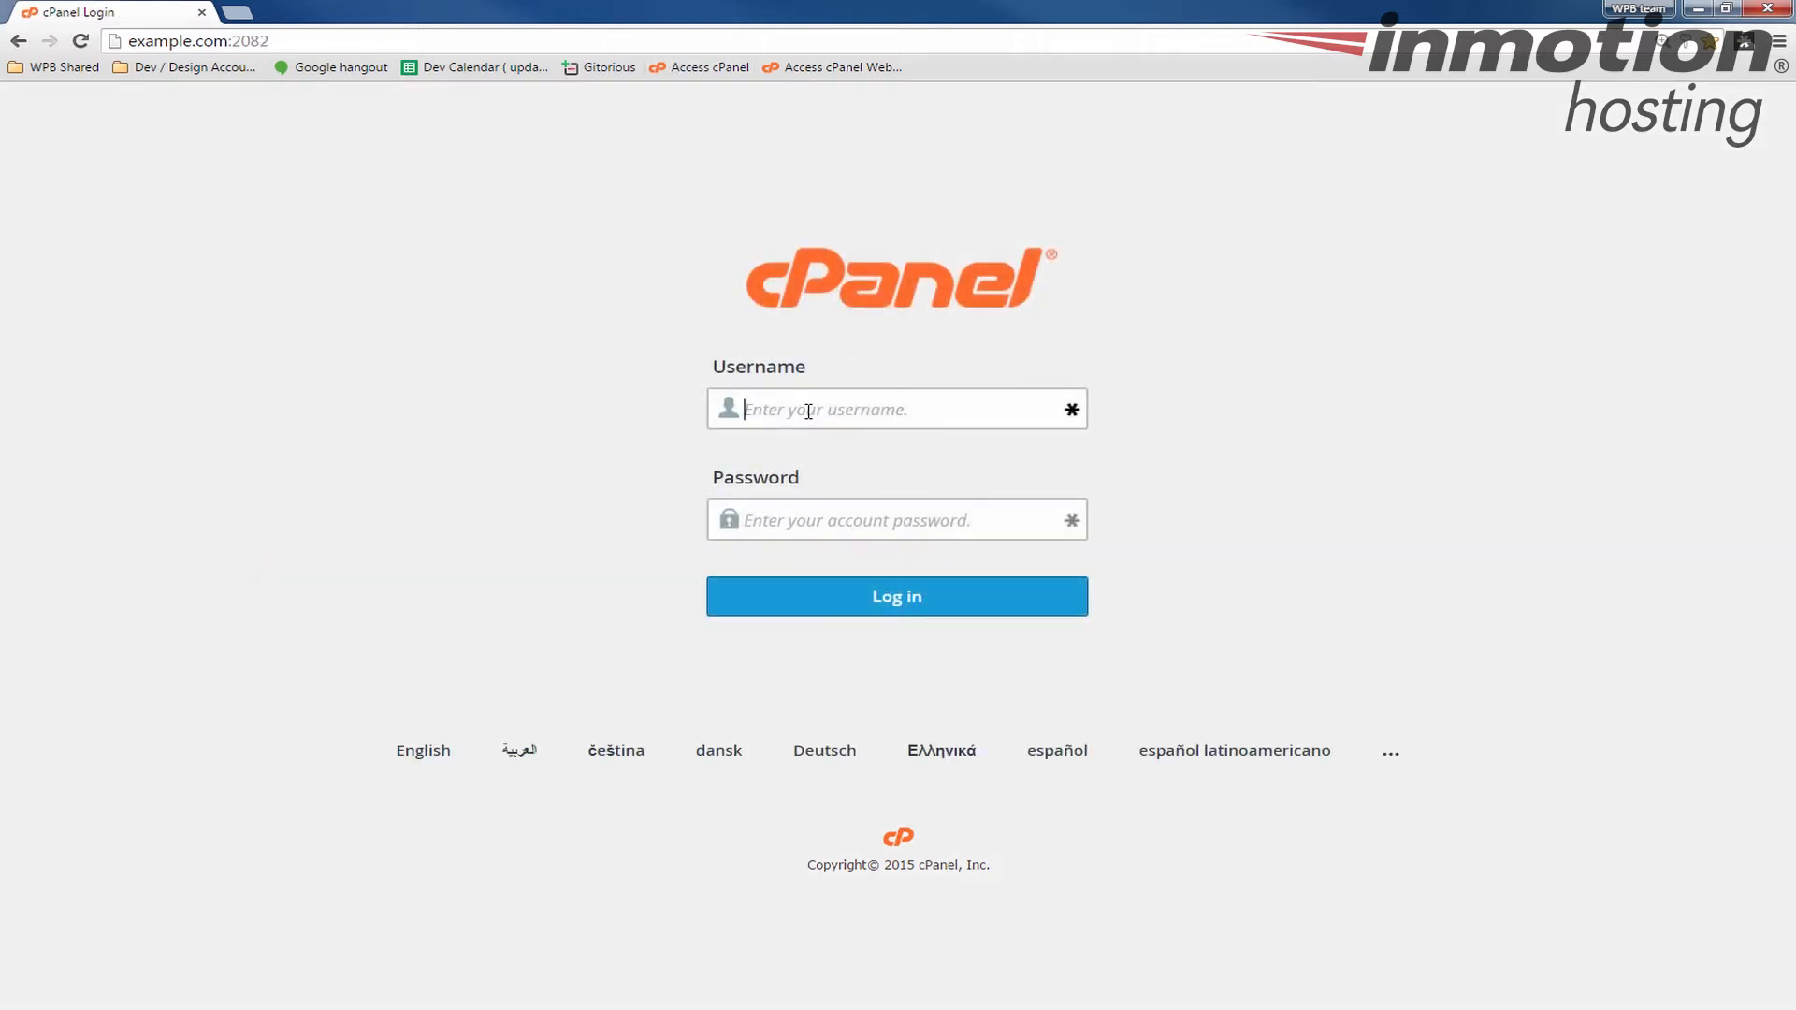
# Sign in to cPanel with username 'example' and the account password.
pyautogui.write('example')
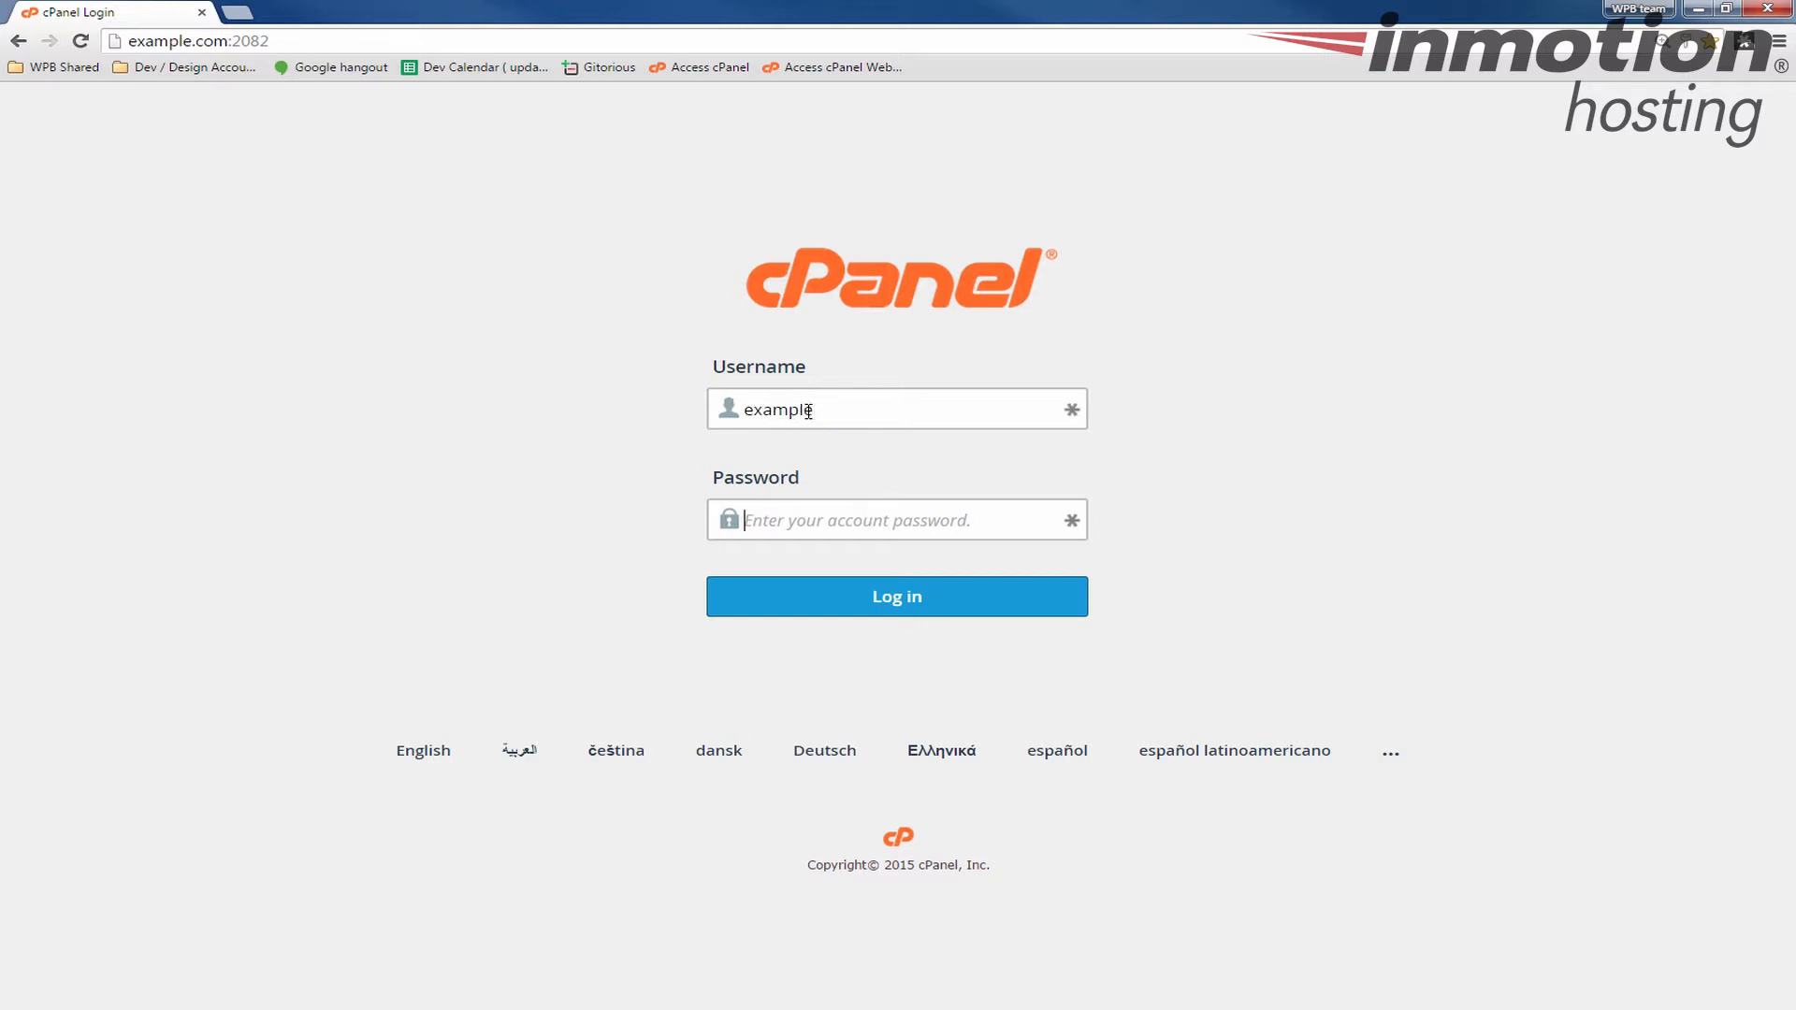
pyautogui.write('password')
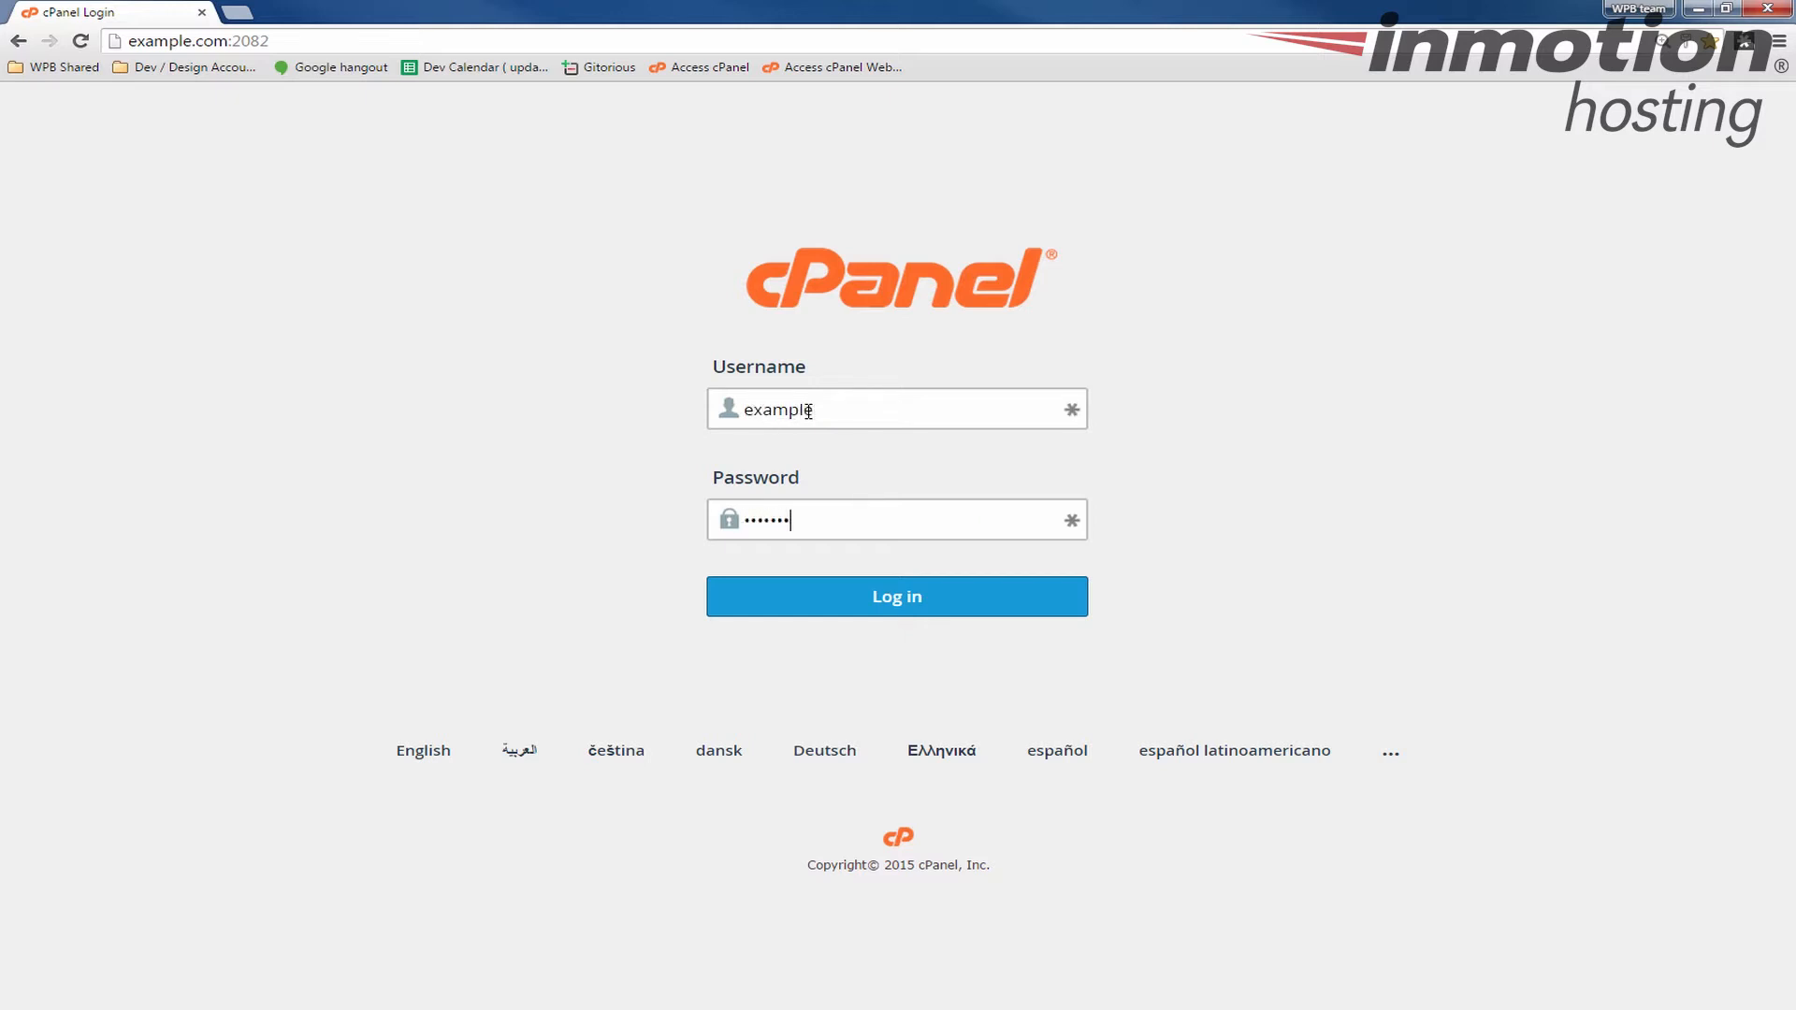
pyautogui.click(897, 595)
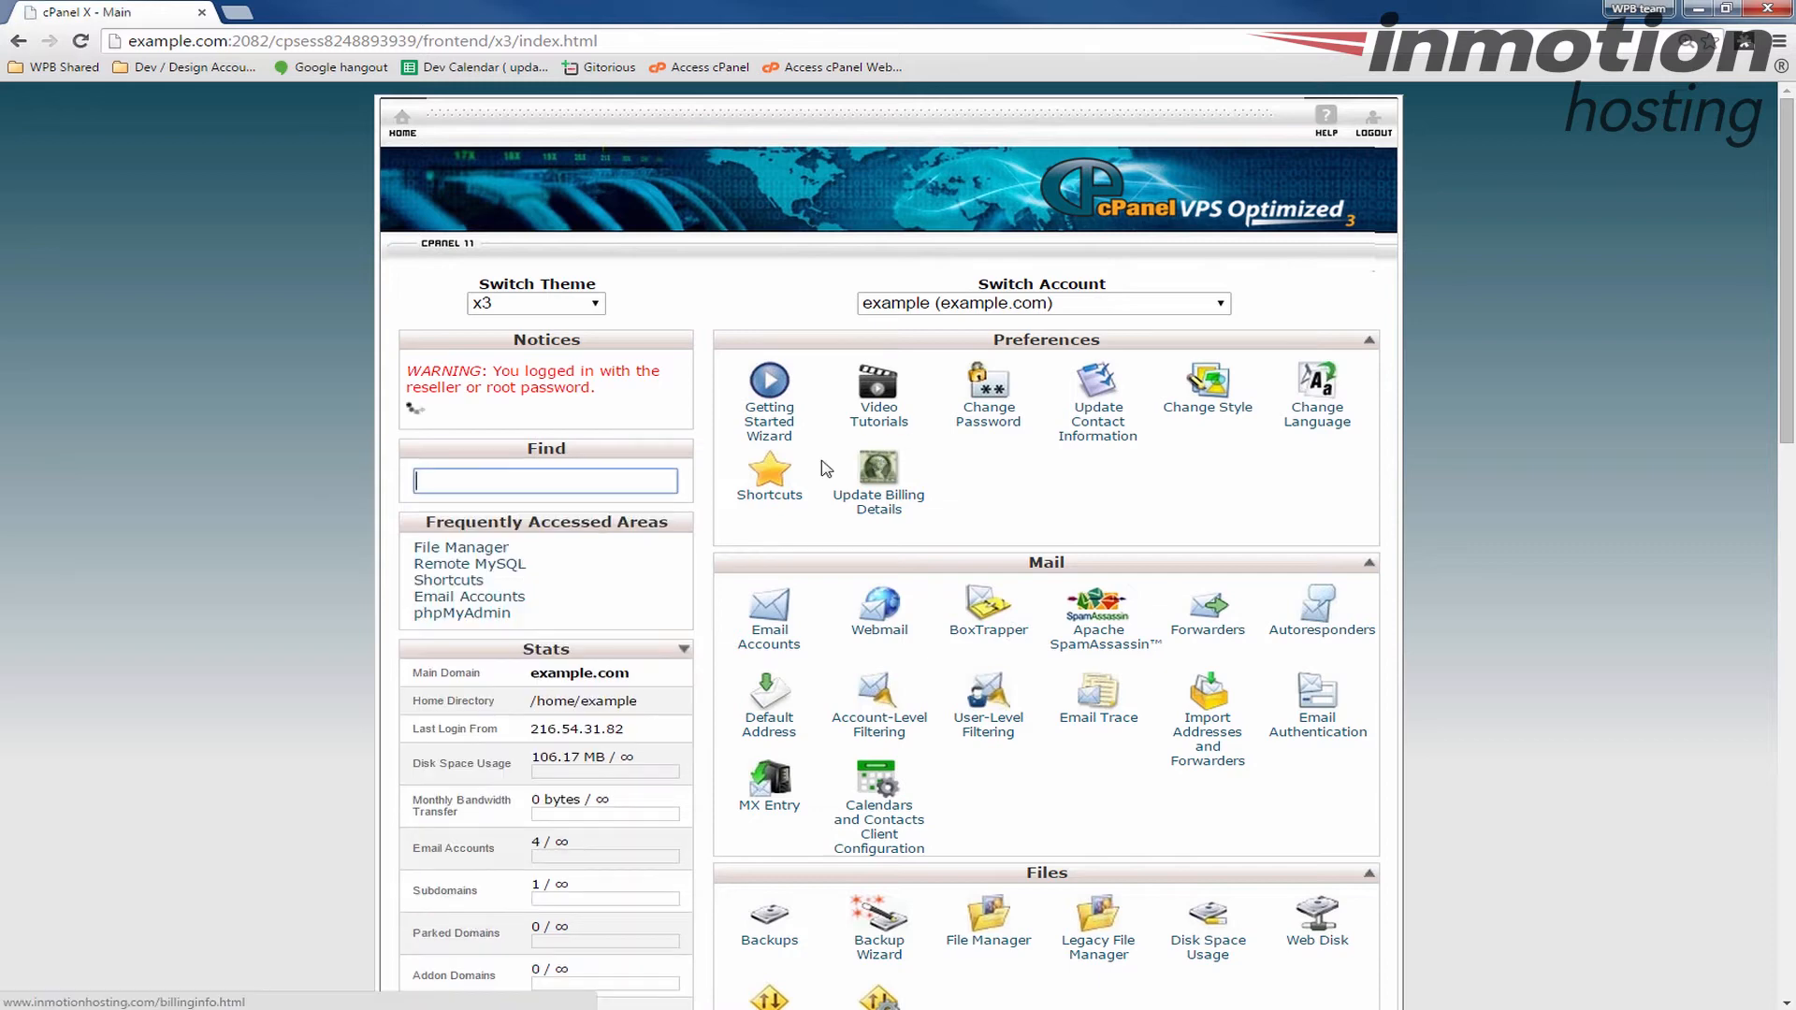
# Open the Shortcuts page and shrink the browser window to reveal the desktop.
pyautogui.click(769, 470)
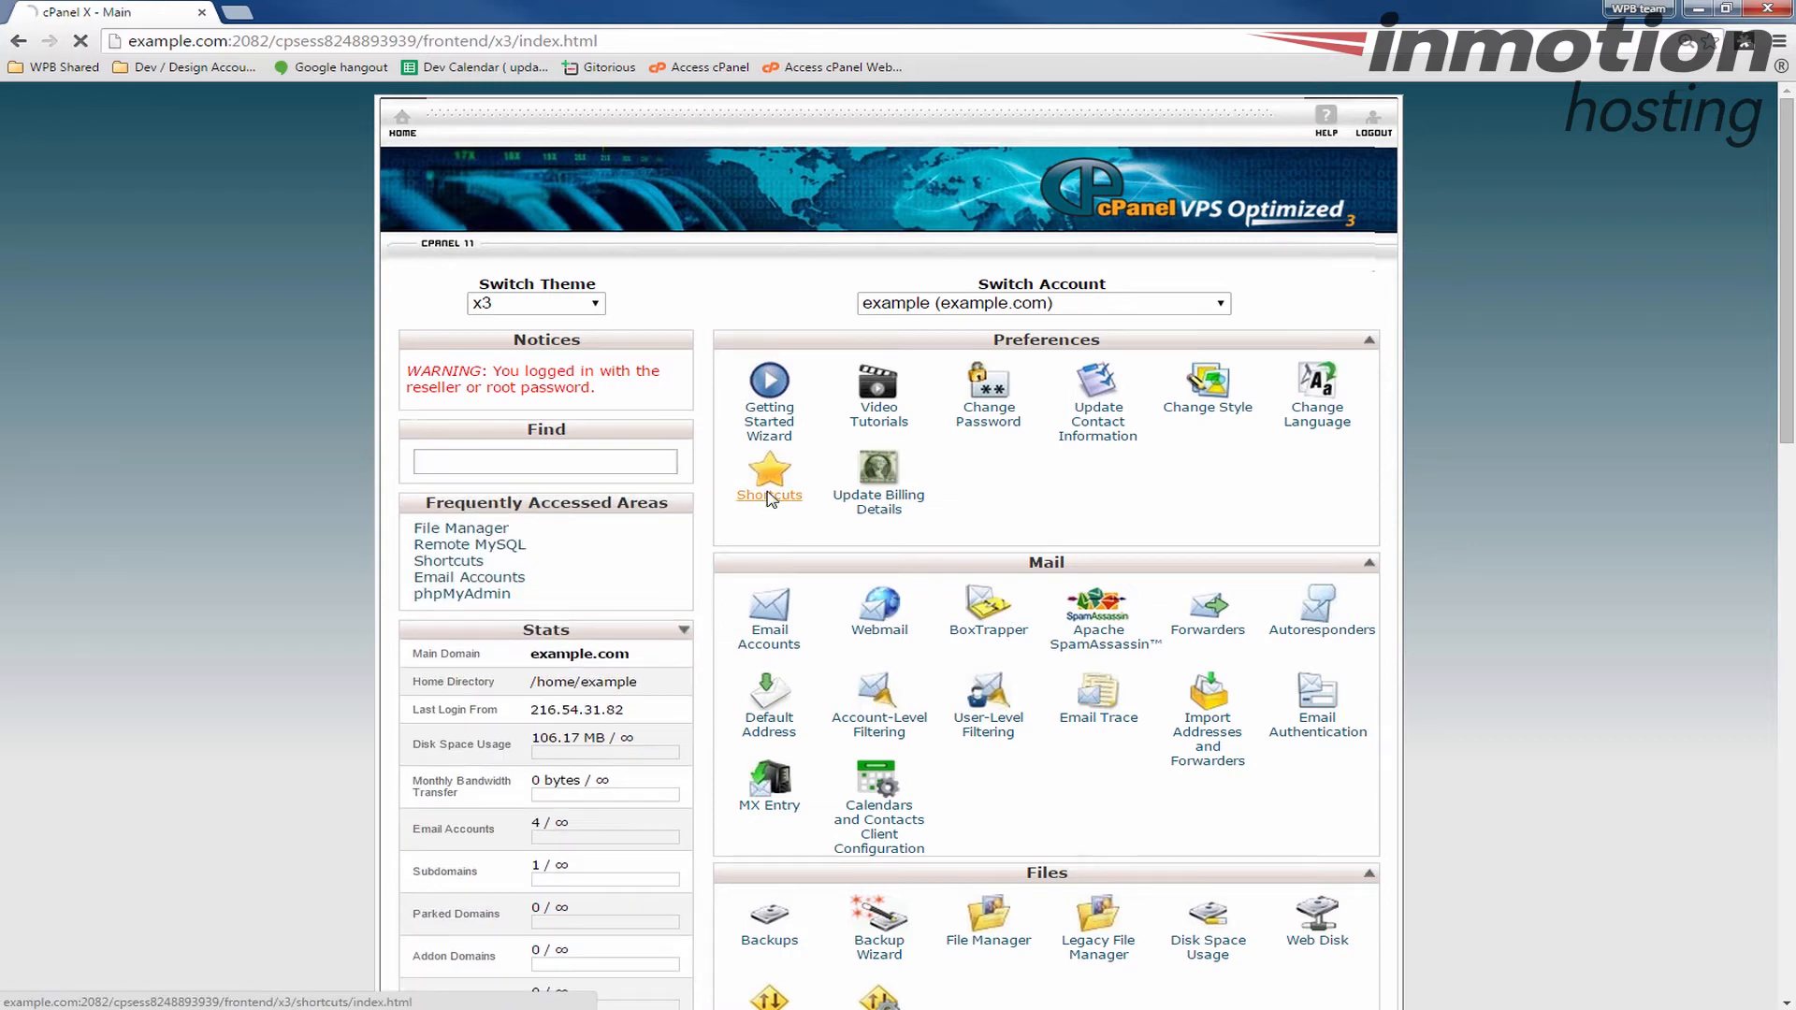
pyautogui.click(769, 470)
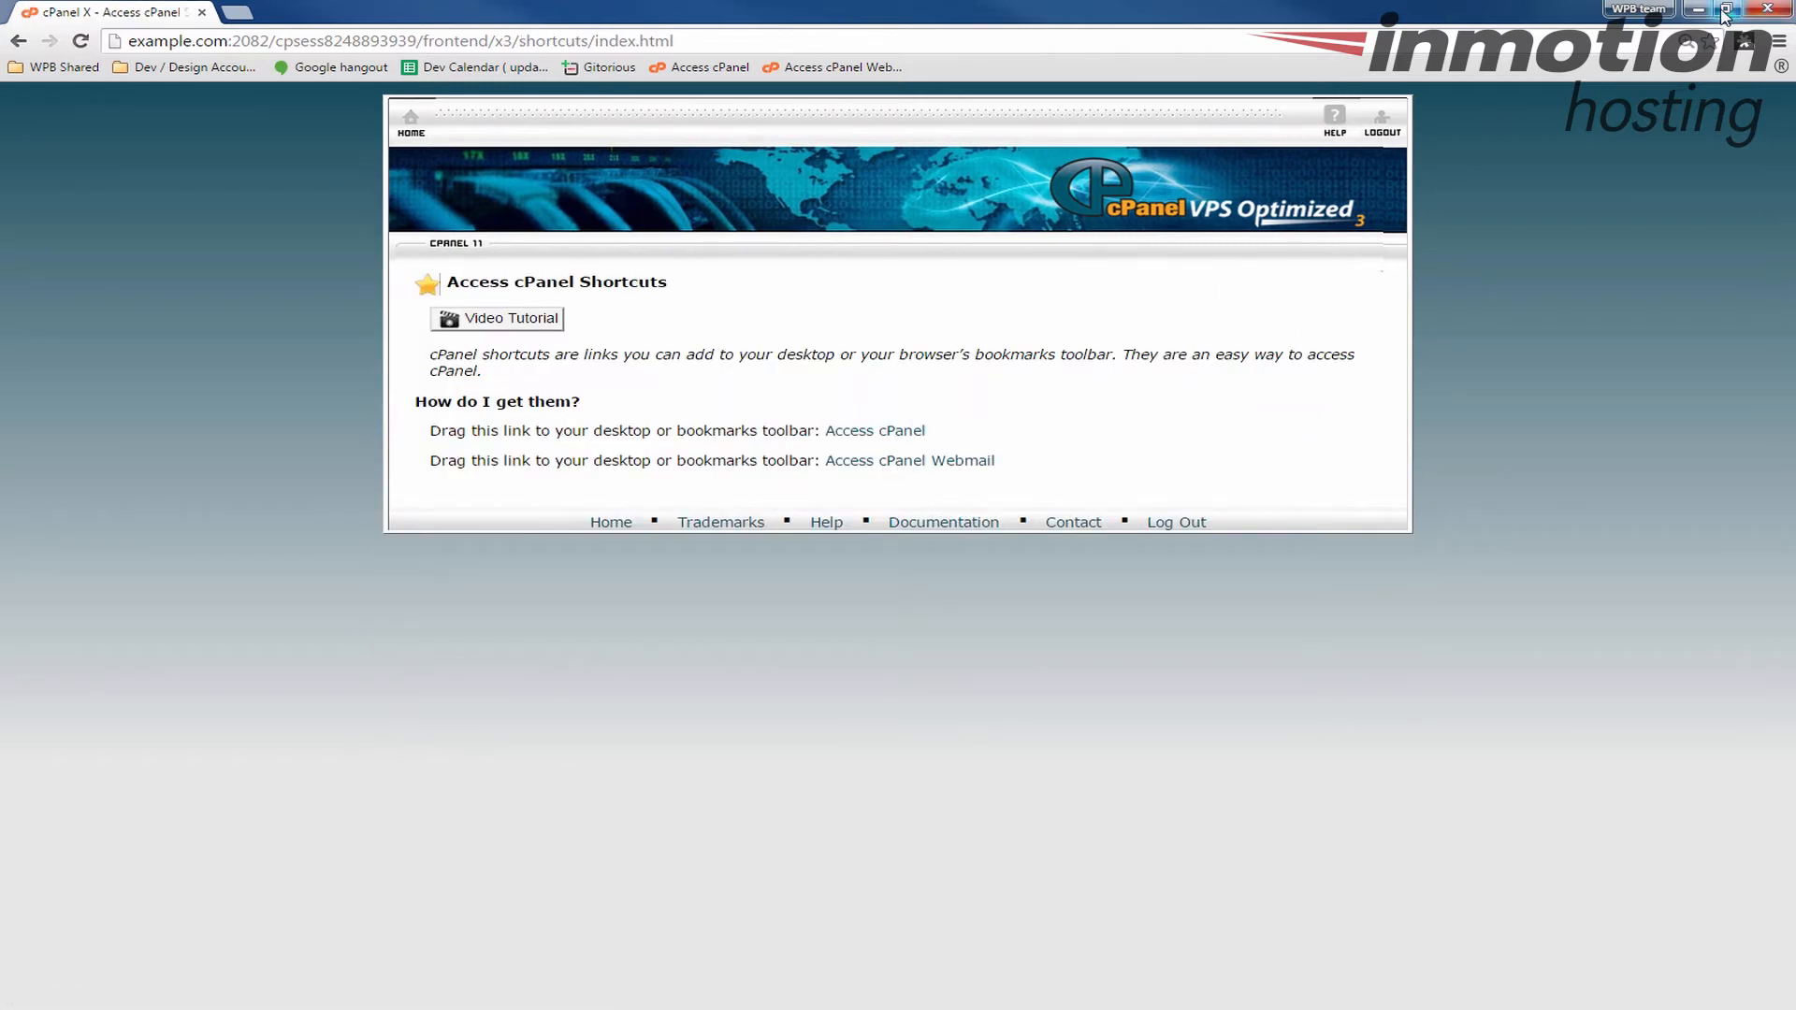
pyautogui.click(1723, 9)
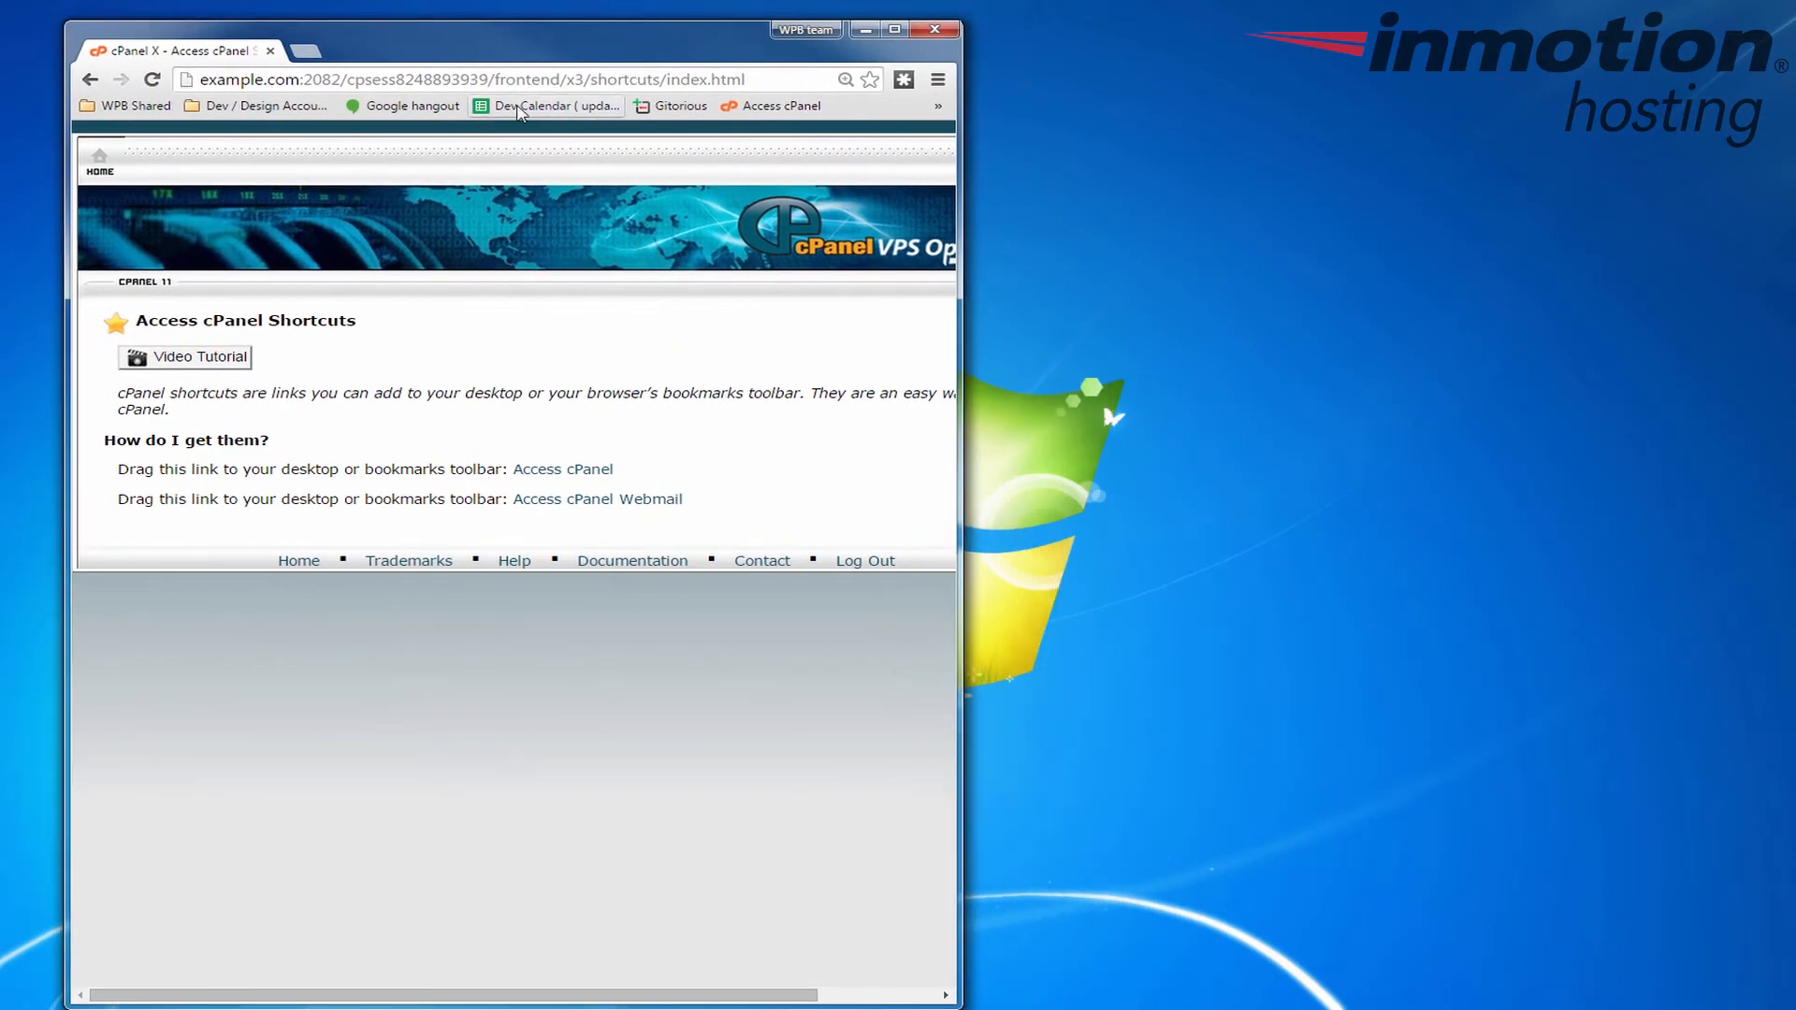
pyautogui.moveTo(556, 104)
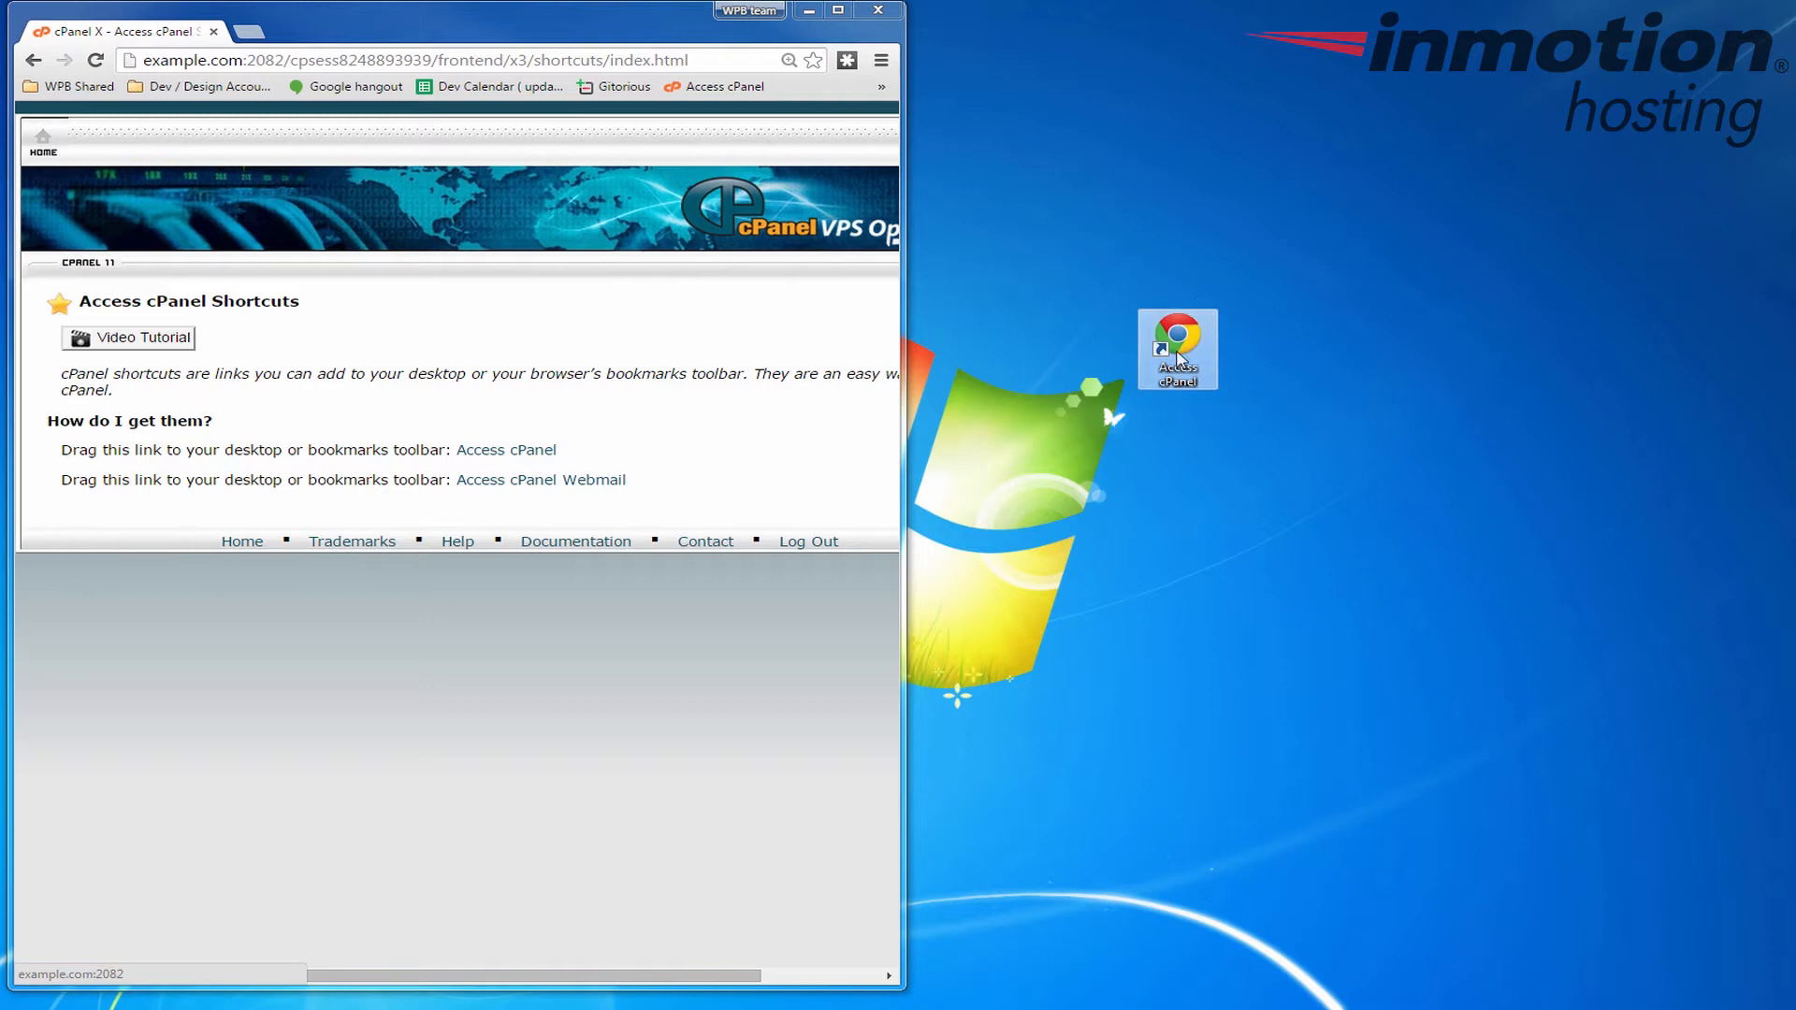
pyautogui.moveTo(1202, 365)
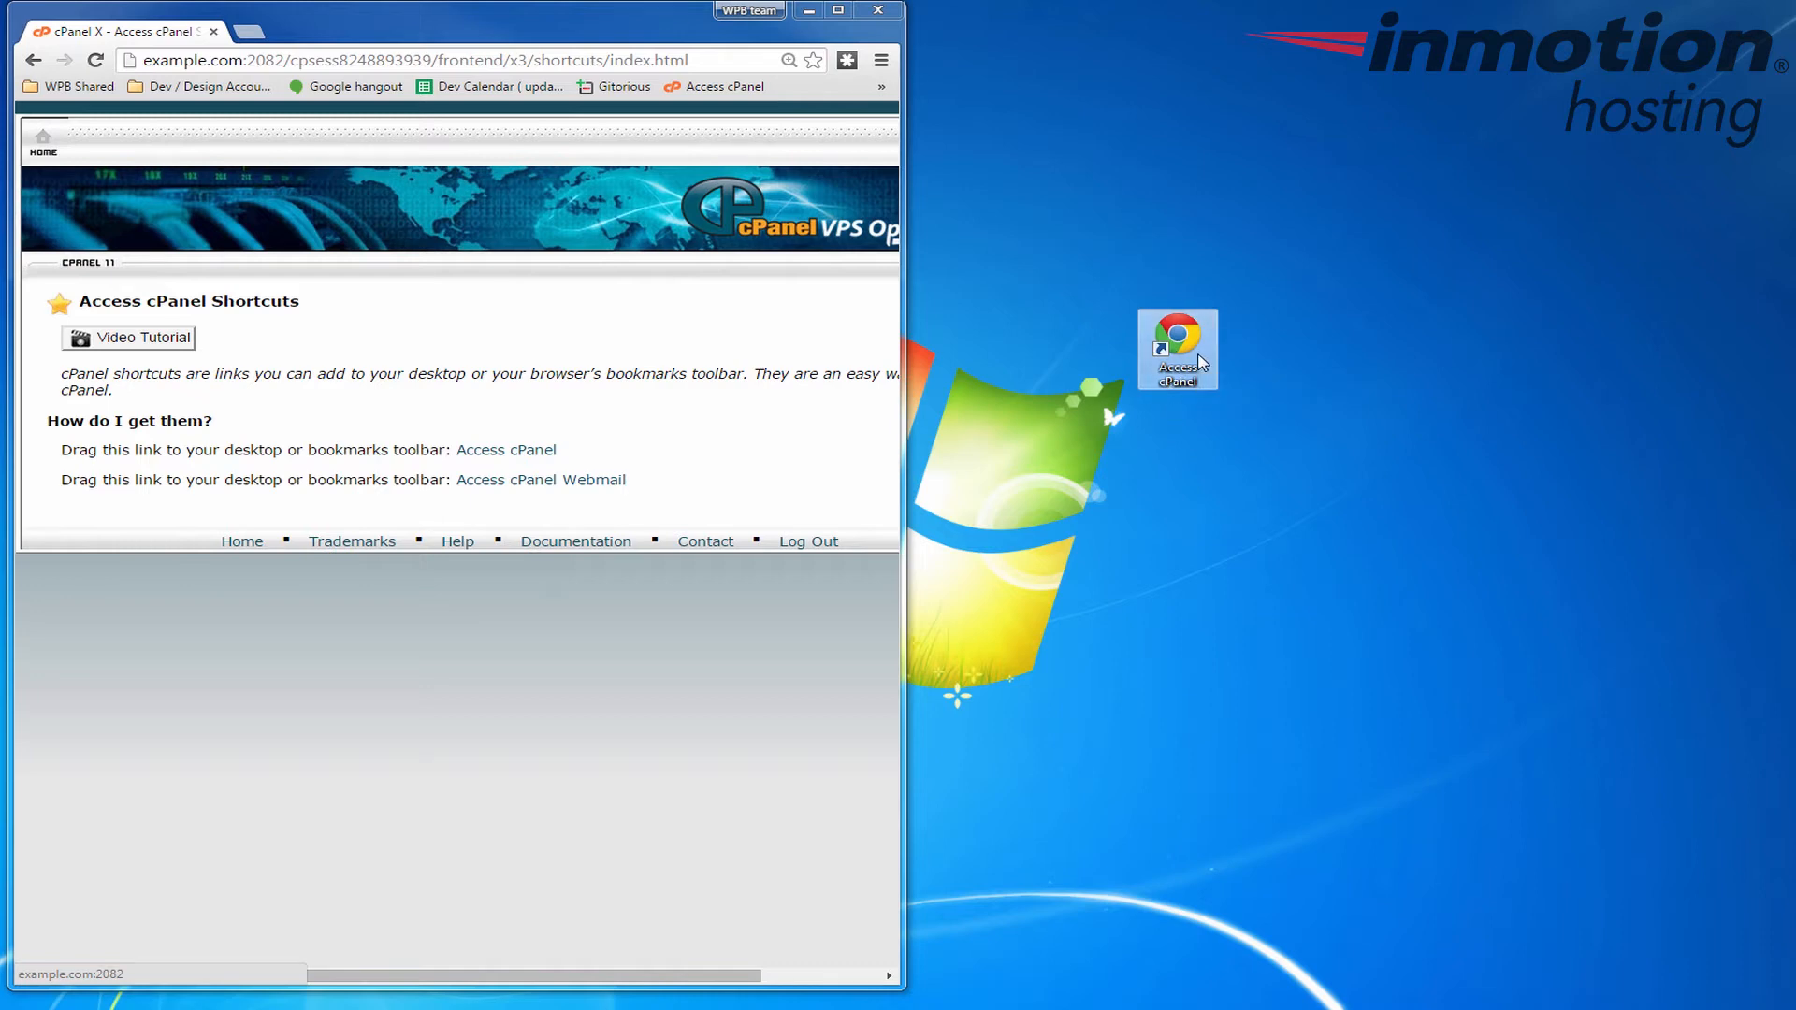
pyautogui.moveTo(1180, 442)
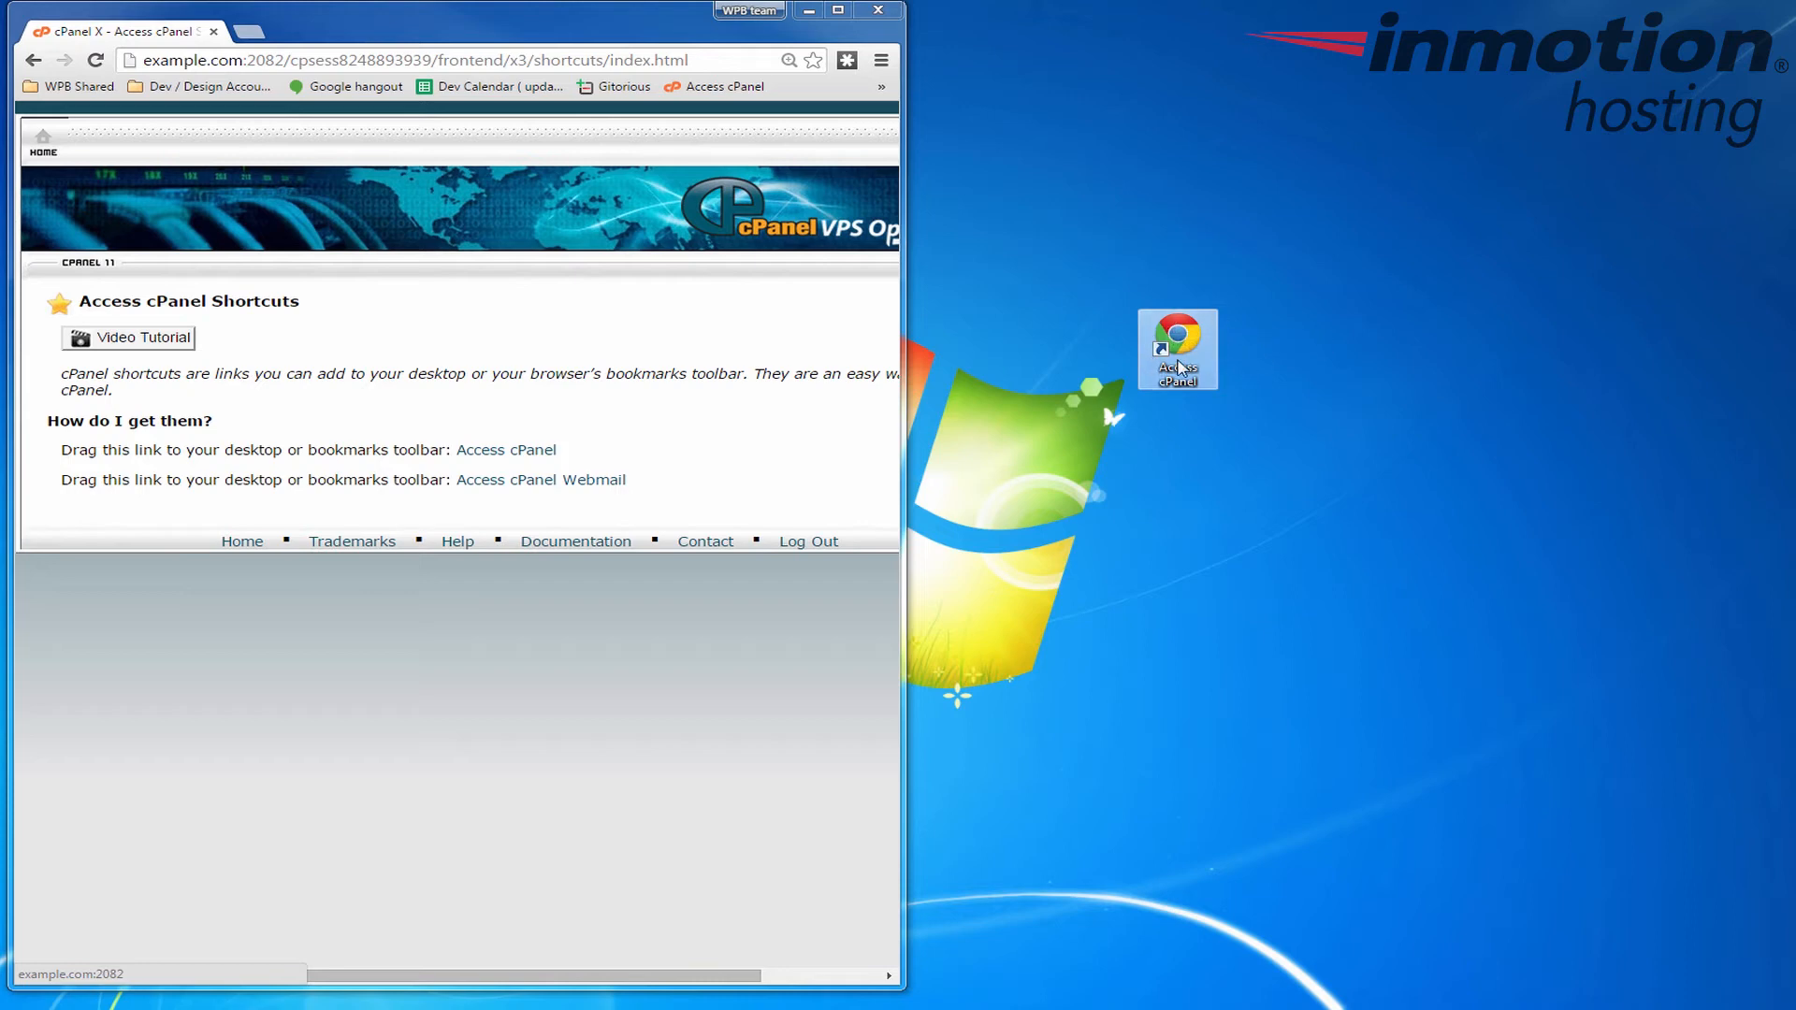
pyautogui.moveTo(1106, 369)
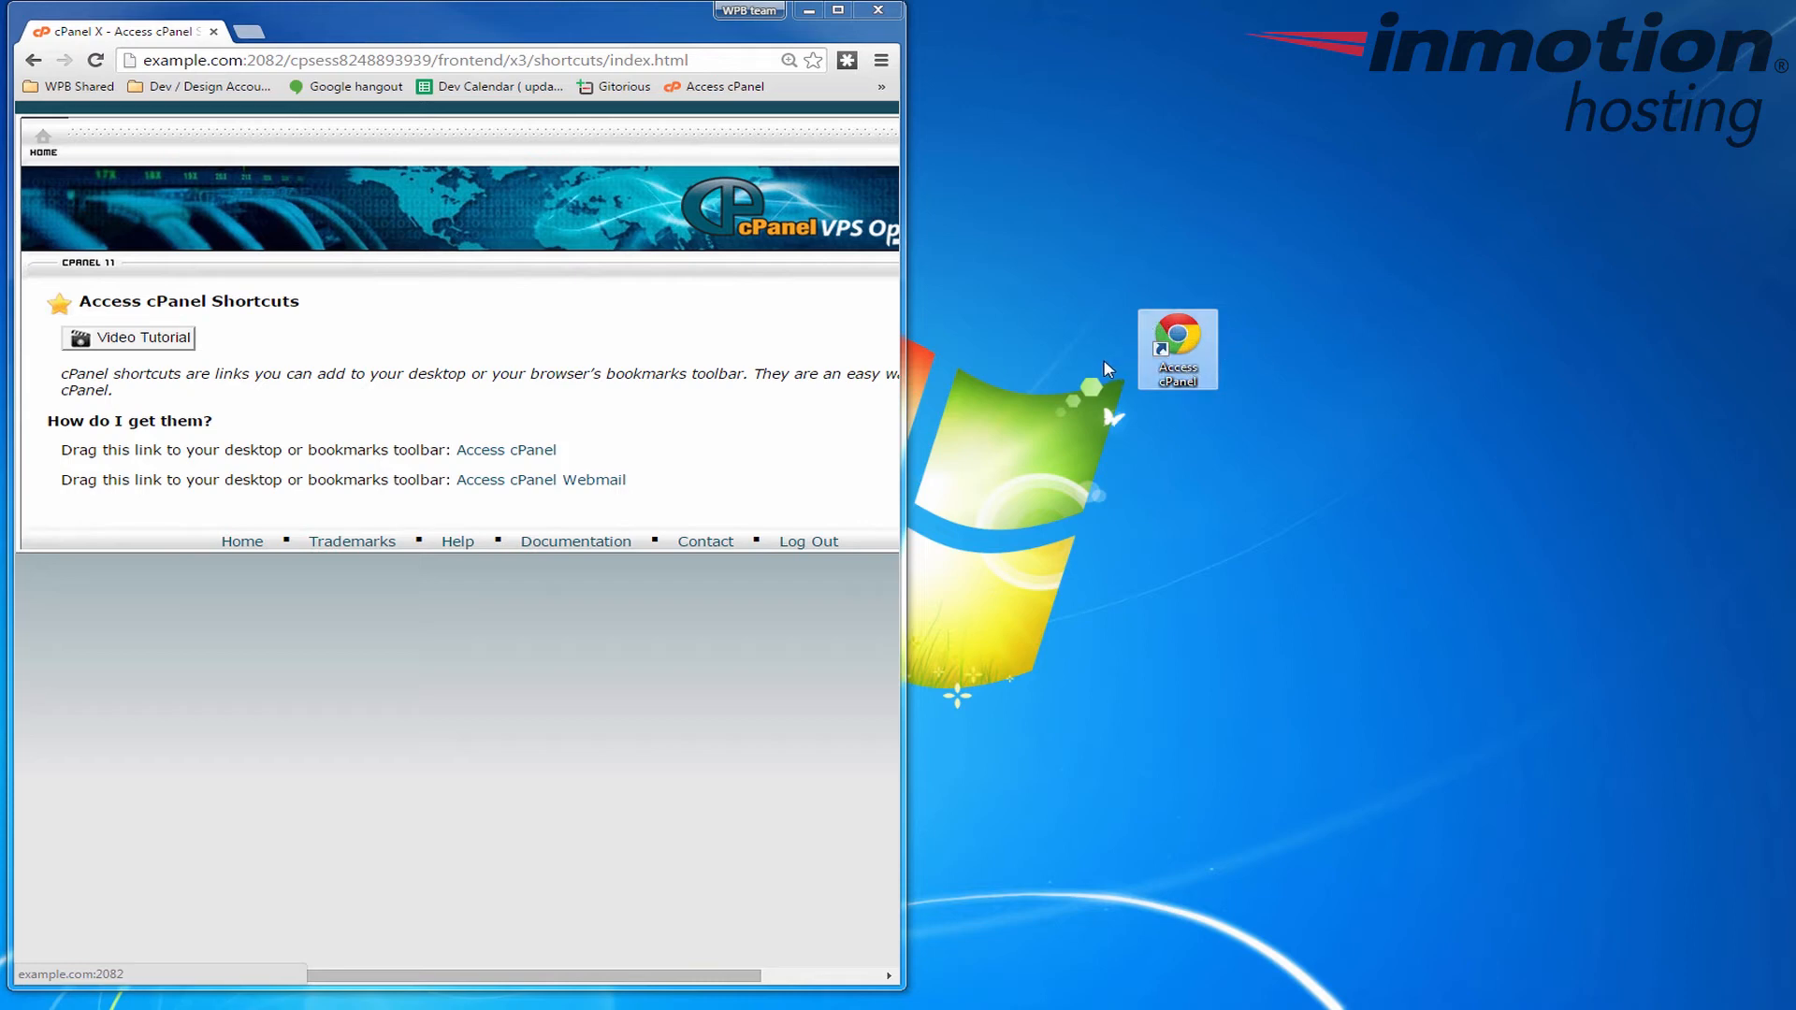
pyautogui.moveTo(1155, 333)
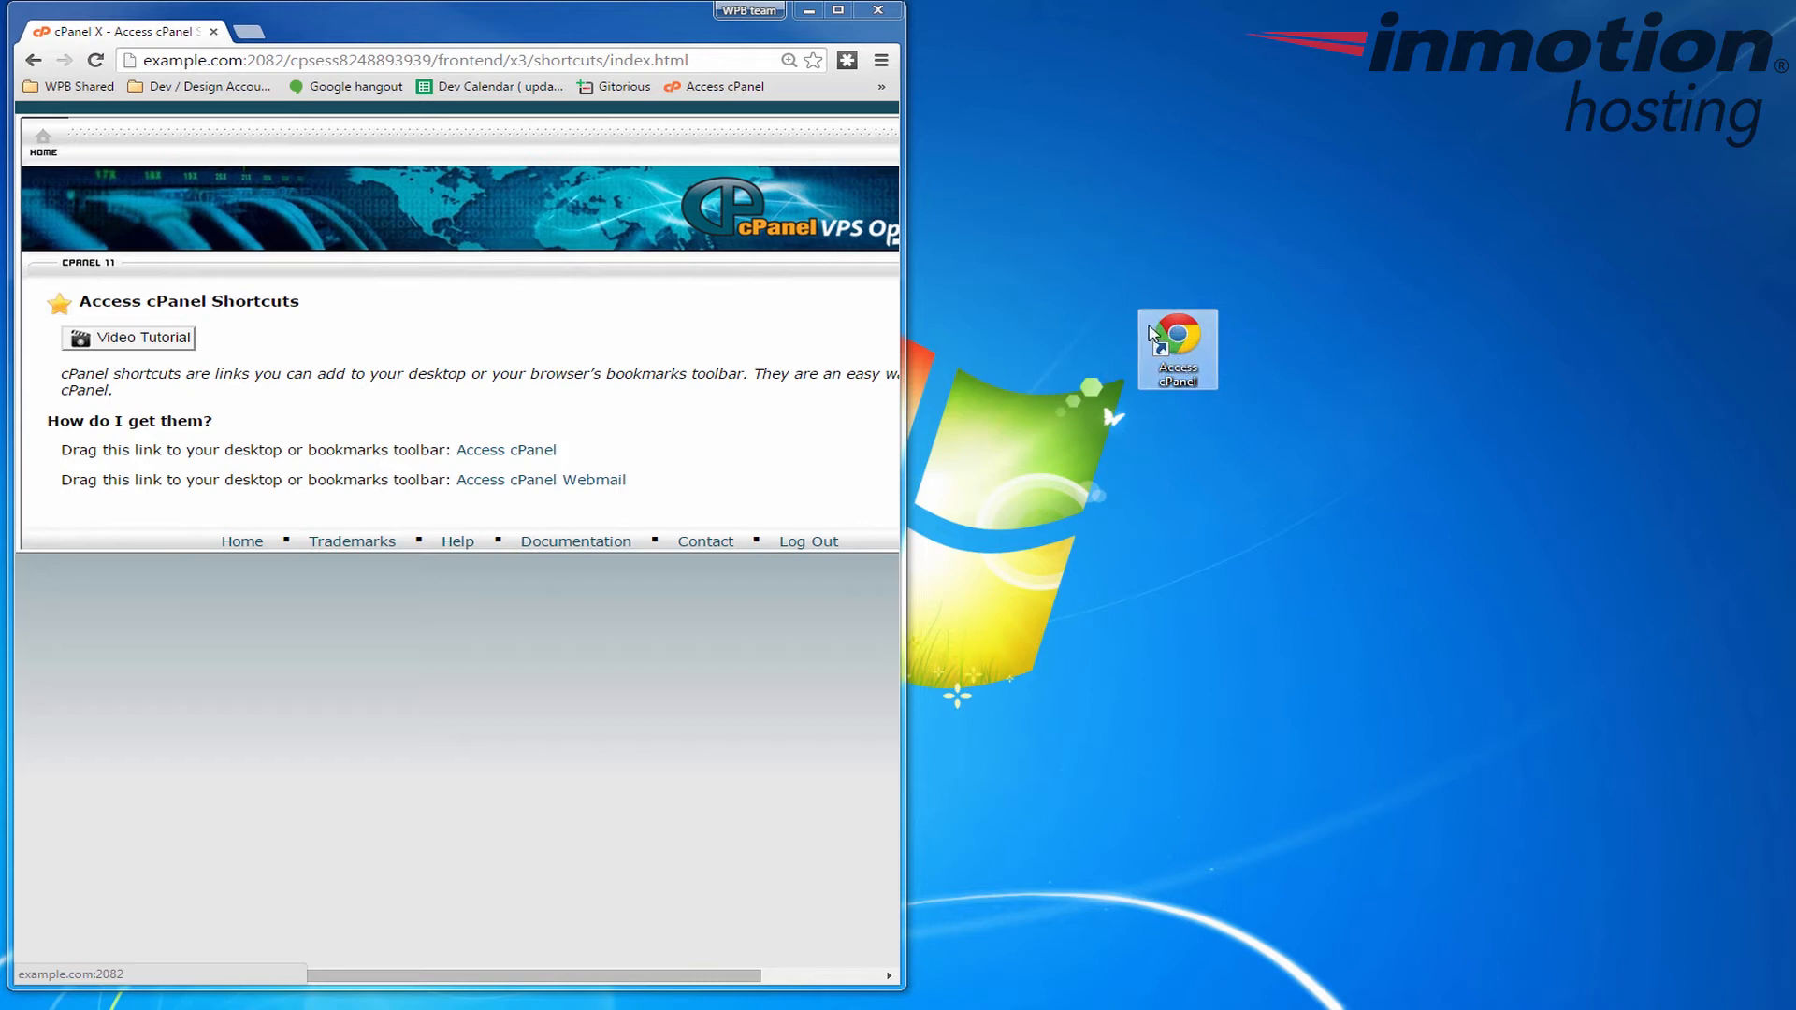
pyautogui.moveTo(539, 479)
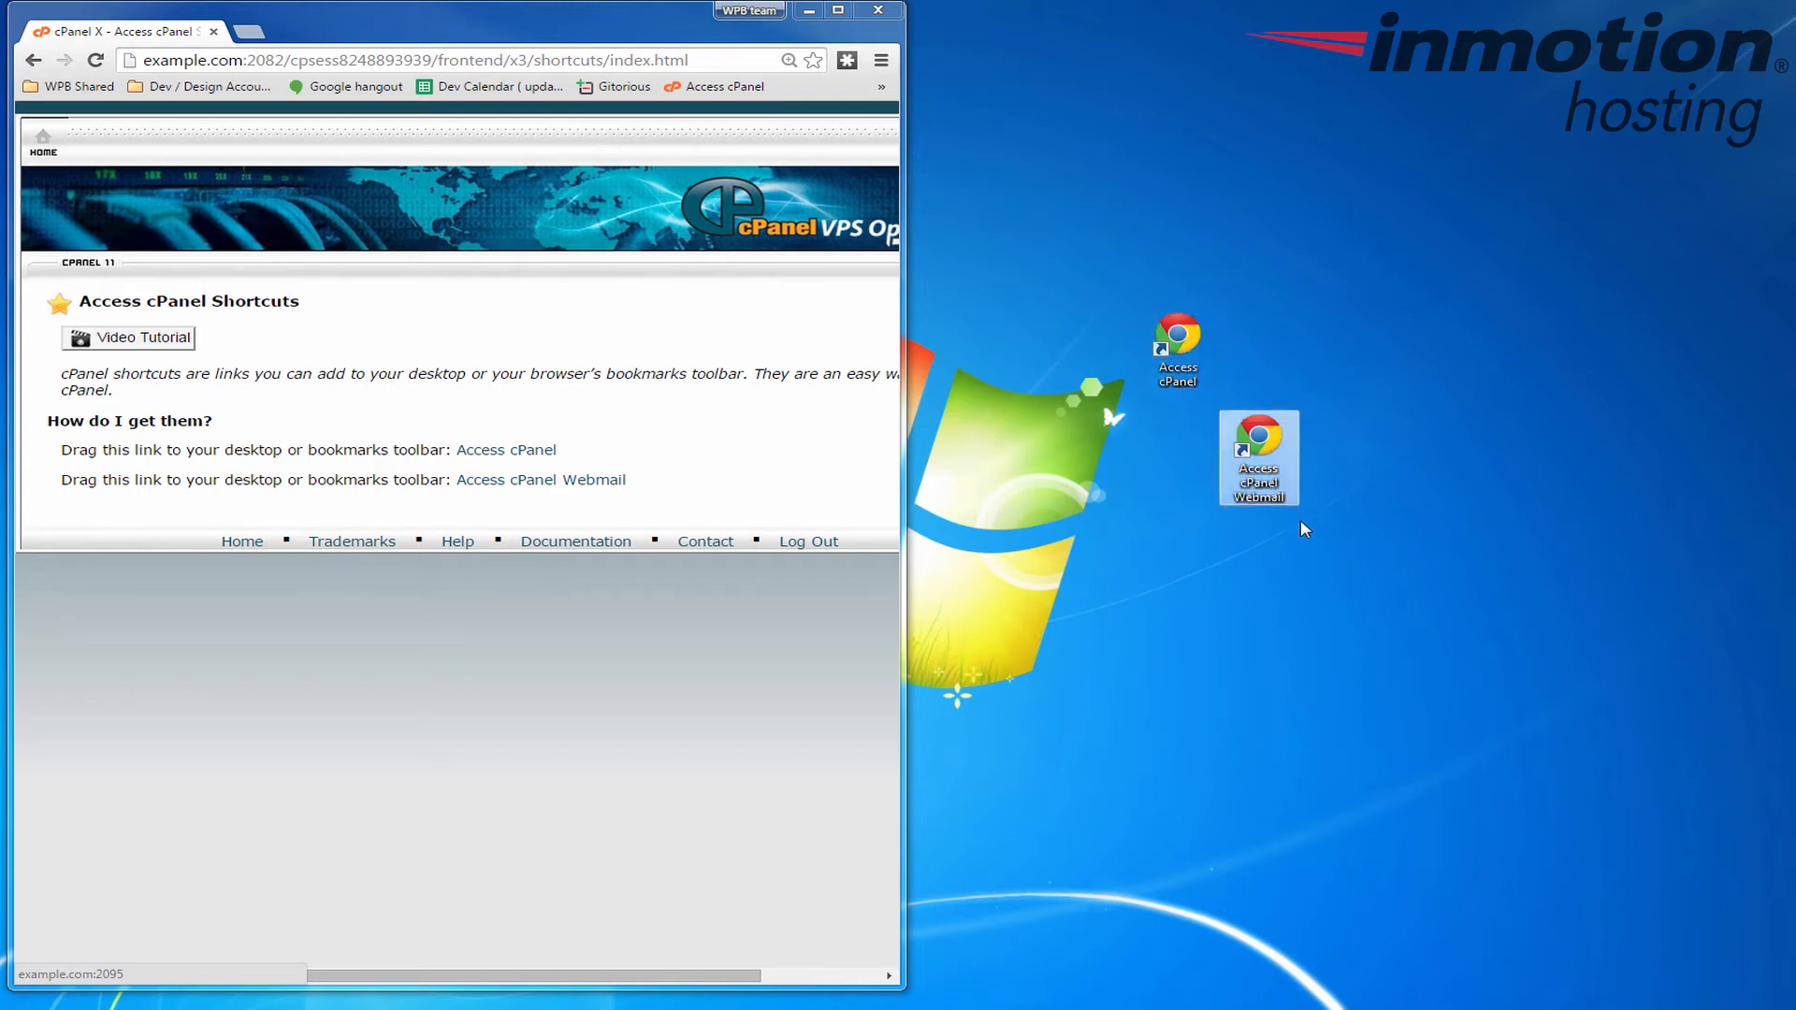
pyautogui.moveTo(1267, 415)
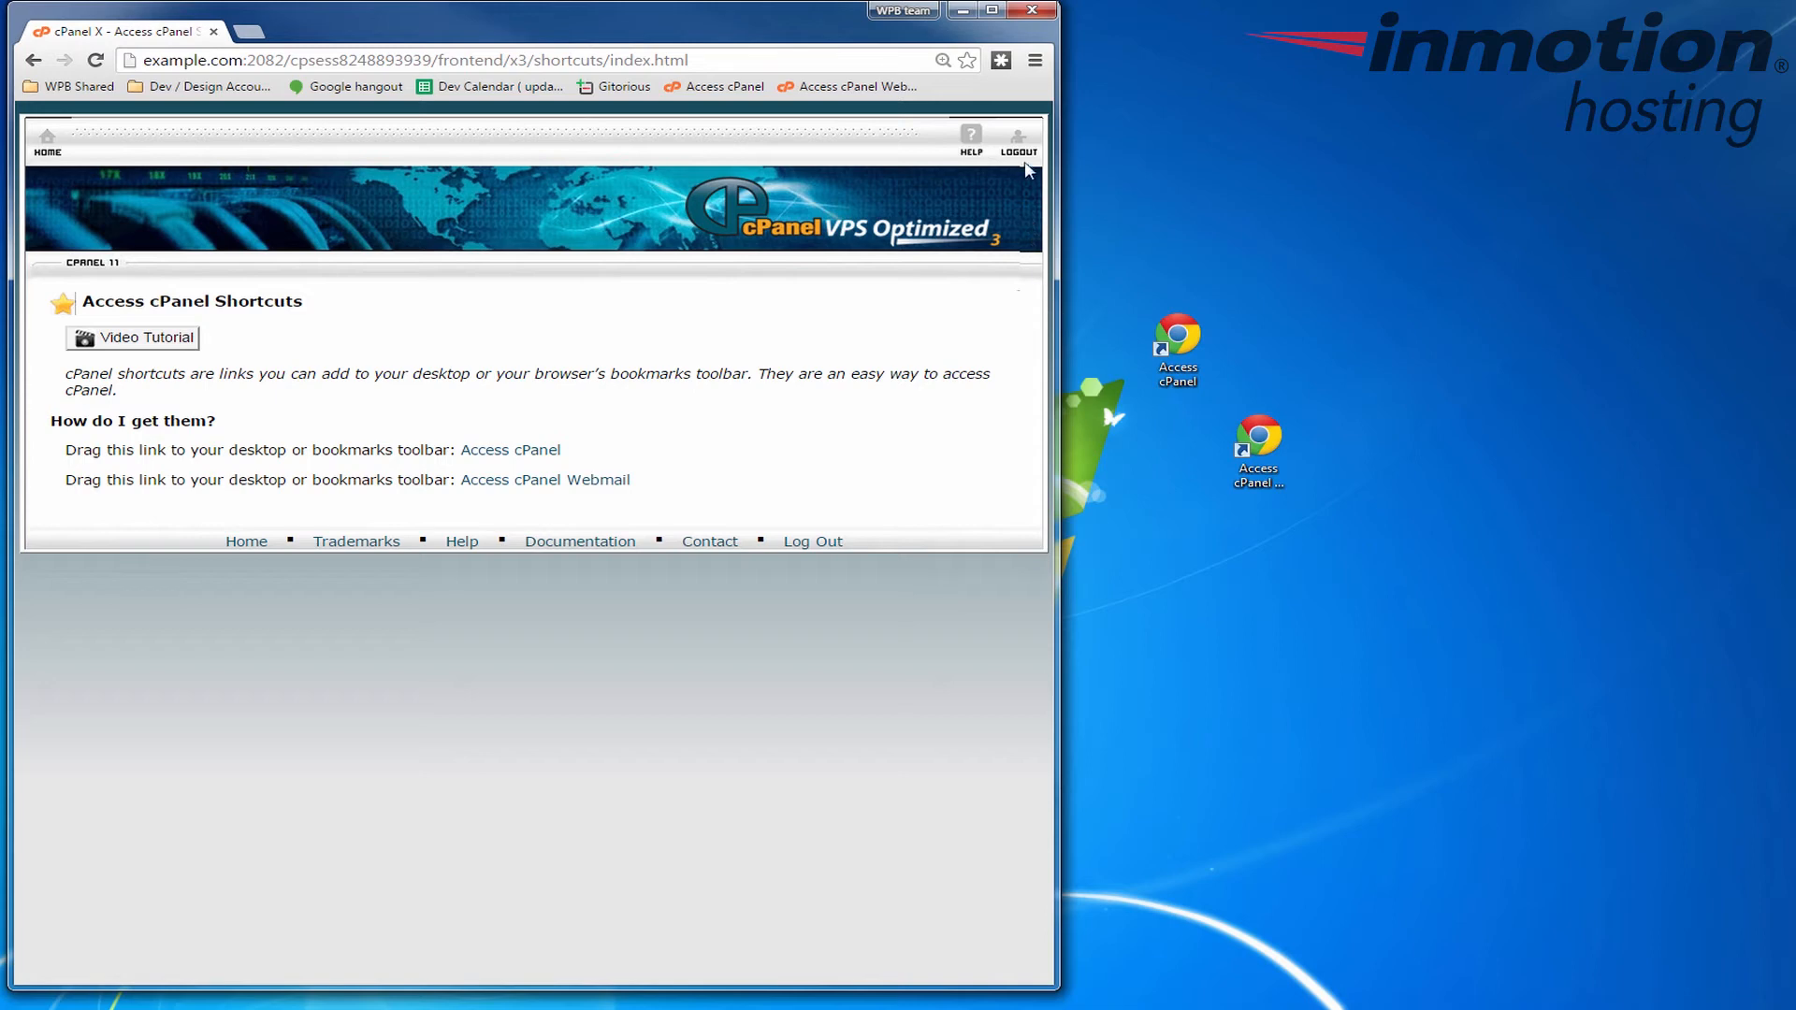
# Log out, then open the Webmail and cPanel login pages from their desktop icons.
pyautogui.click(1018, 137)
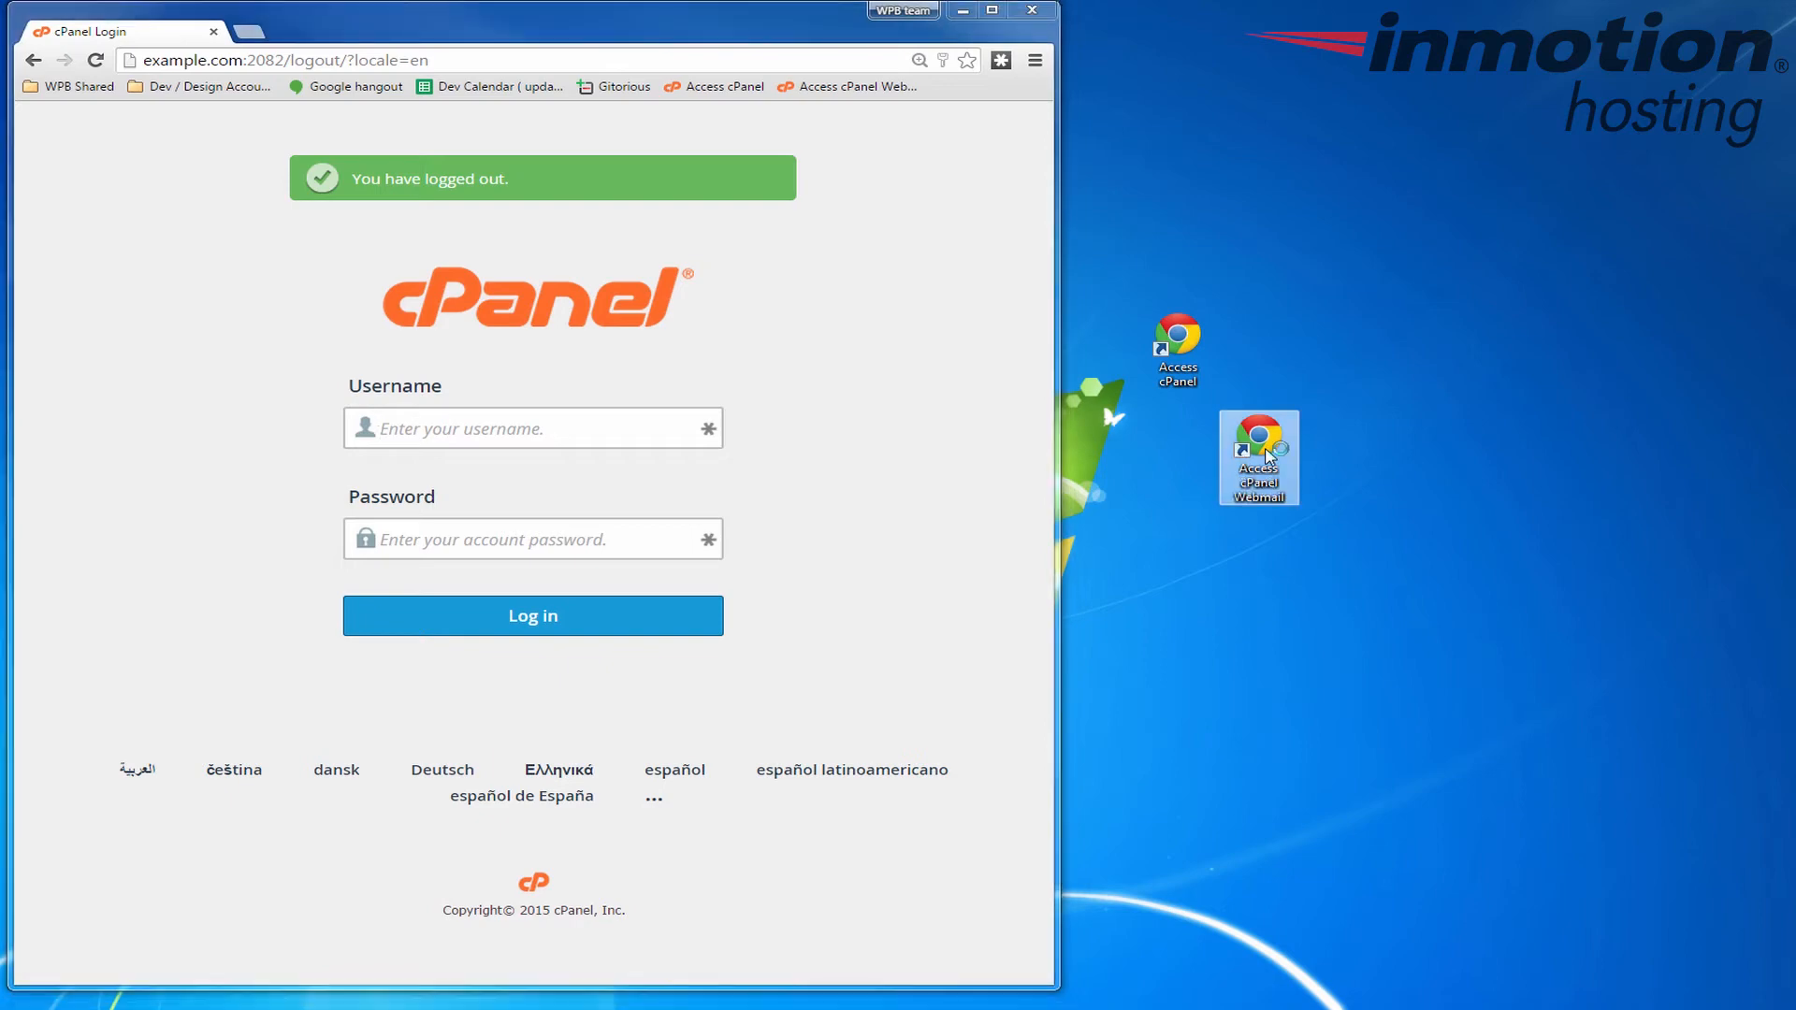
pyautogui.doubleClick(1257, 457)
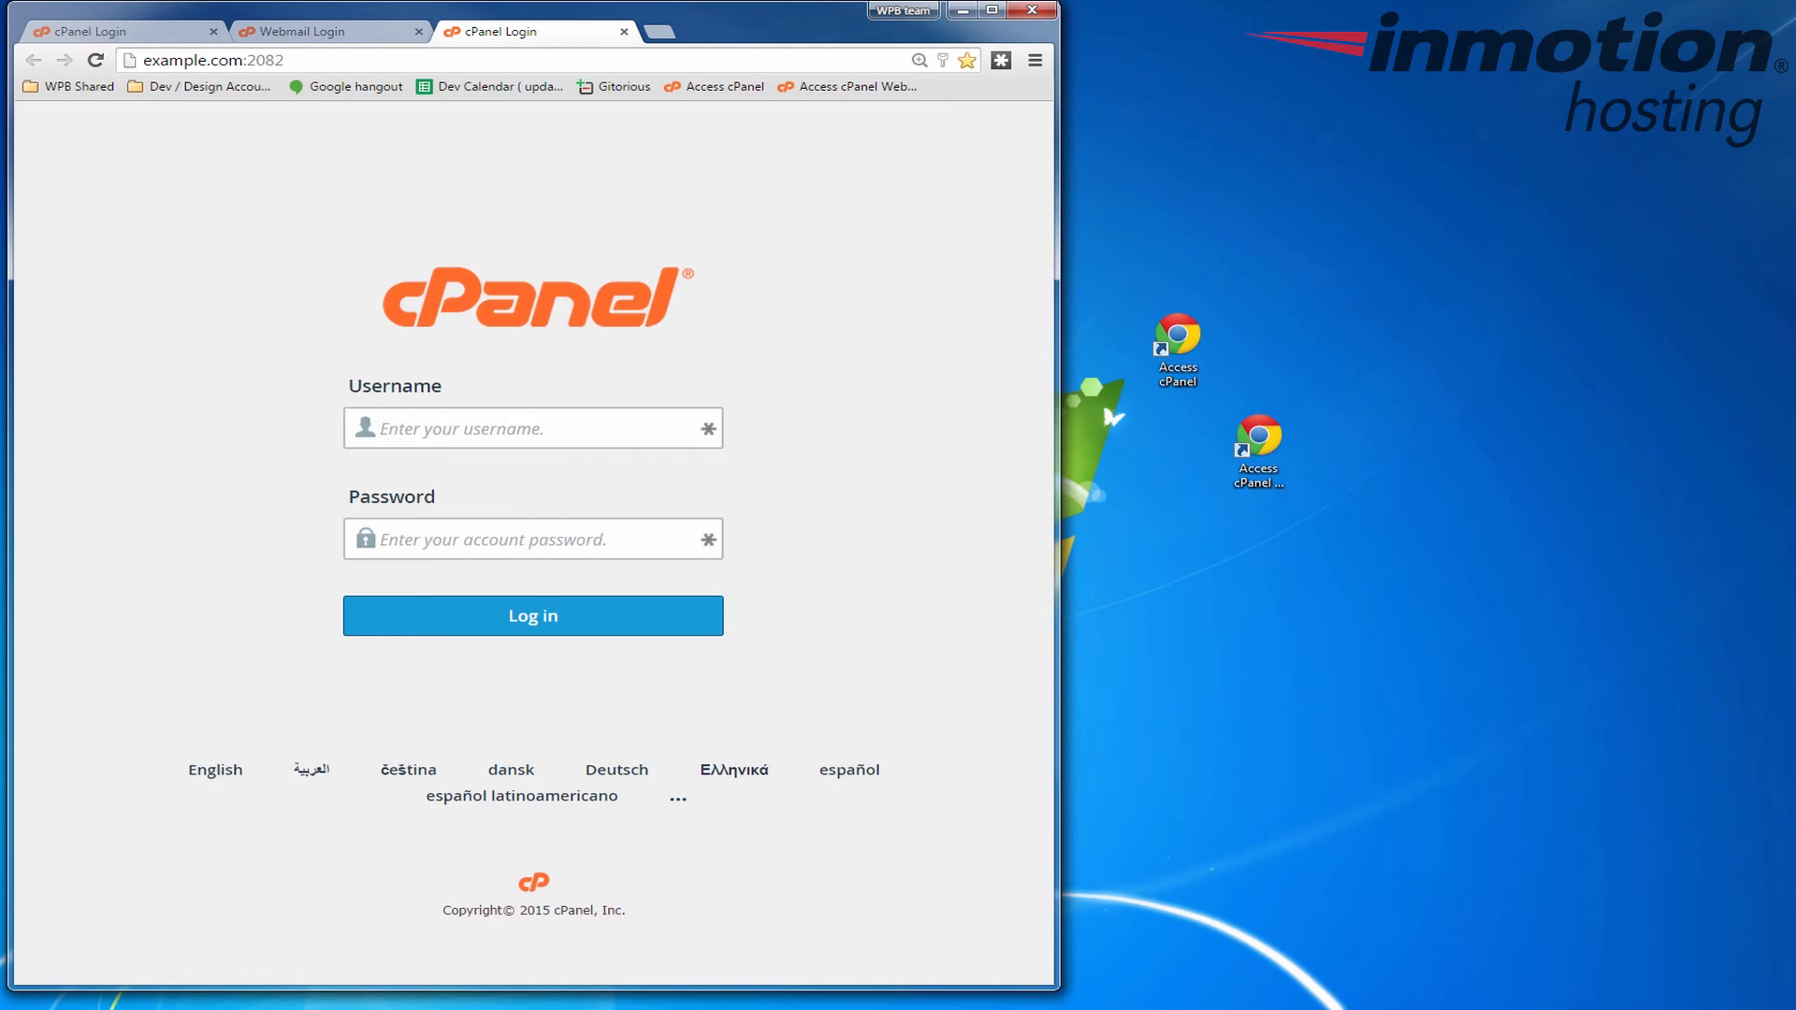
pyautogui.moveTo(1632, 518)
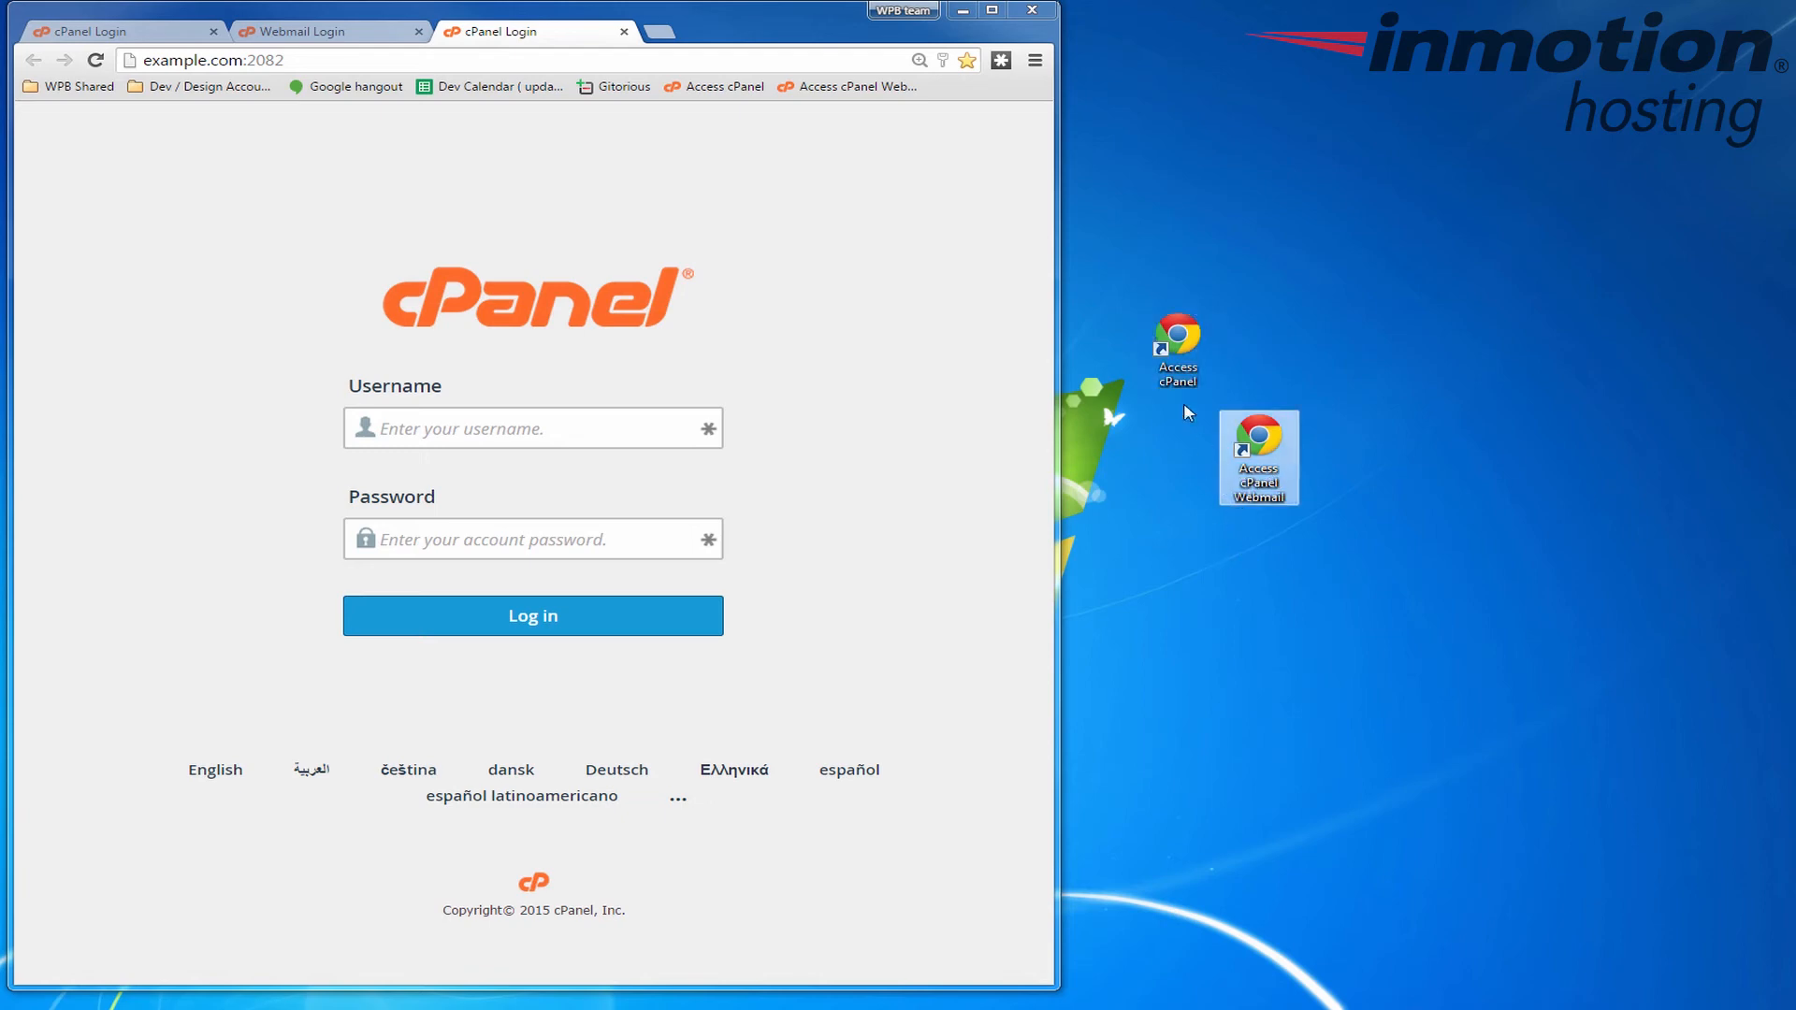
pyautogui.click(1177, 349)
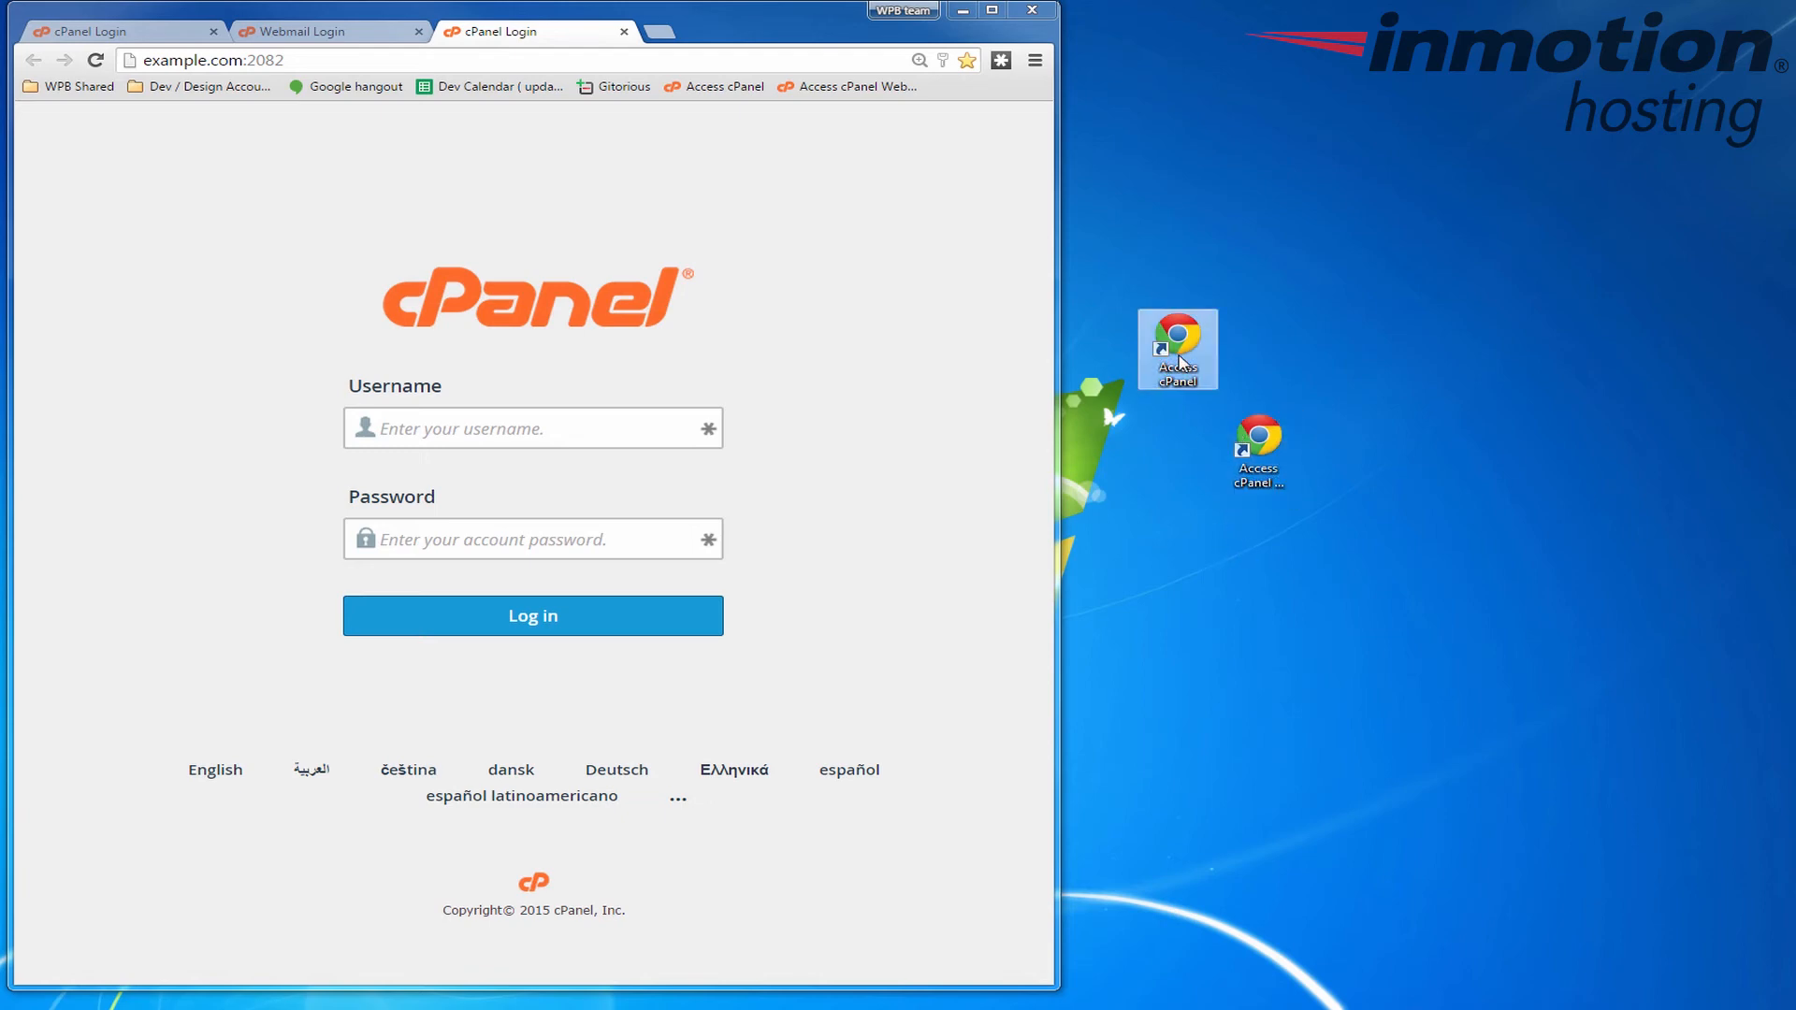
pyautogui.moveTo(1126, 234)
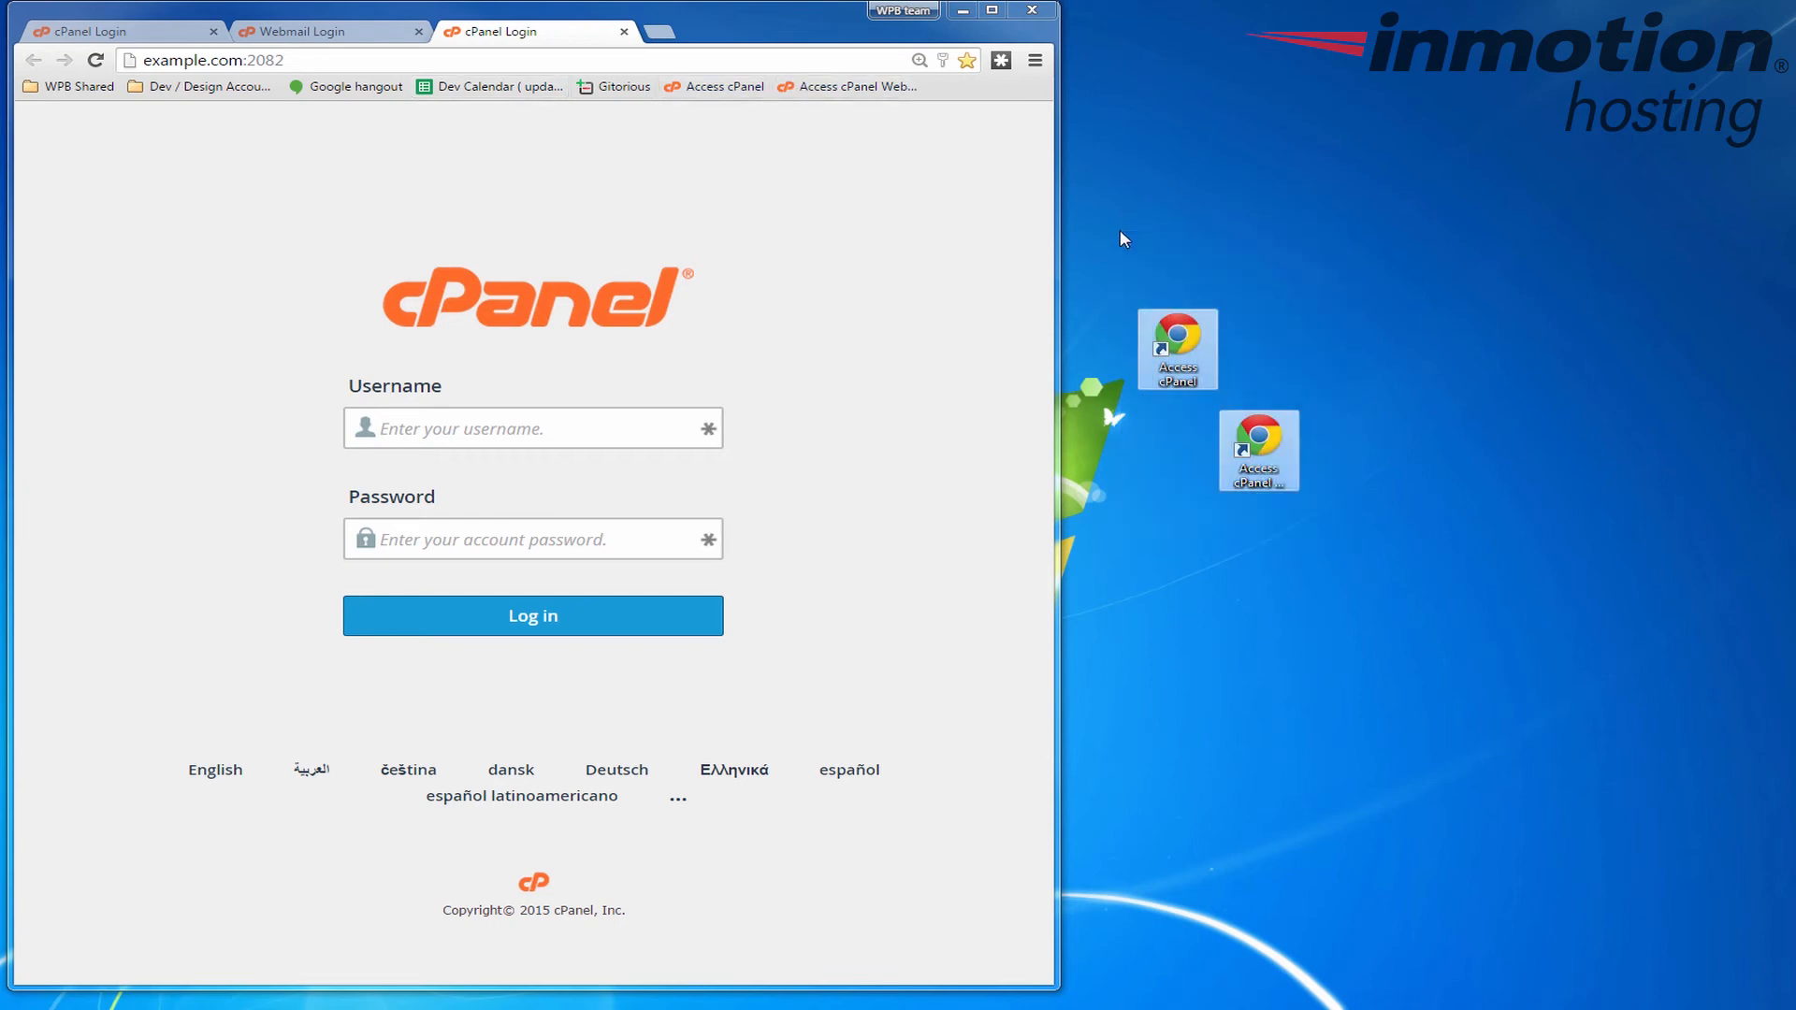
pyautogui.moveTo(1295, 522)
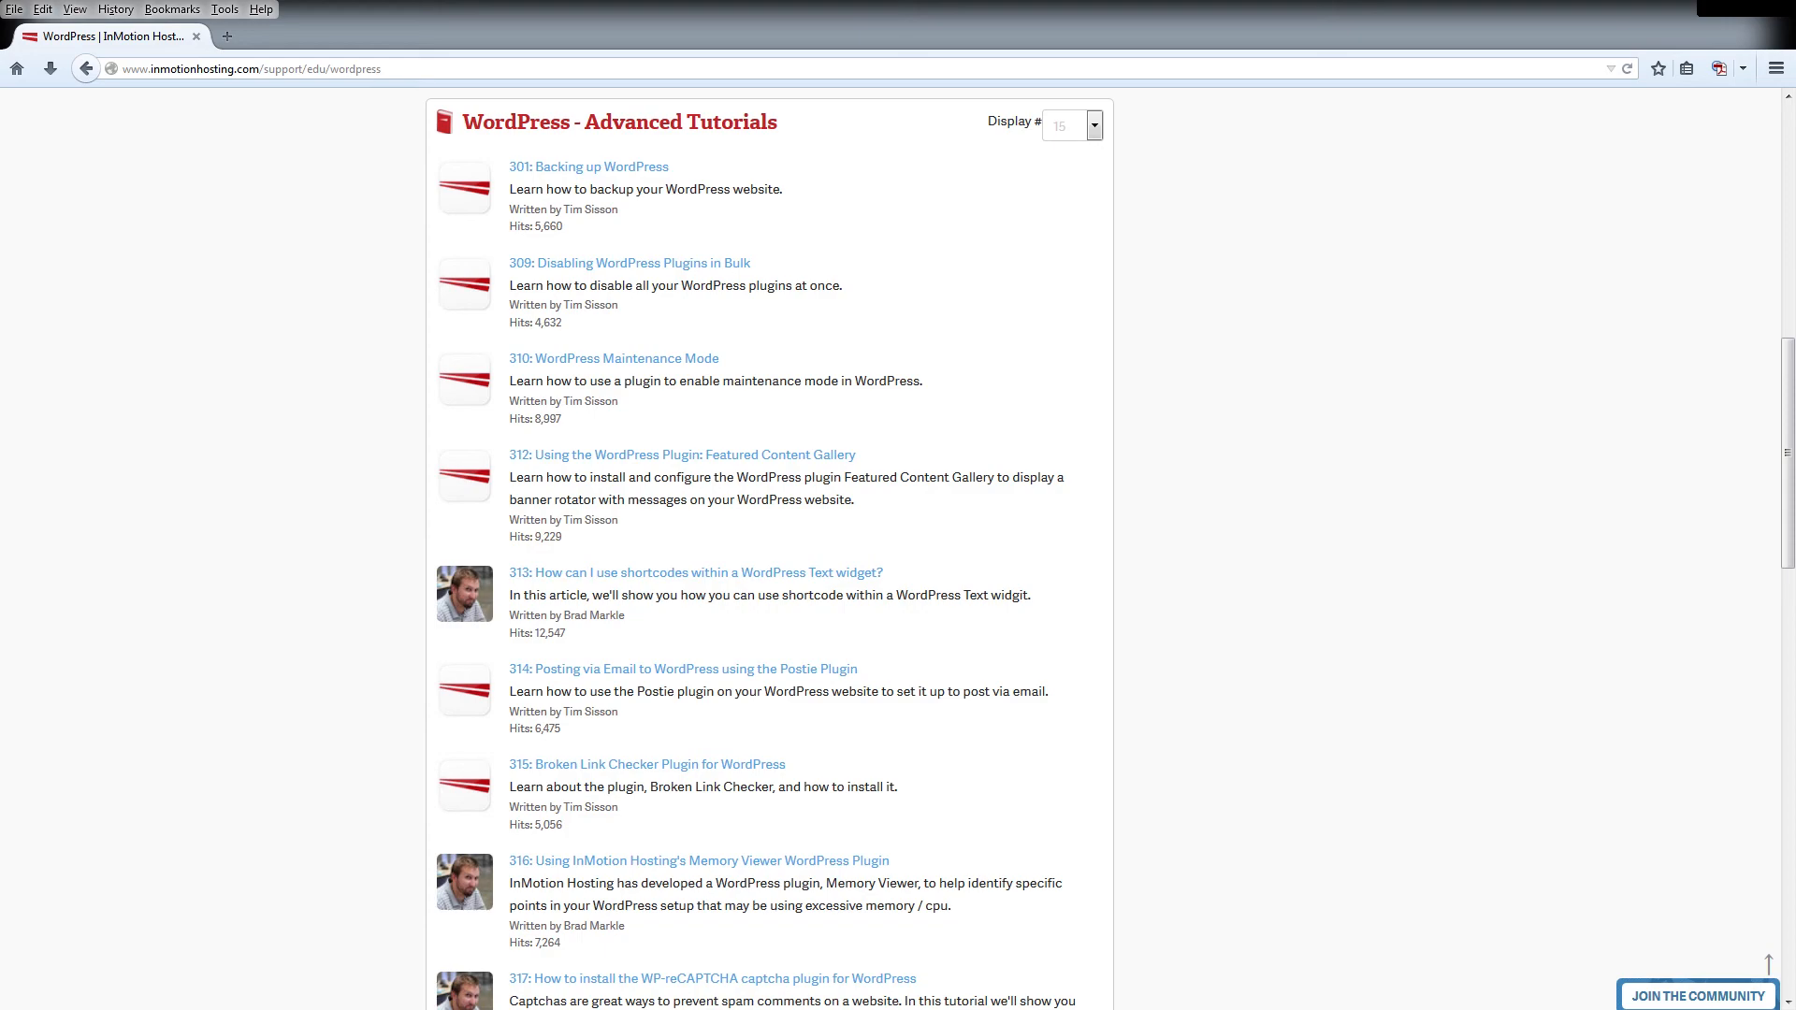
# Go through Join the Community to the Support Center home page.
pyautogui.click(1699, 994)
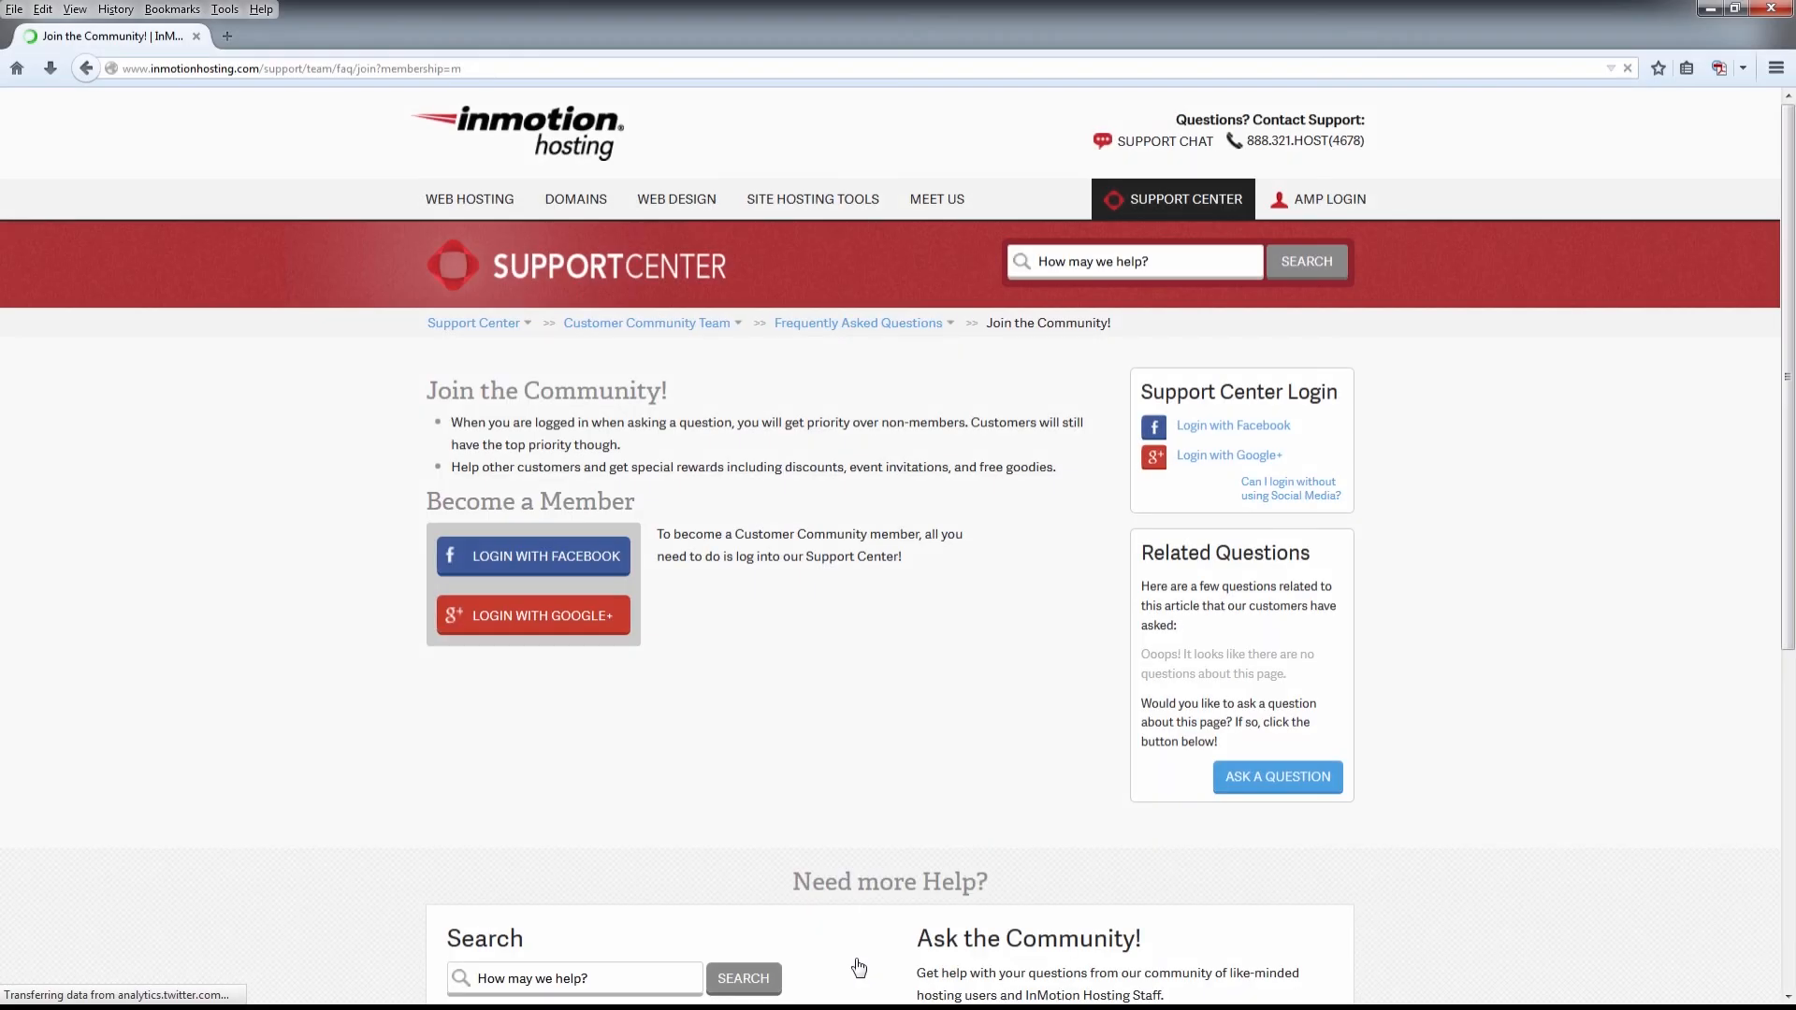
pyautogui.click(472, 324)
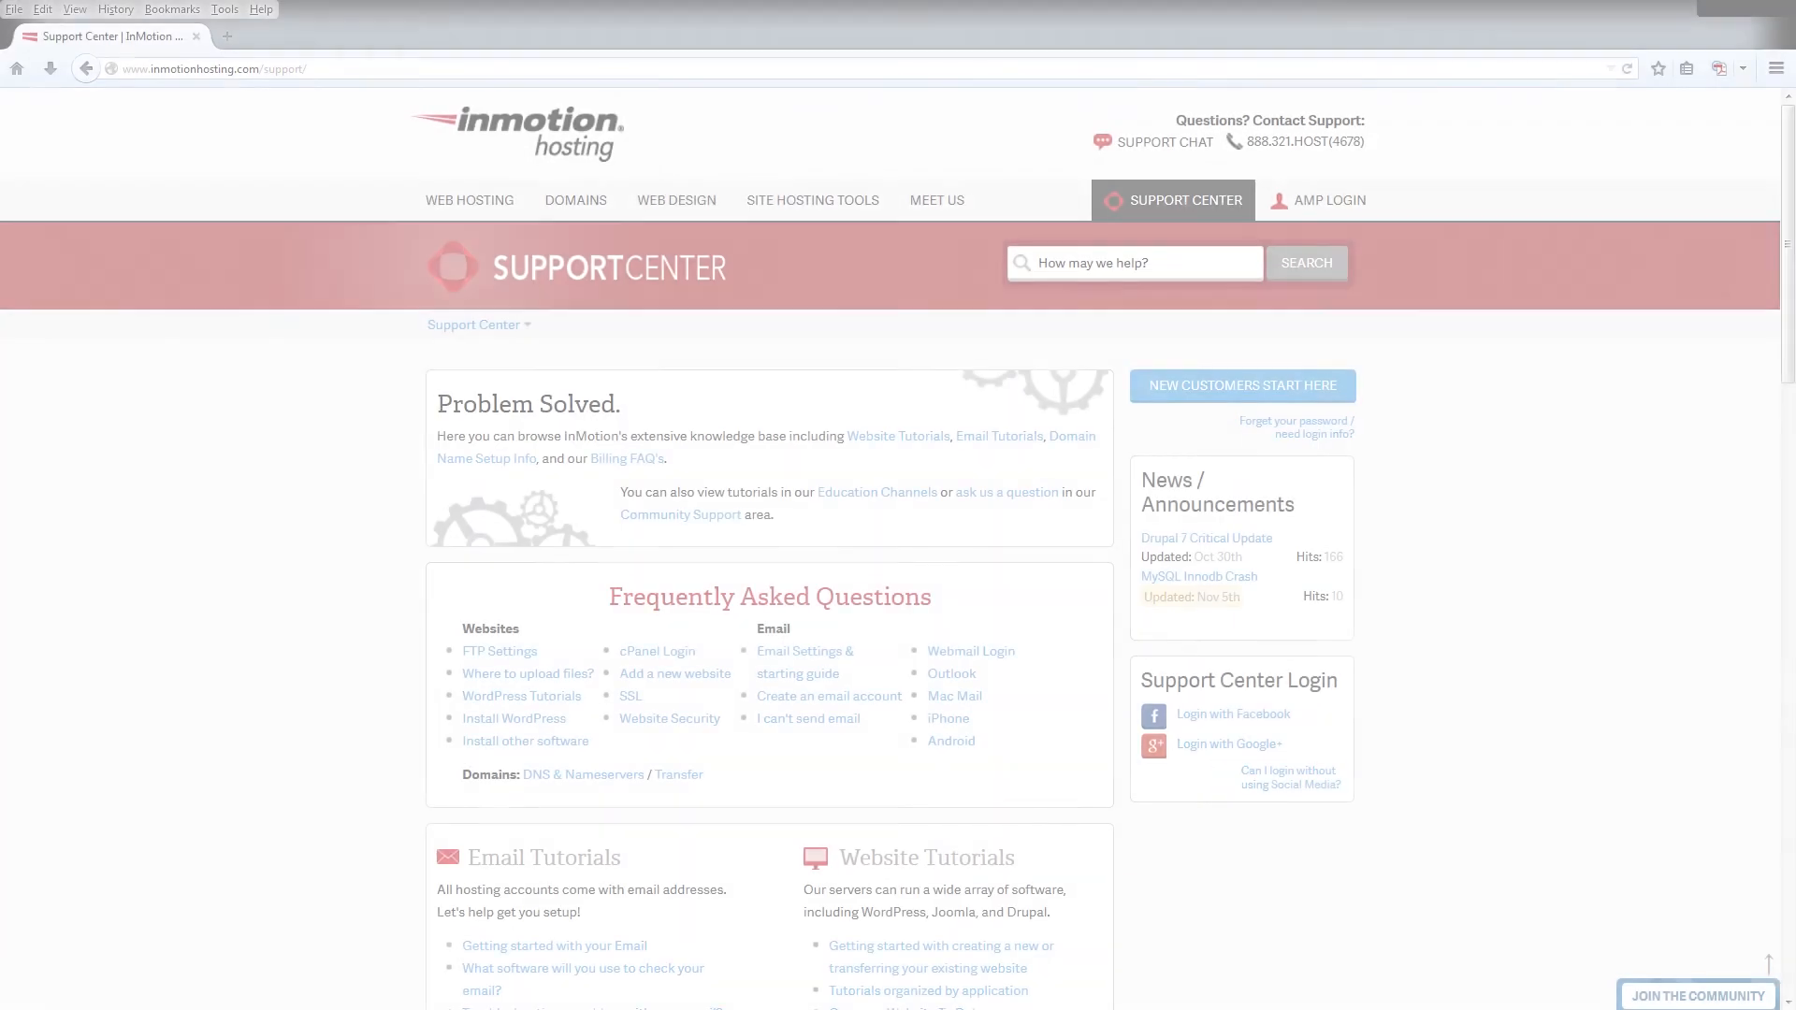